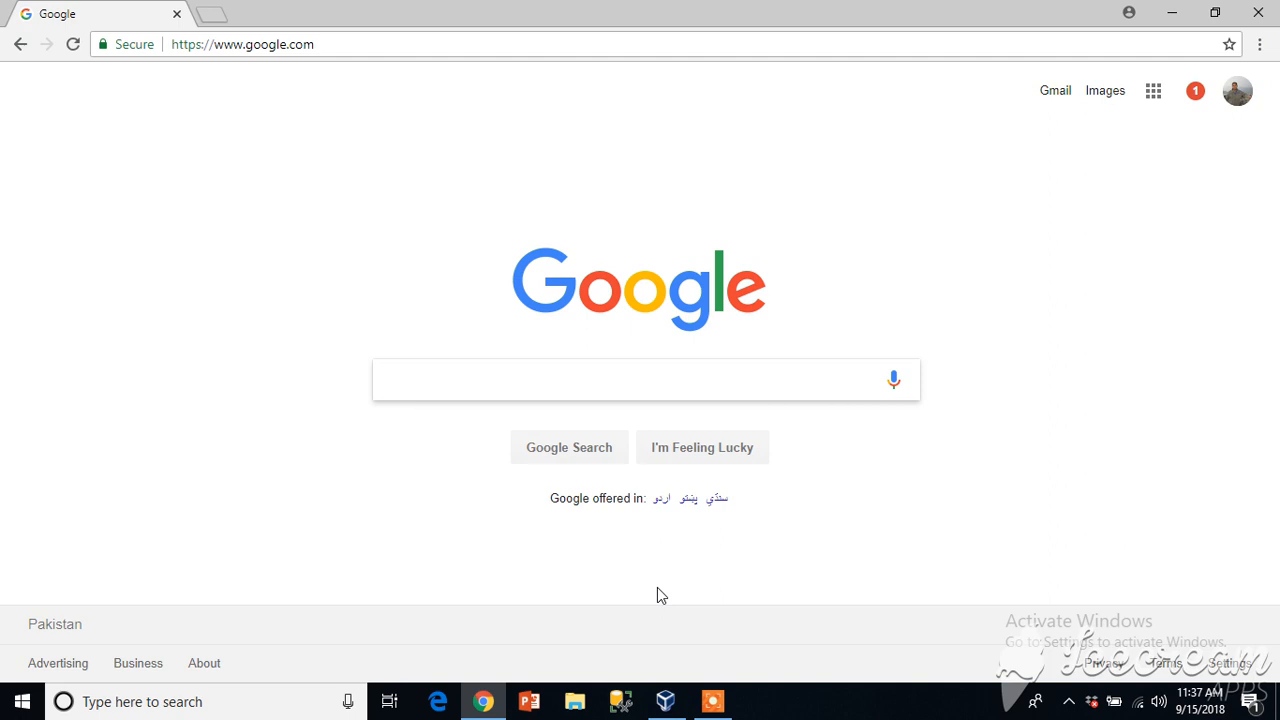
Search Google for 'virtual box' and reach the official VirtualBox.org site
left_click(640, 380)
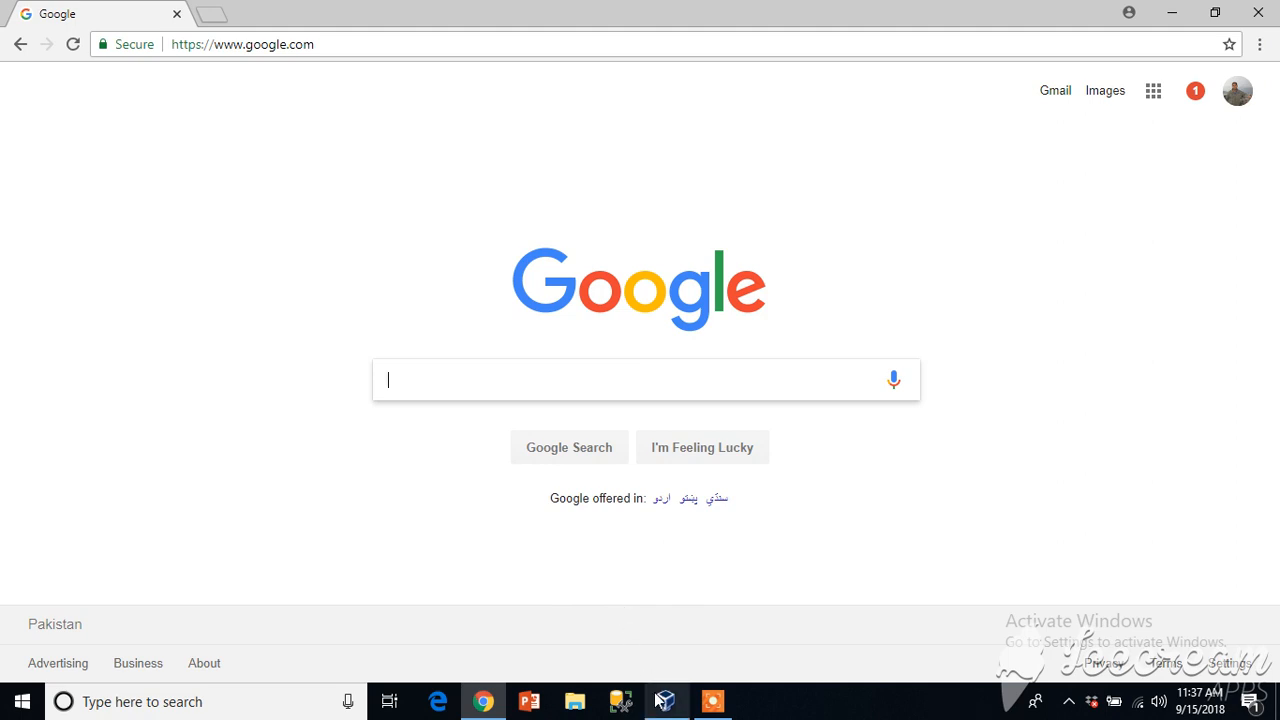
left_click(646, 380)
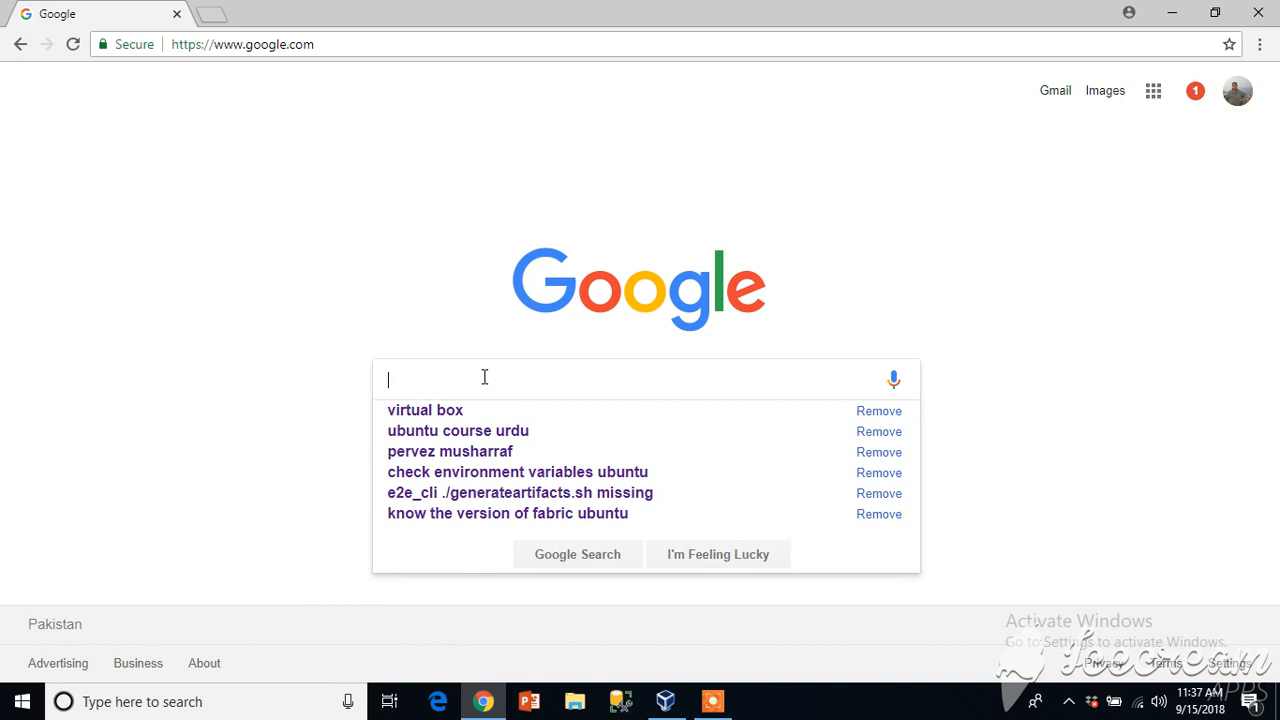
type("virtal box")
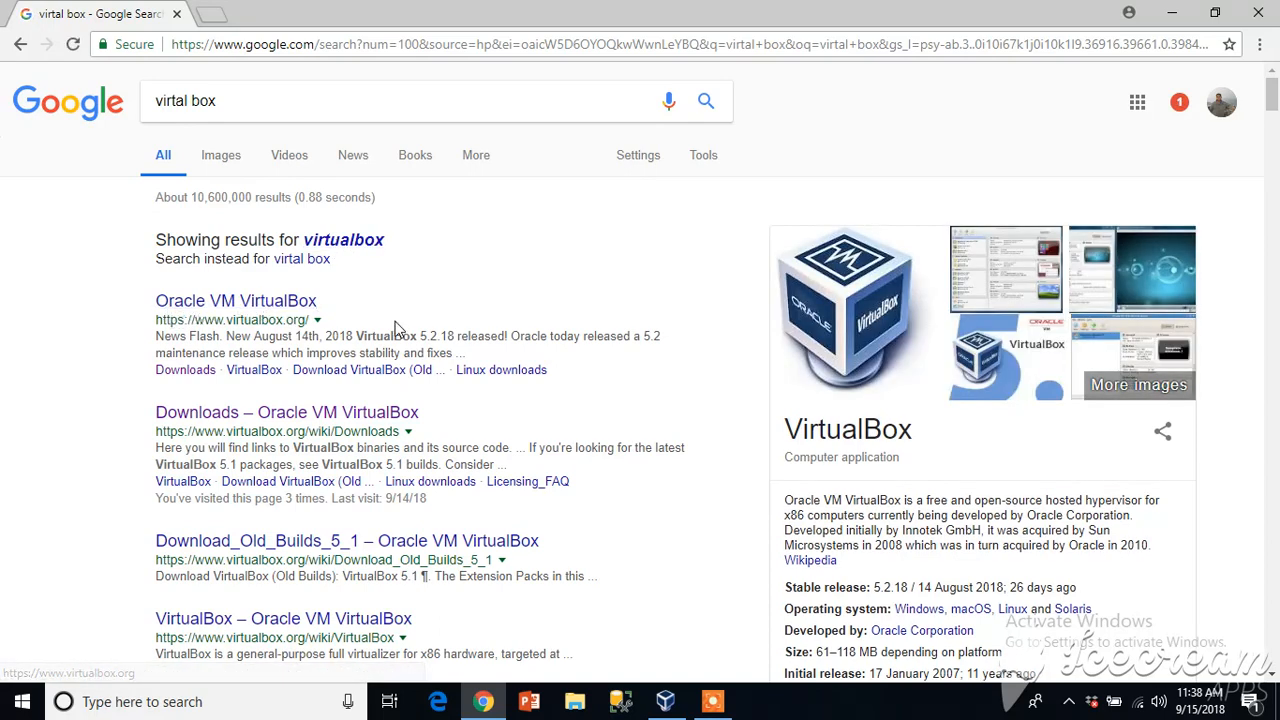
left_click(236, 300)
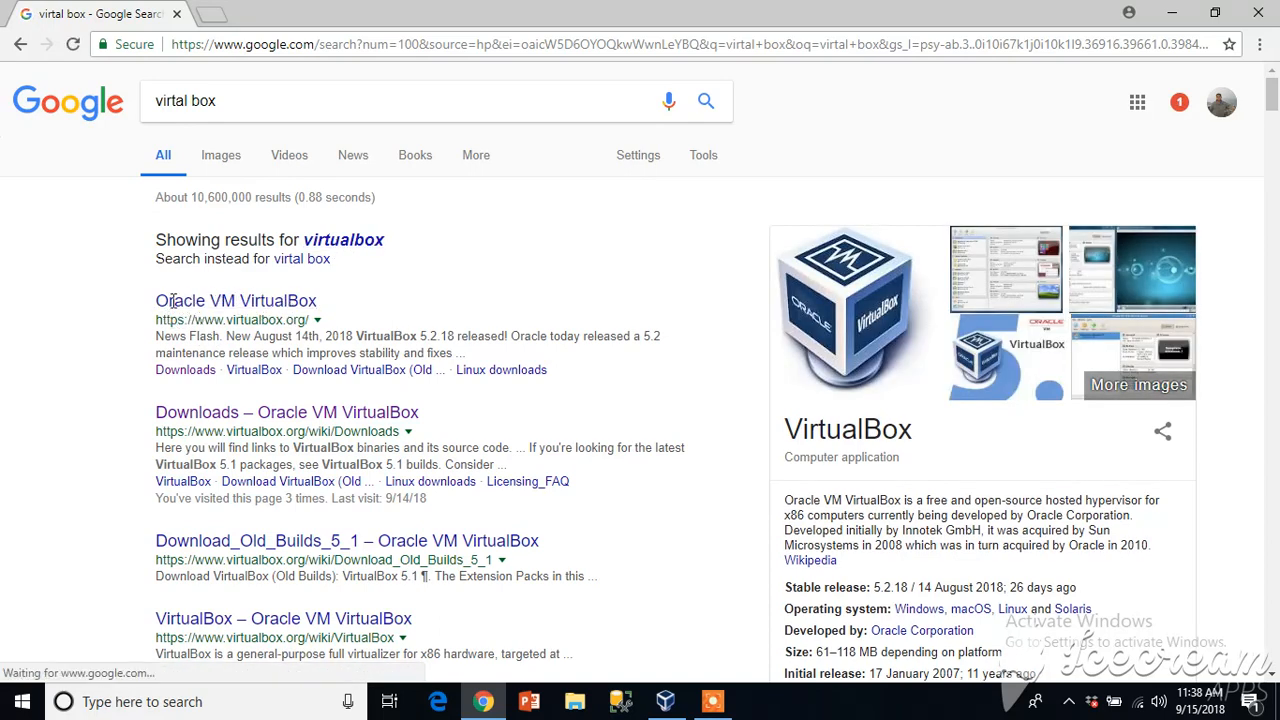
left_click(236, 300)
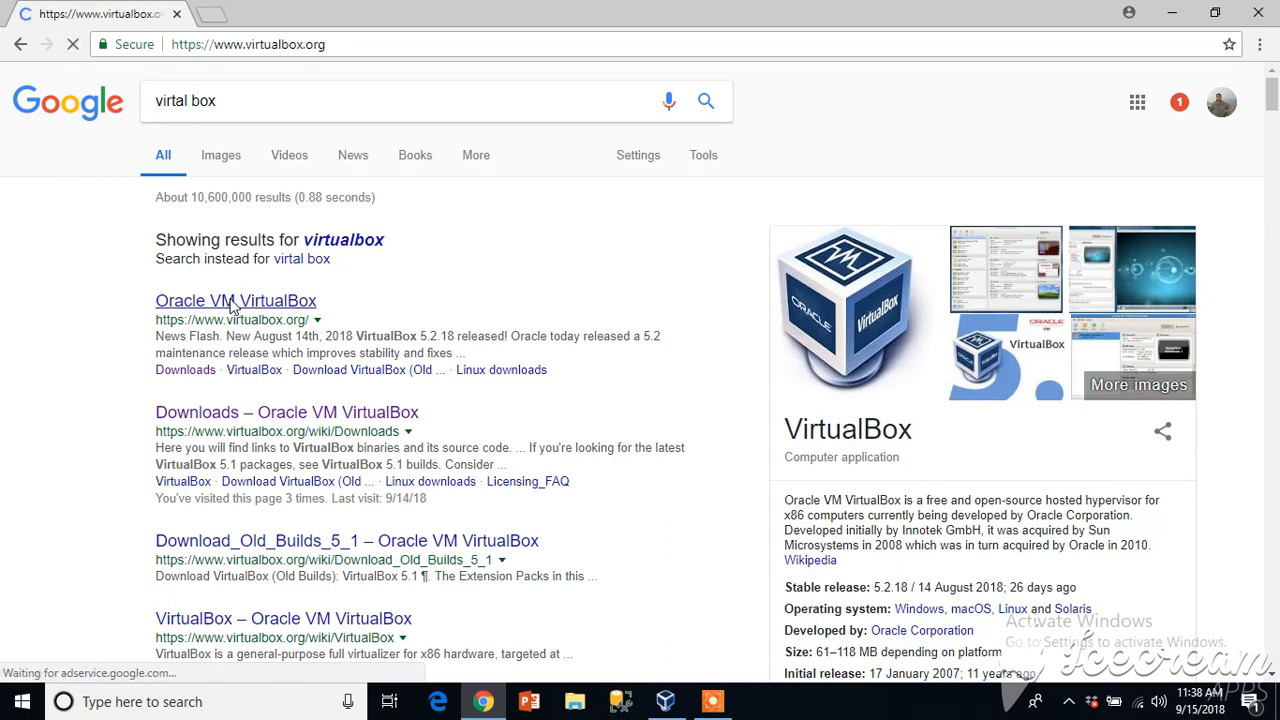
left_click(236, 300)
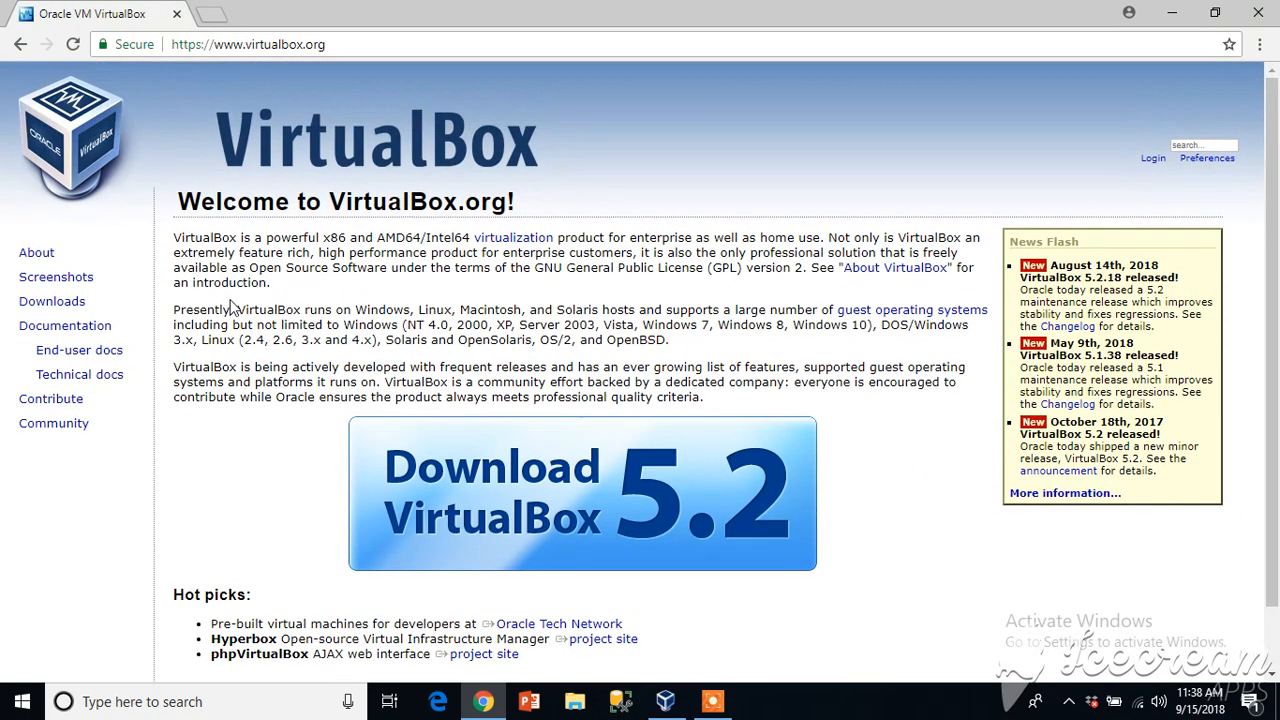
mouse_move(470, 524)
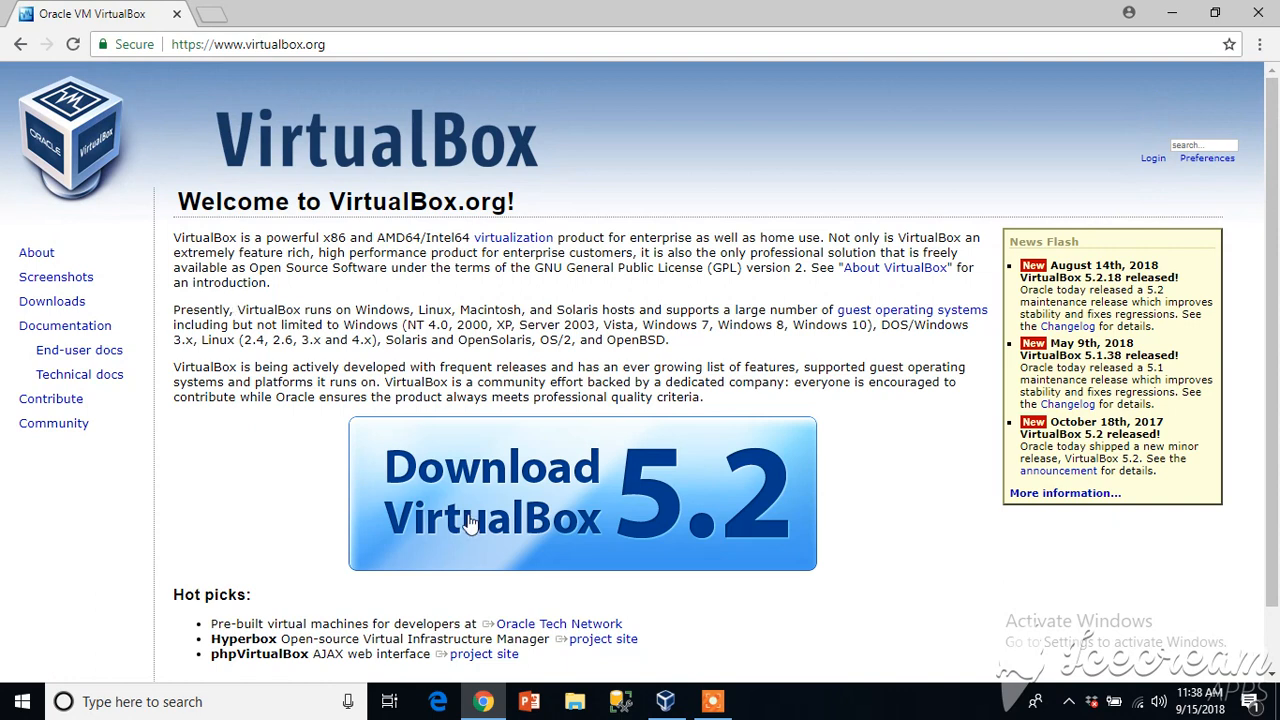
Follow the Download VirtualBox 5.2 banner to the download page
scroll("down", 3)
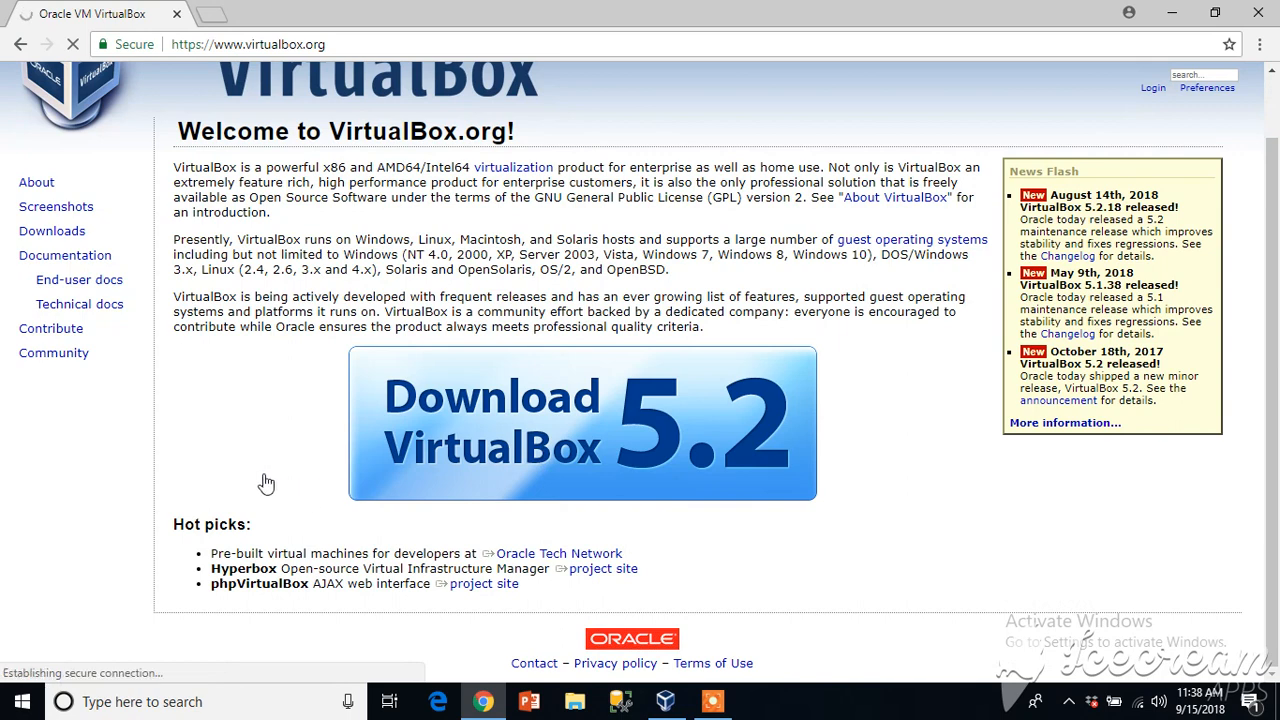
left_click(582, 424)
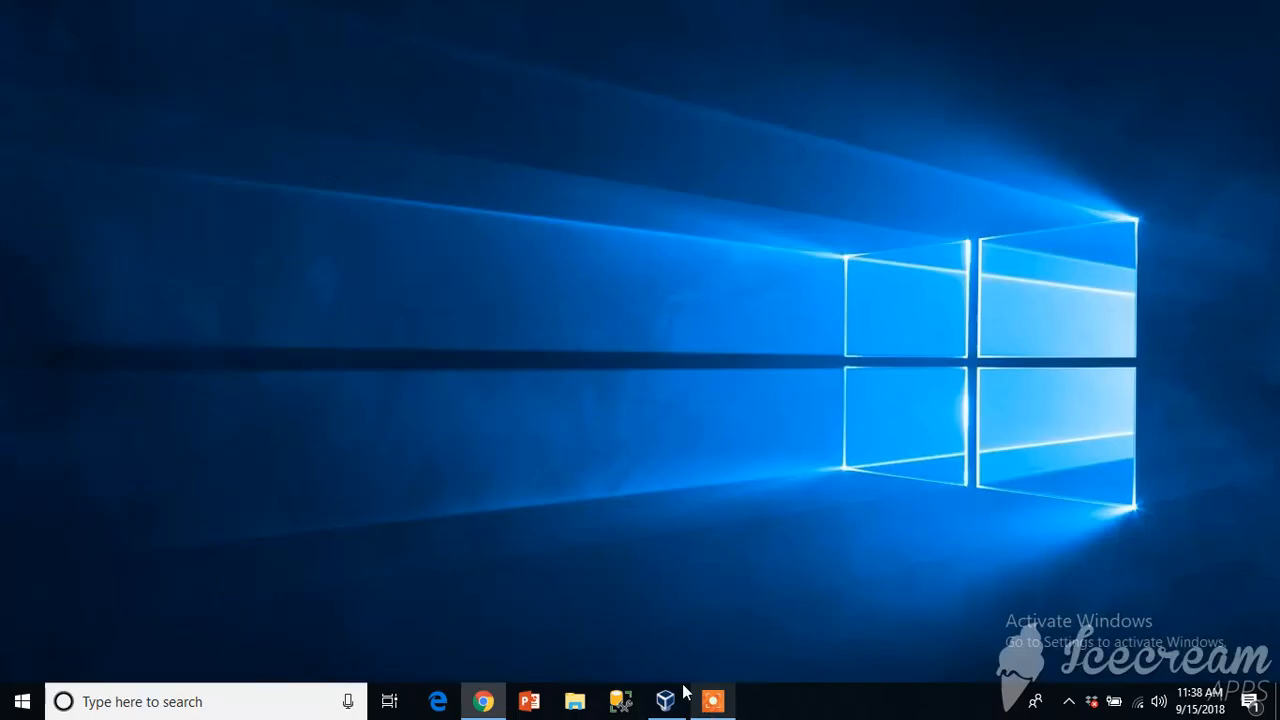
Show This PC's Properties: Windows 10 Enterprise, 64-bit processor, 4.00 GB RAM
right_click(30, 40)
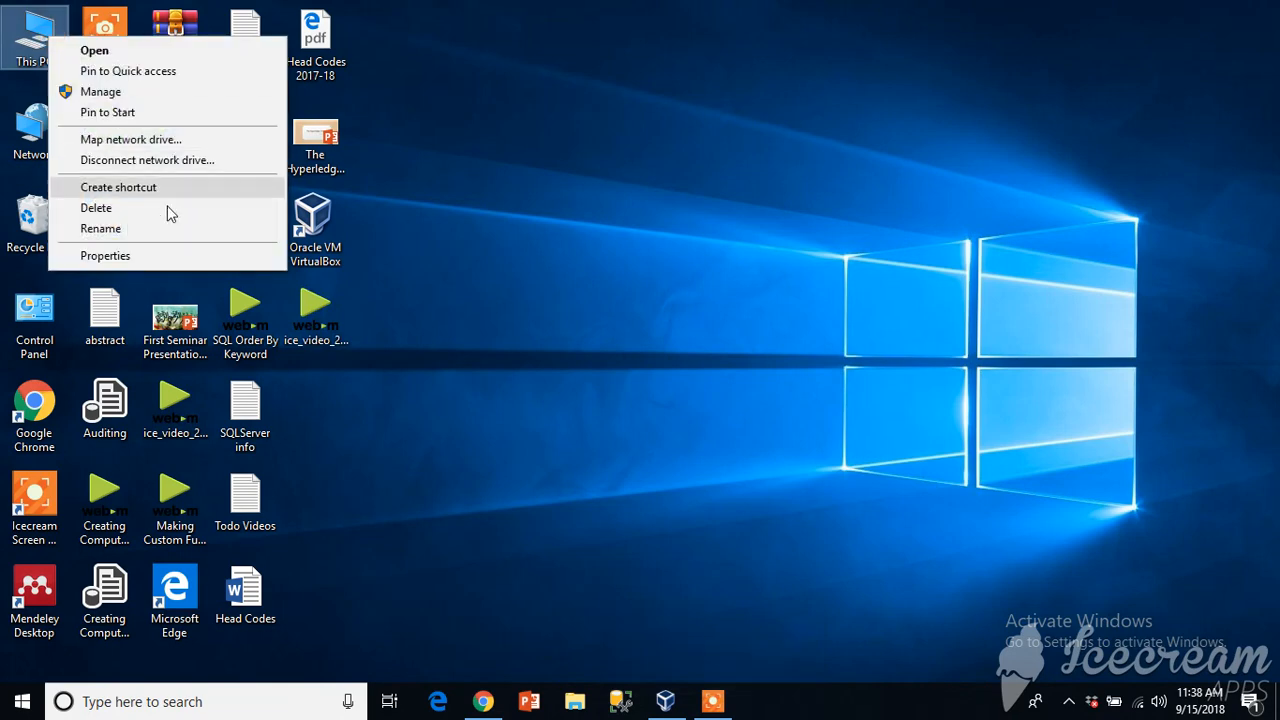
left_click(104, 256)
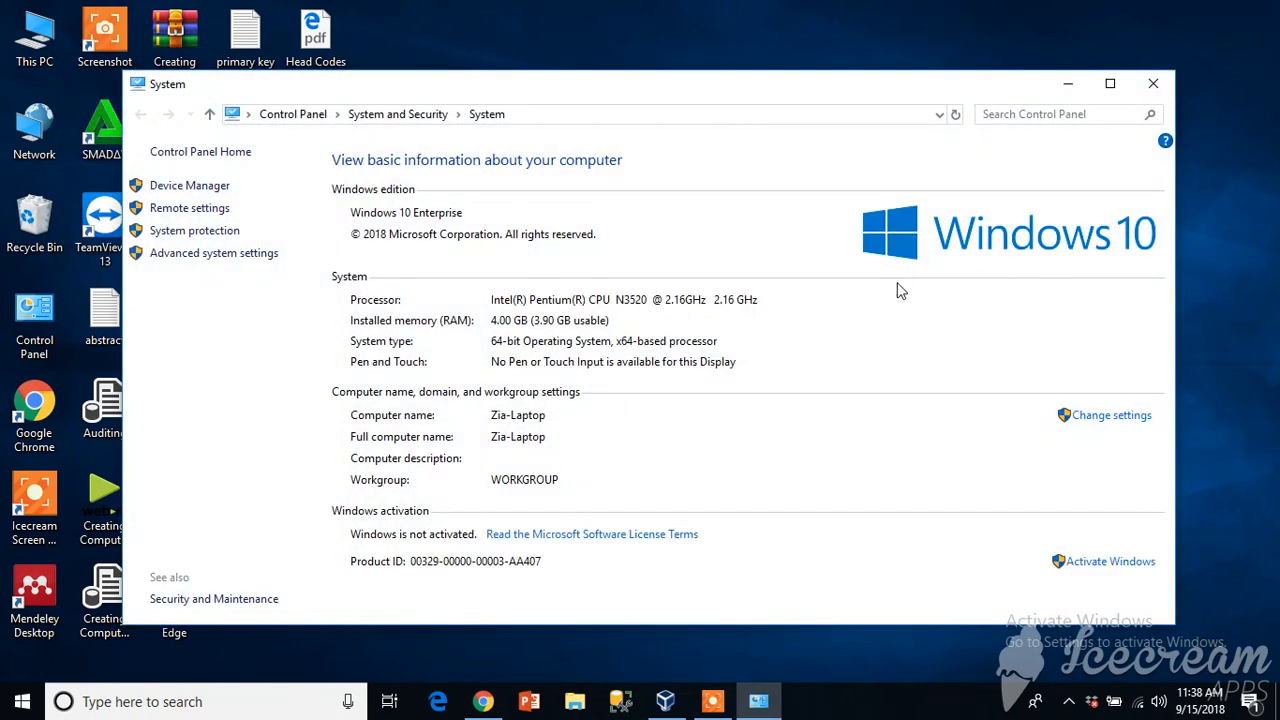
mouse_move(604, 328)
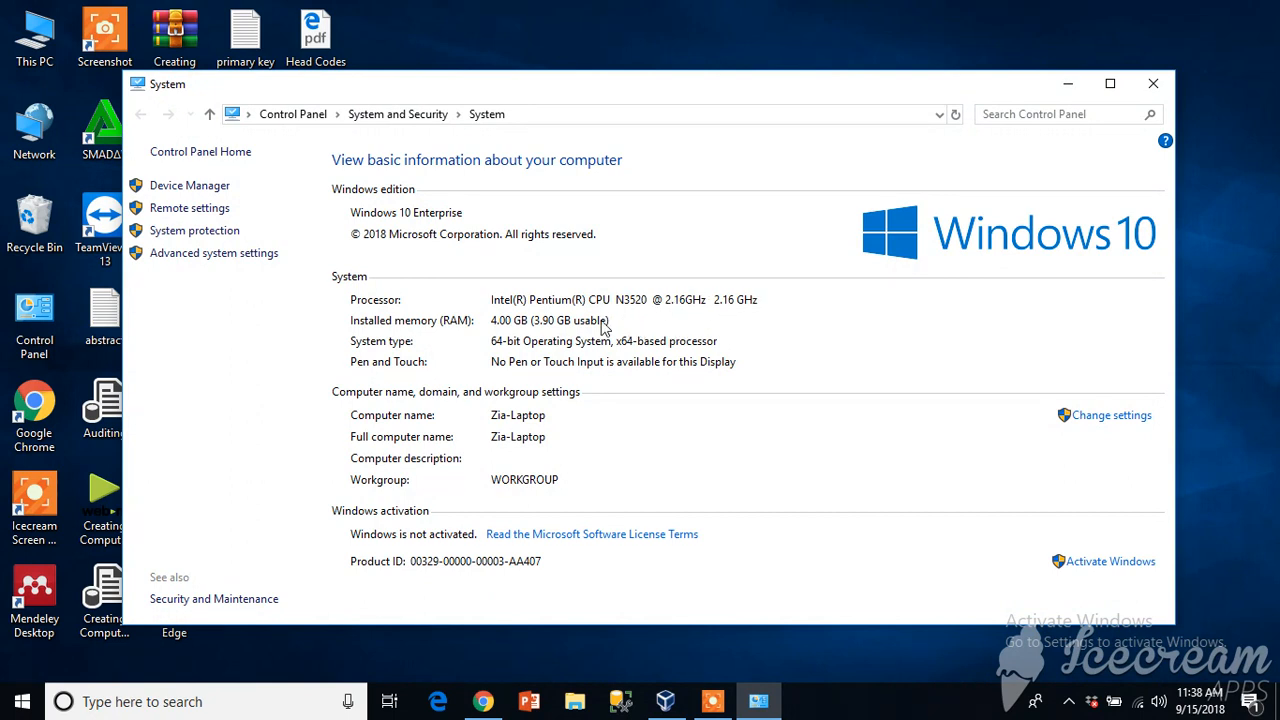
mouse_move(498, 352)
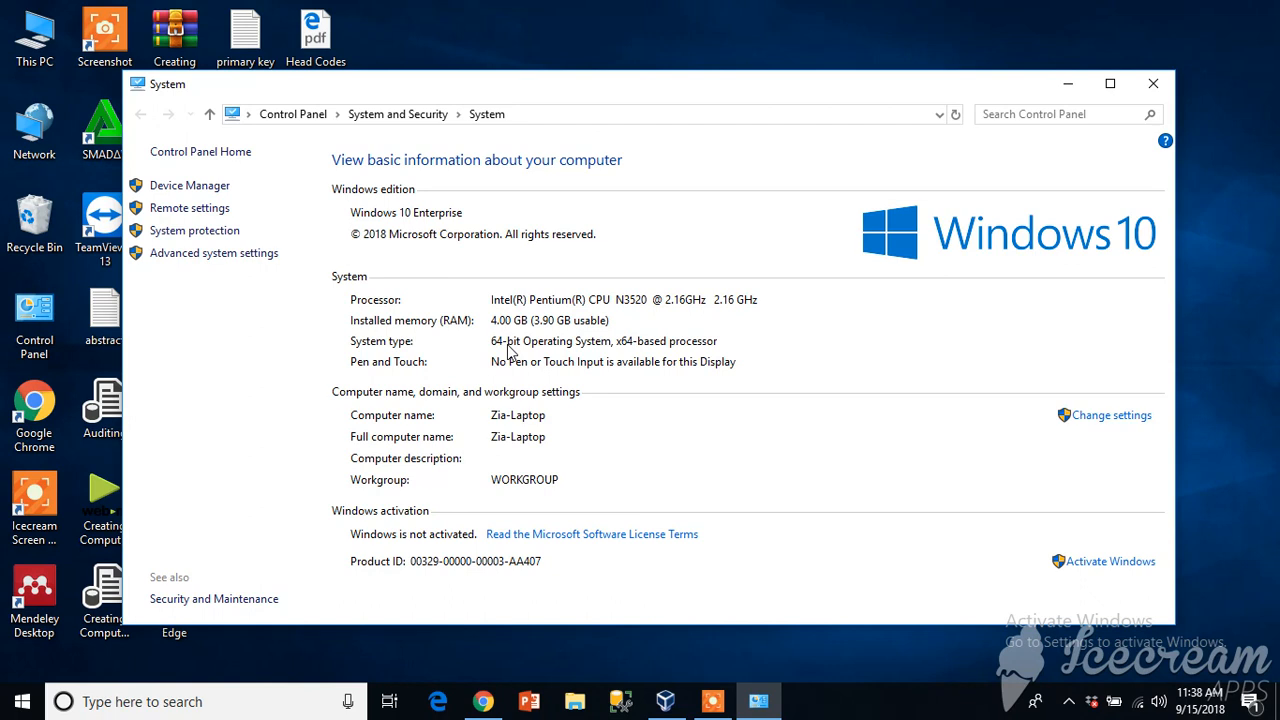
mouse_move(504, 348)
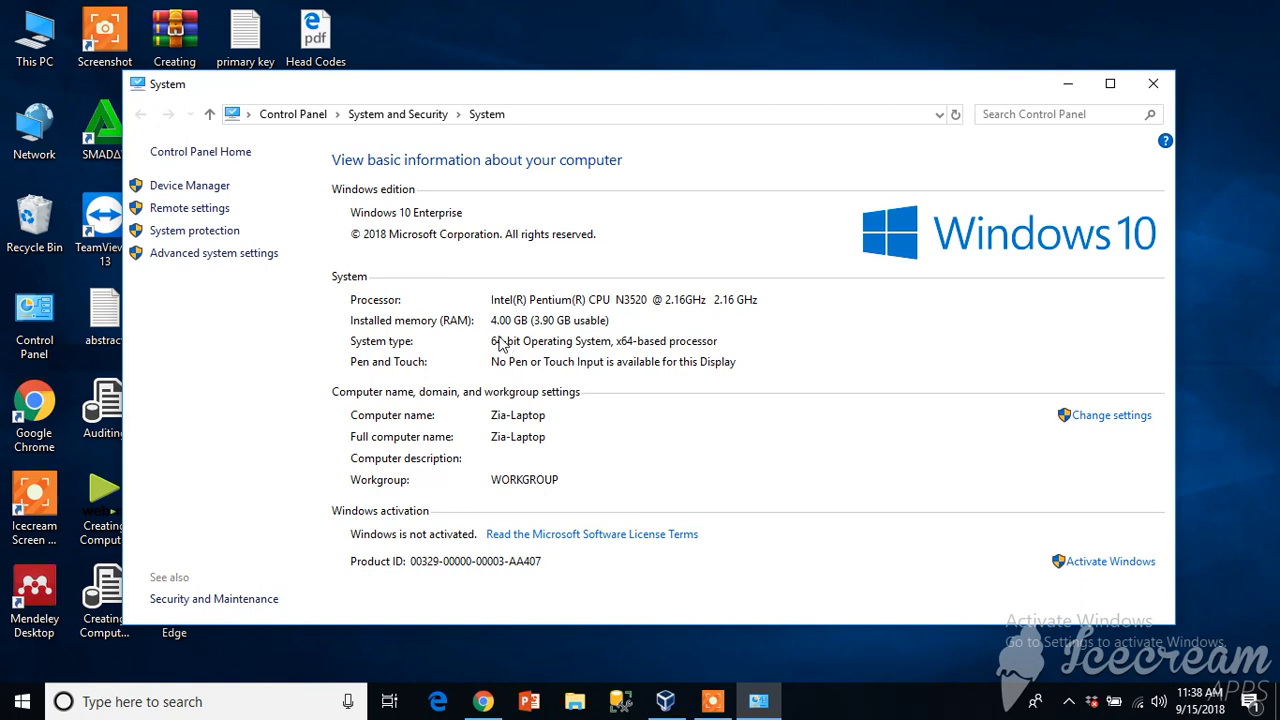
mouse_move(500, 338)
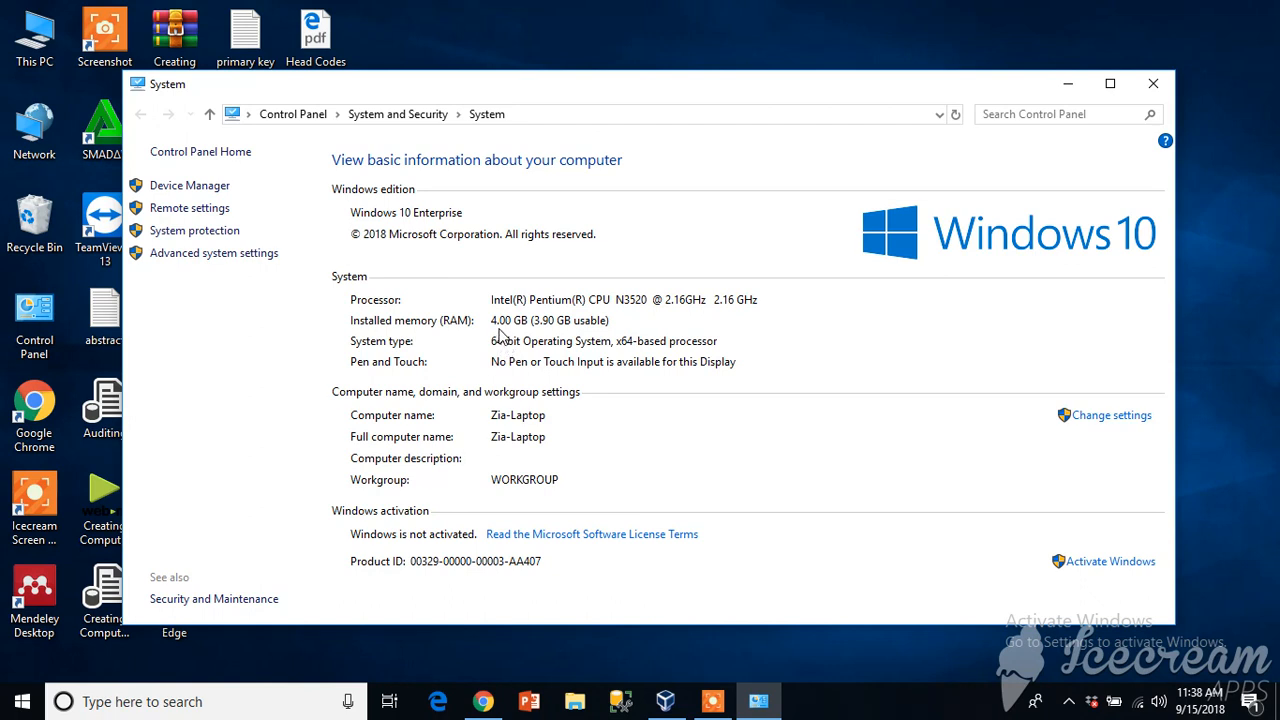
mouse_move(500, 316)
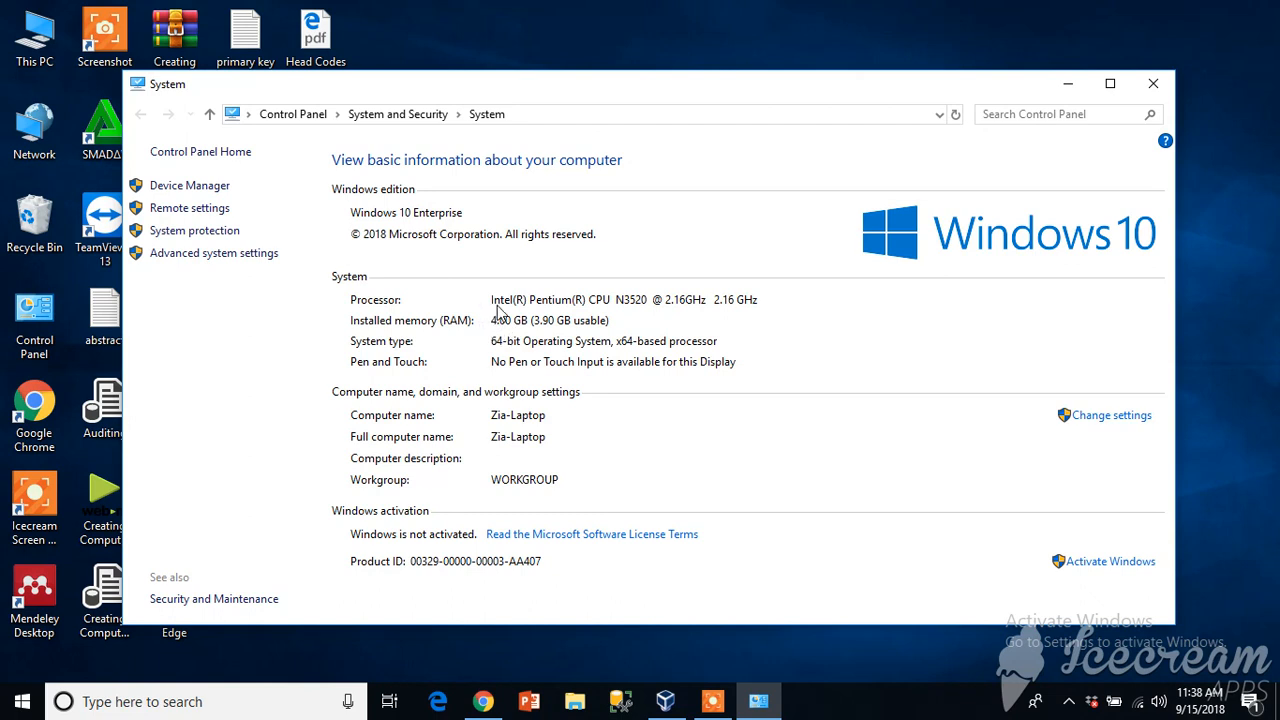
mouse_move(496, 312)
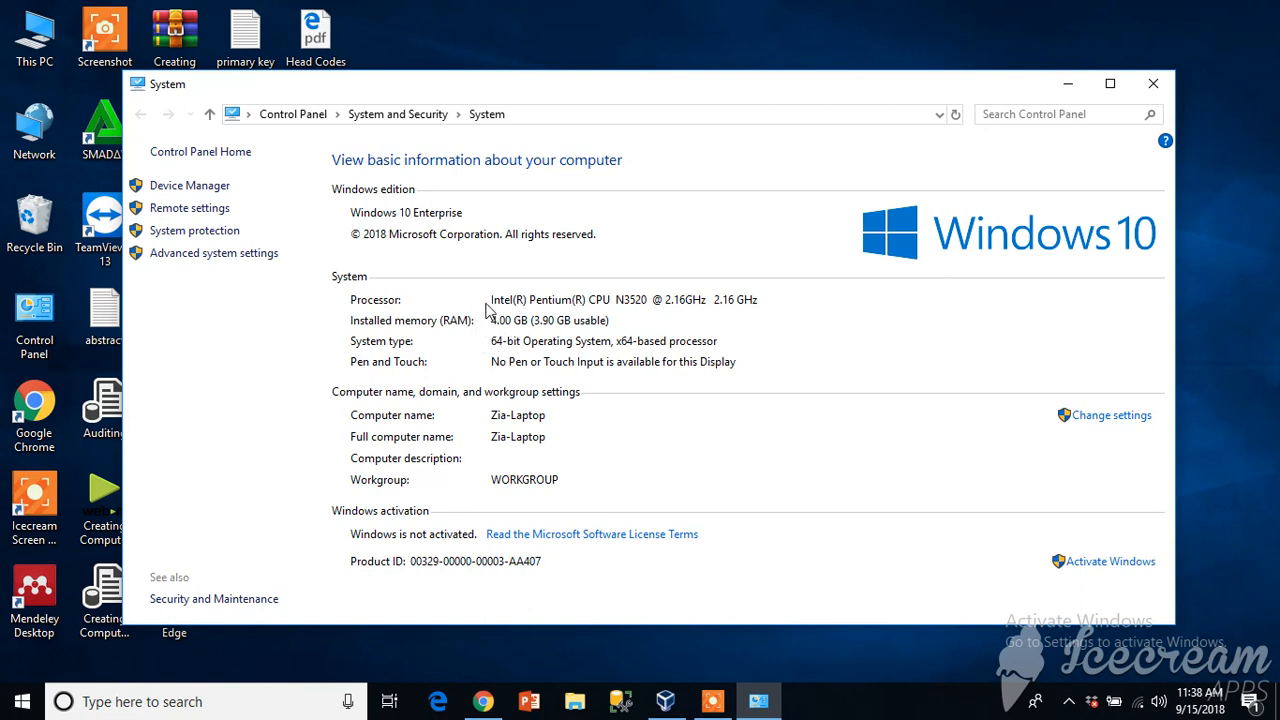
mouse_move(484, 336)
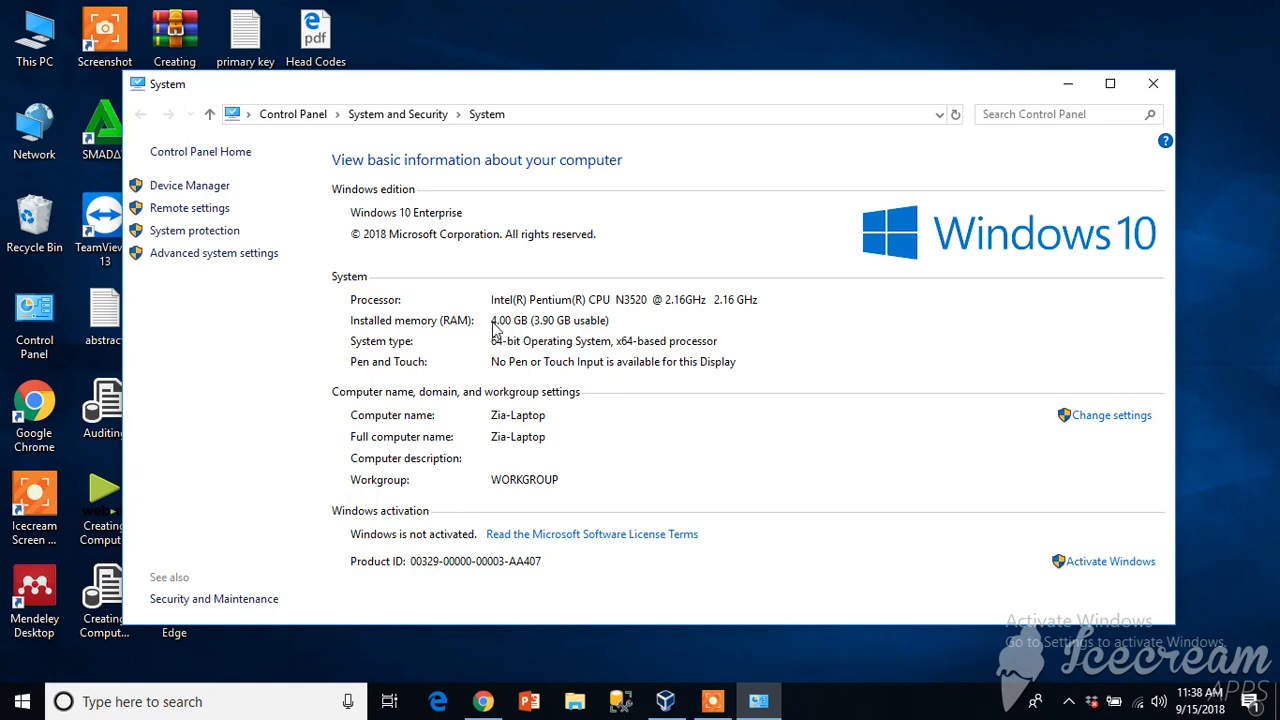
mouse_move(504, 358)
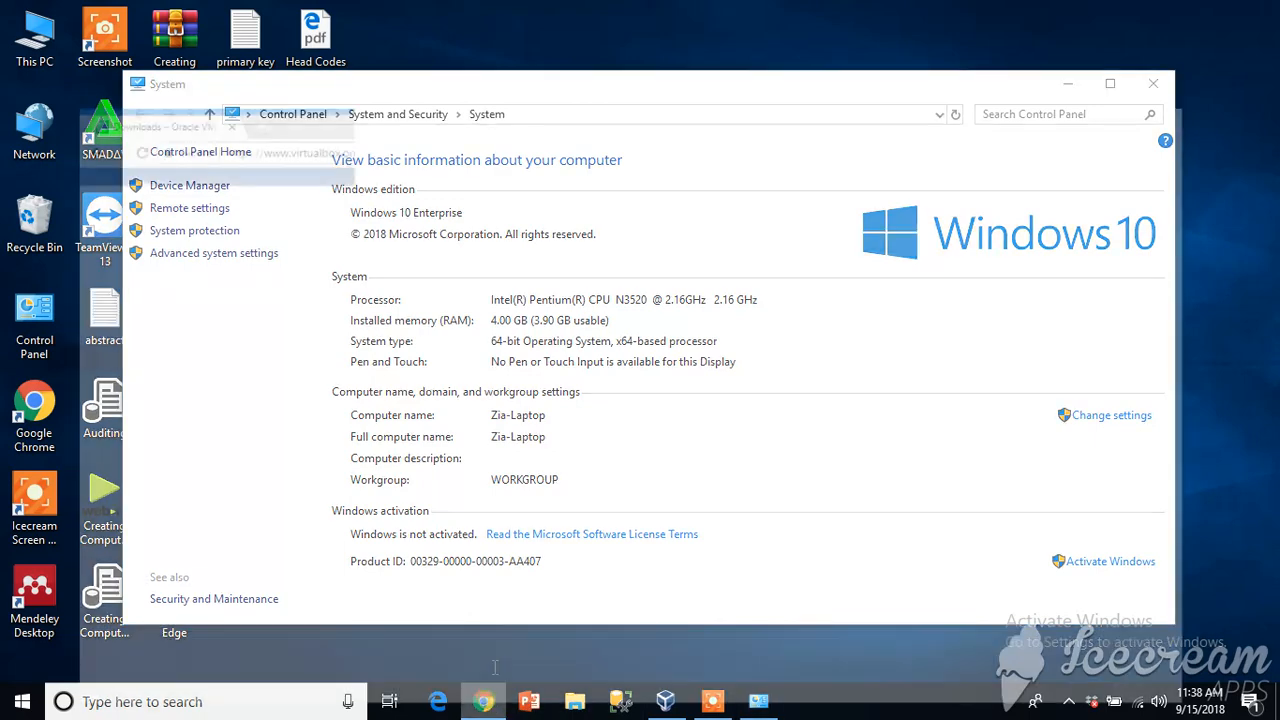
Download the Windows hosts VirtualBox 5.2.18 installer and run it from Chrome
left_click(484, 700)
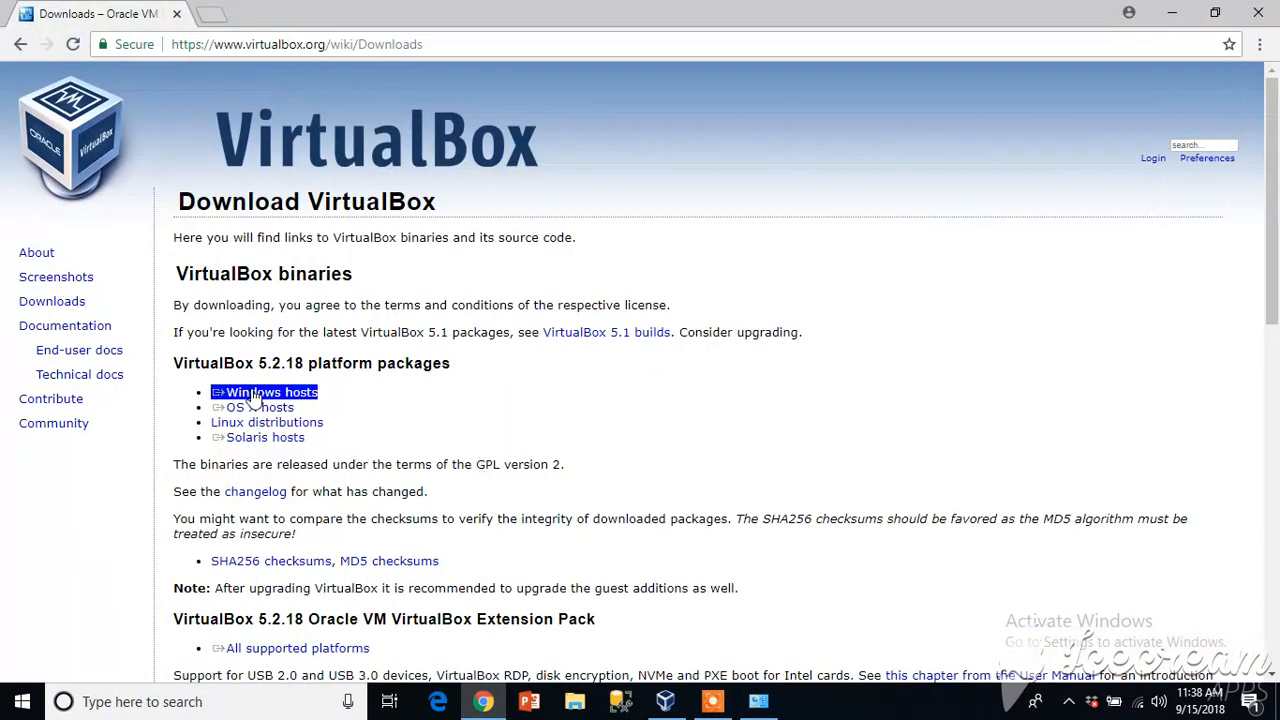
mouse_move(272, 390)
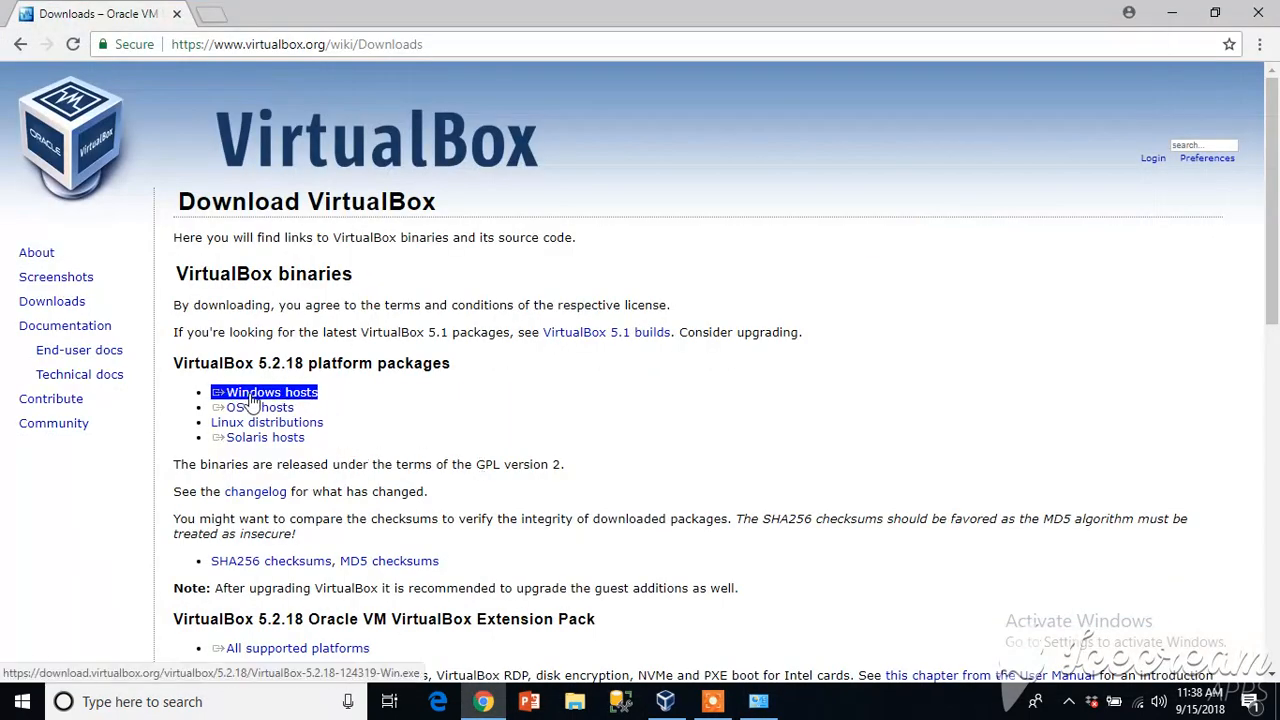
mouse_move(304, 392)
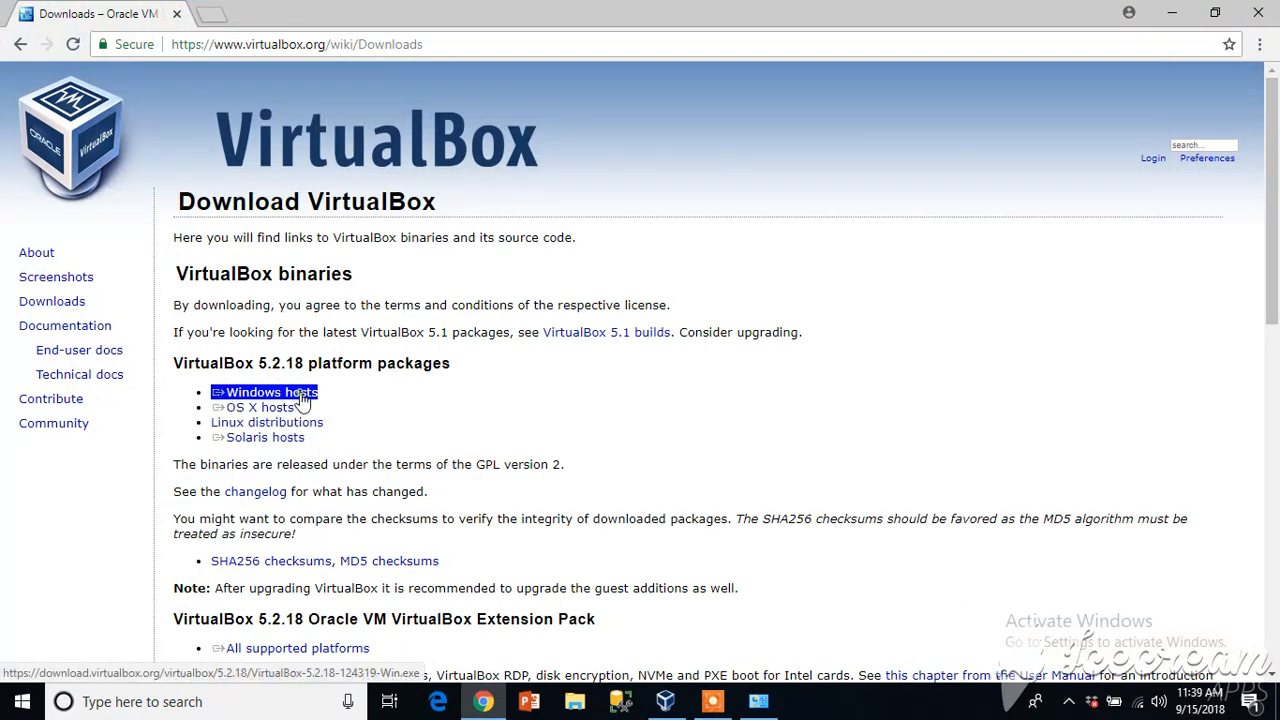
left_click(272, 390)
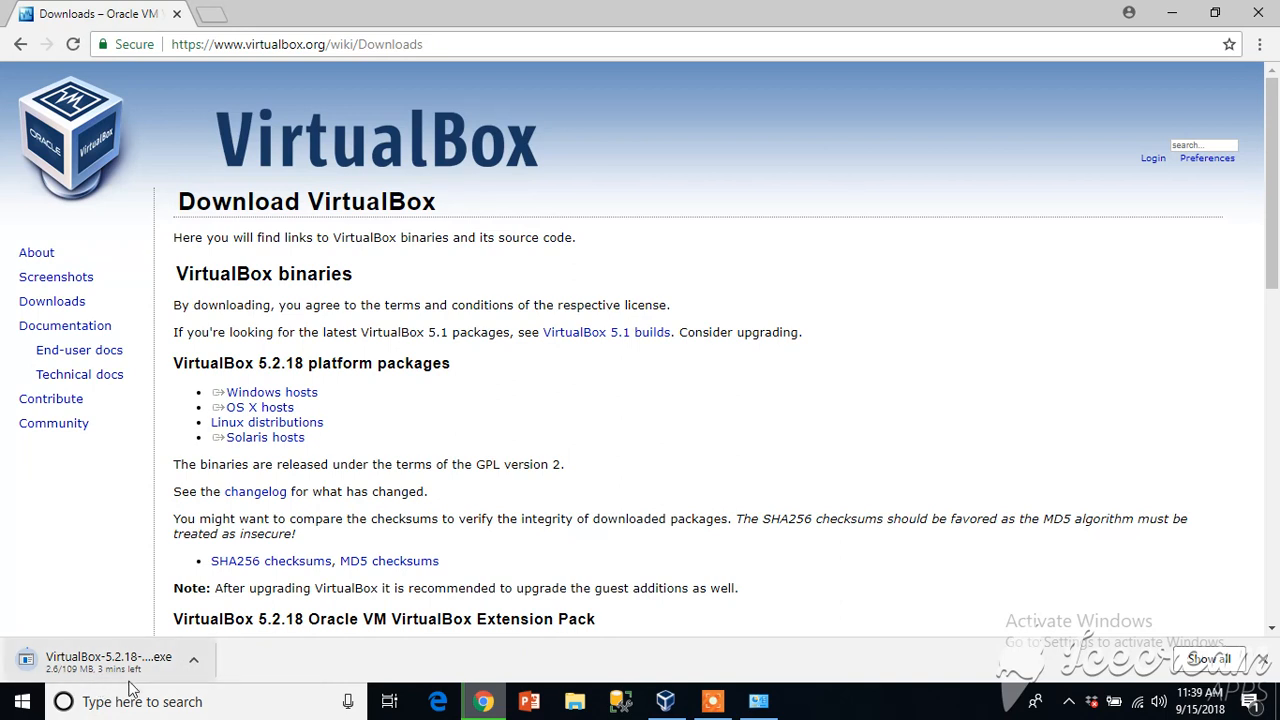
mouse_move(248, 644)
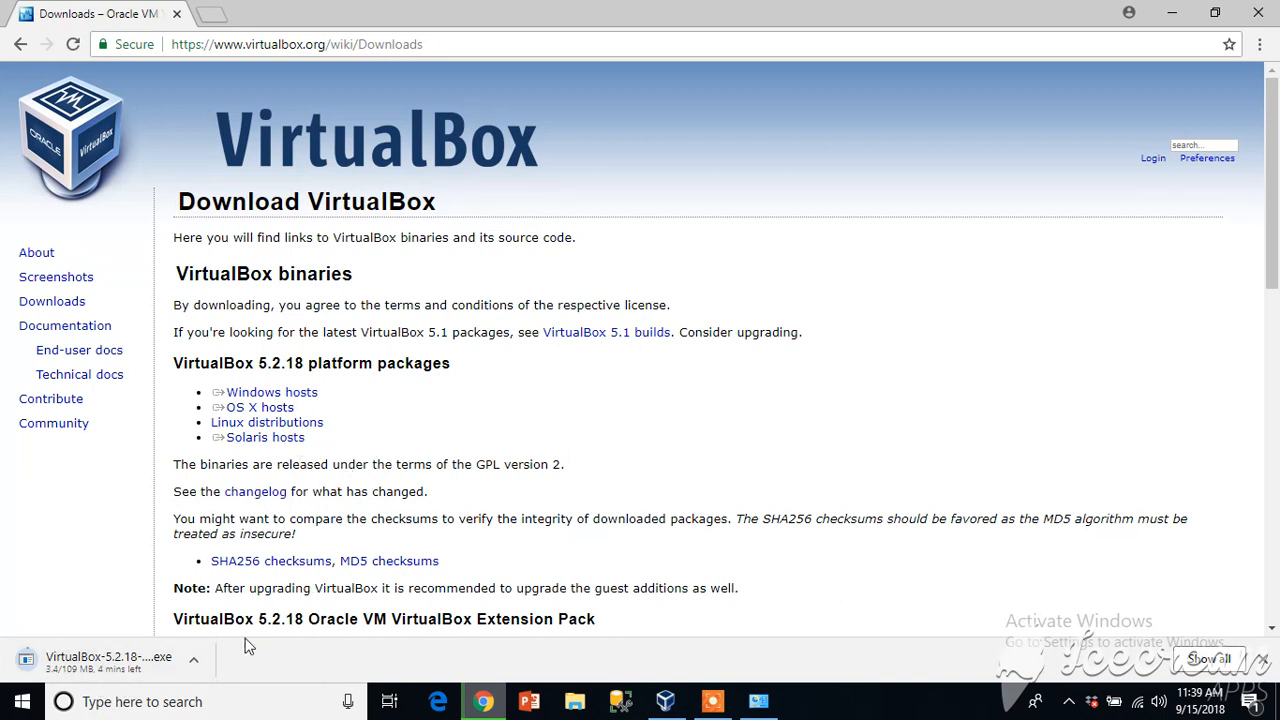
left_click(194, 658)
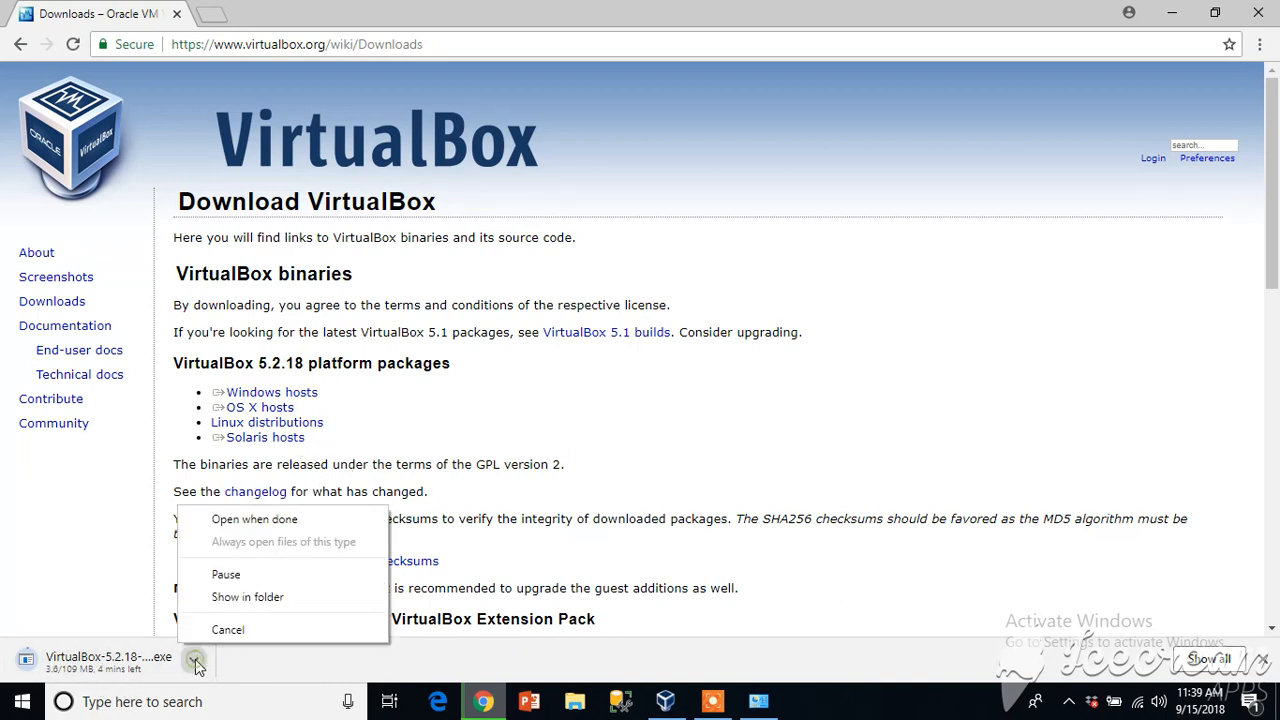
mouse_move(238, 630)
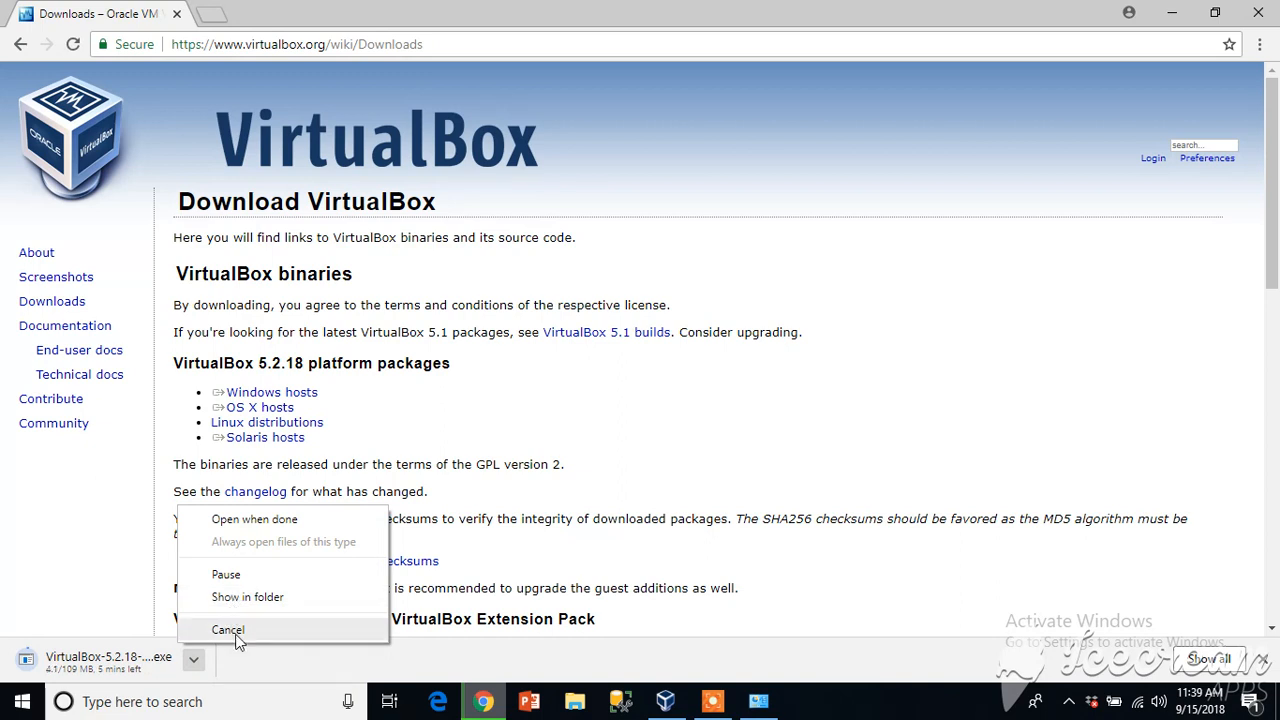
left_click(228, 628)
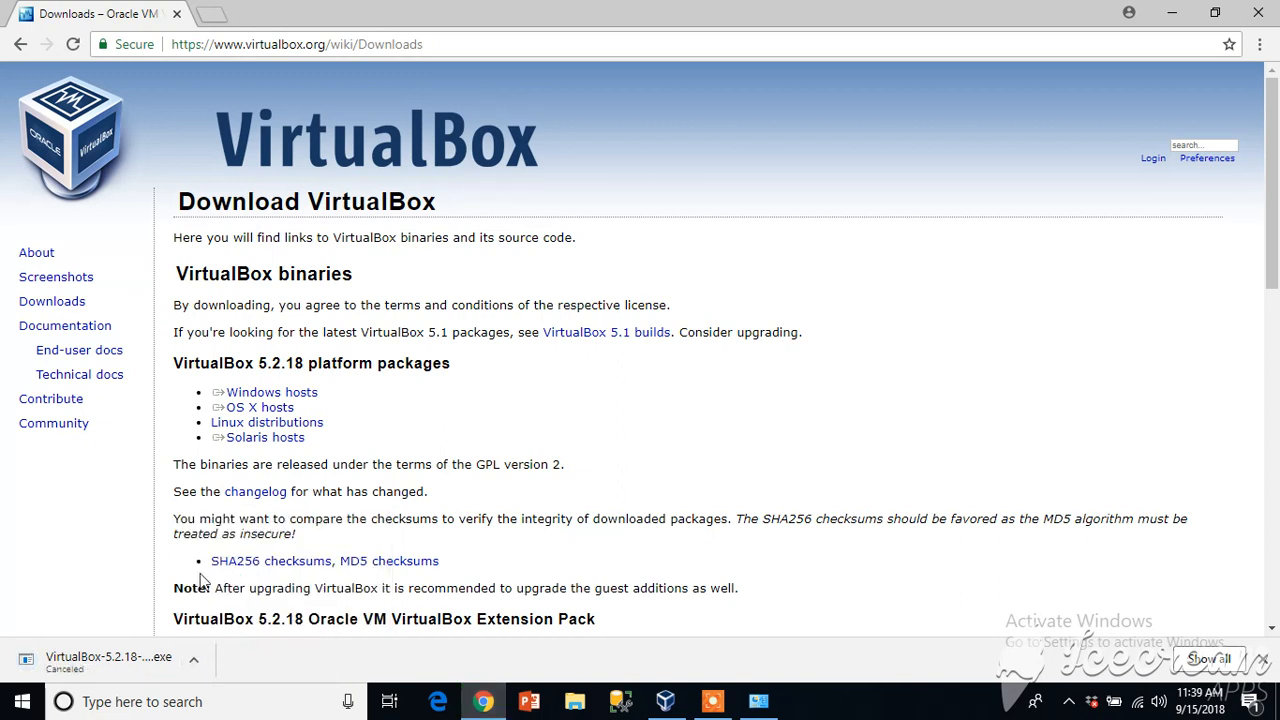
mouse_move(756, 564)
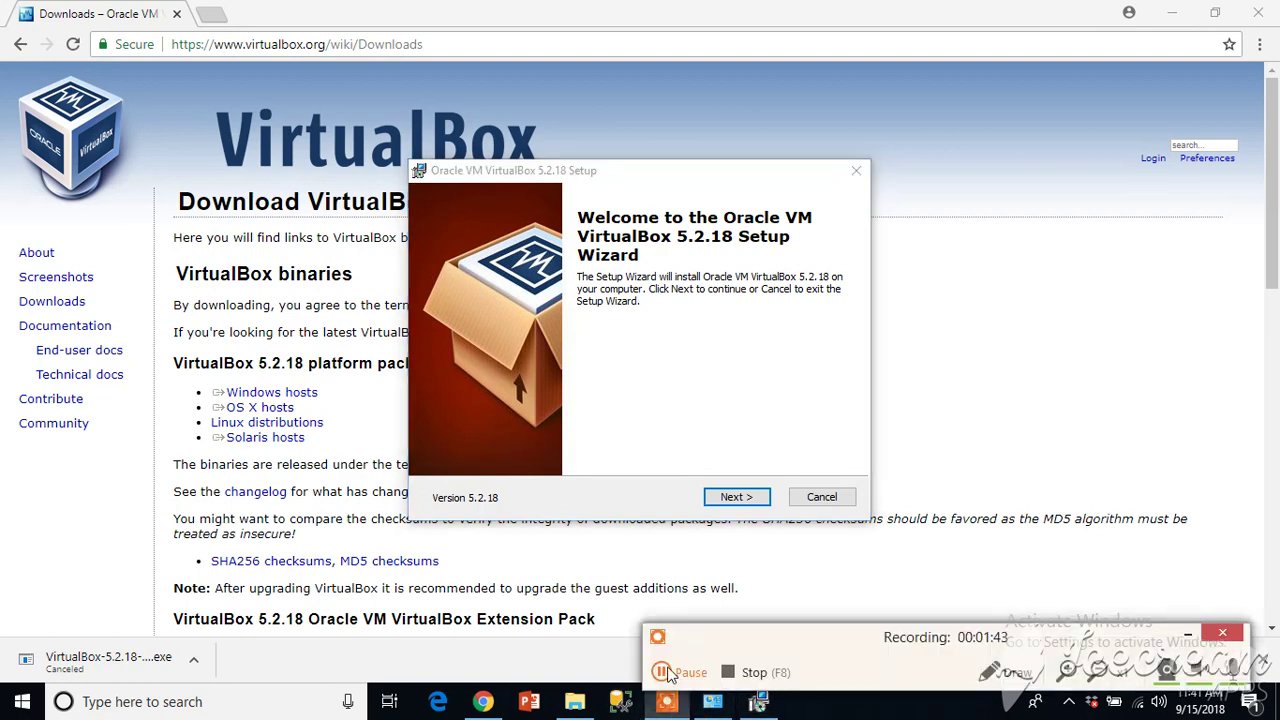
mouse_move(616, 472)
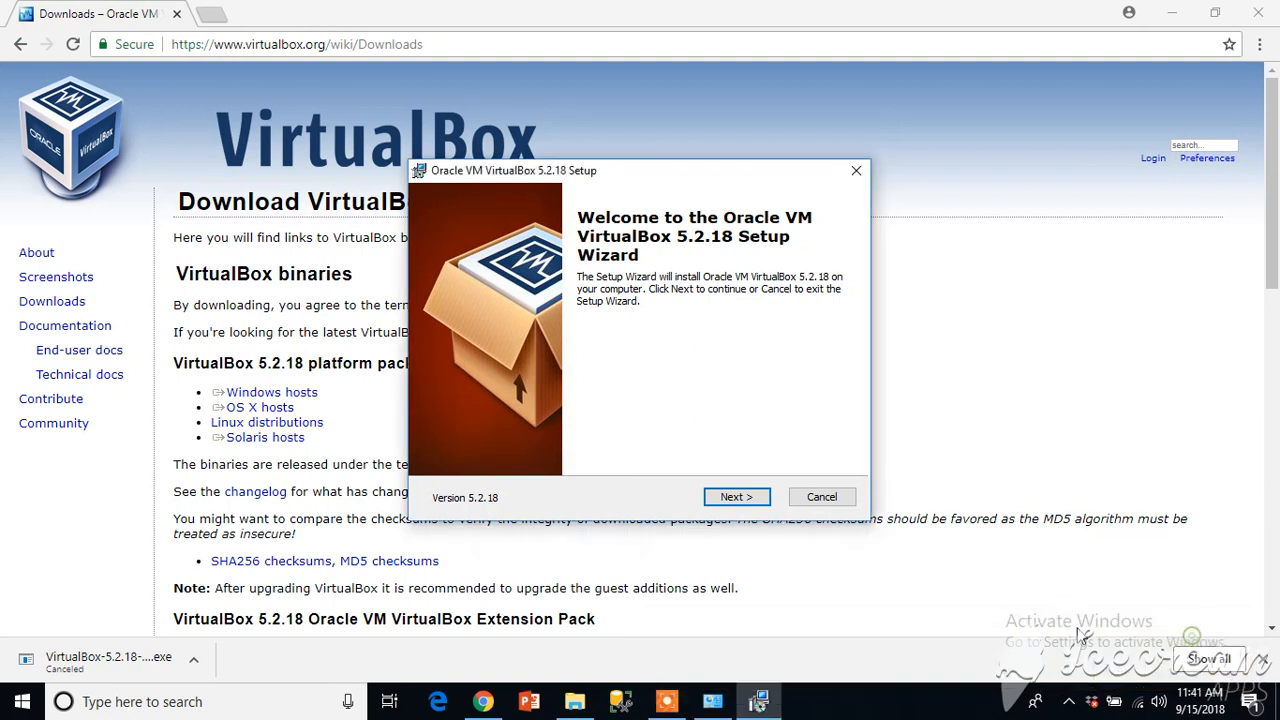
mouse_move(720, 524)
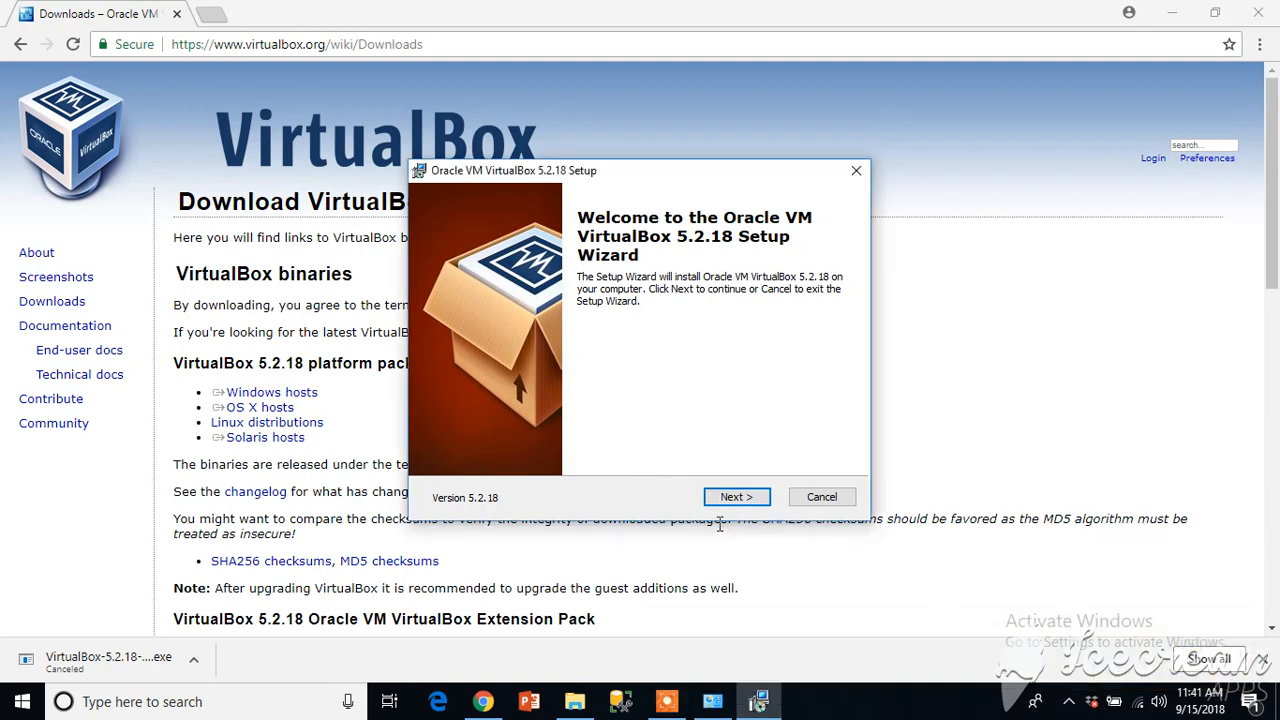
mouse_move(640, 408)
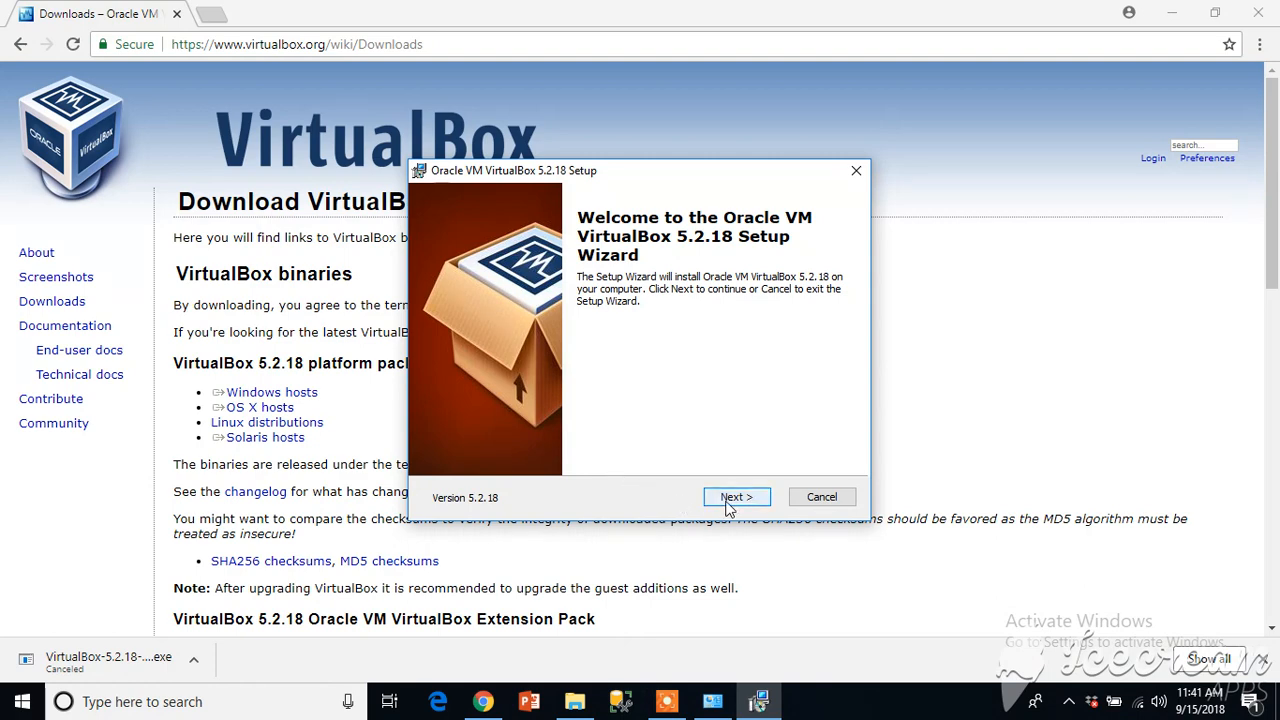
Accept default features and shortcuts, allow the network warning, and start installing VirtualBox
left_click(736, 496)
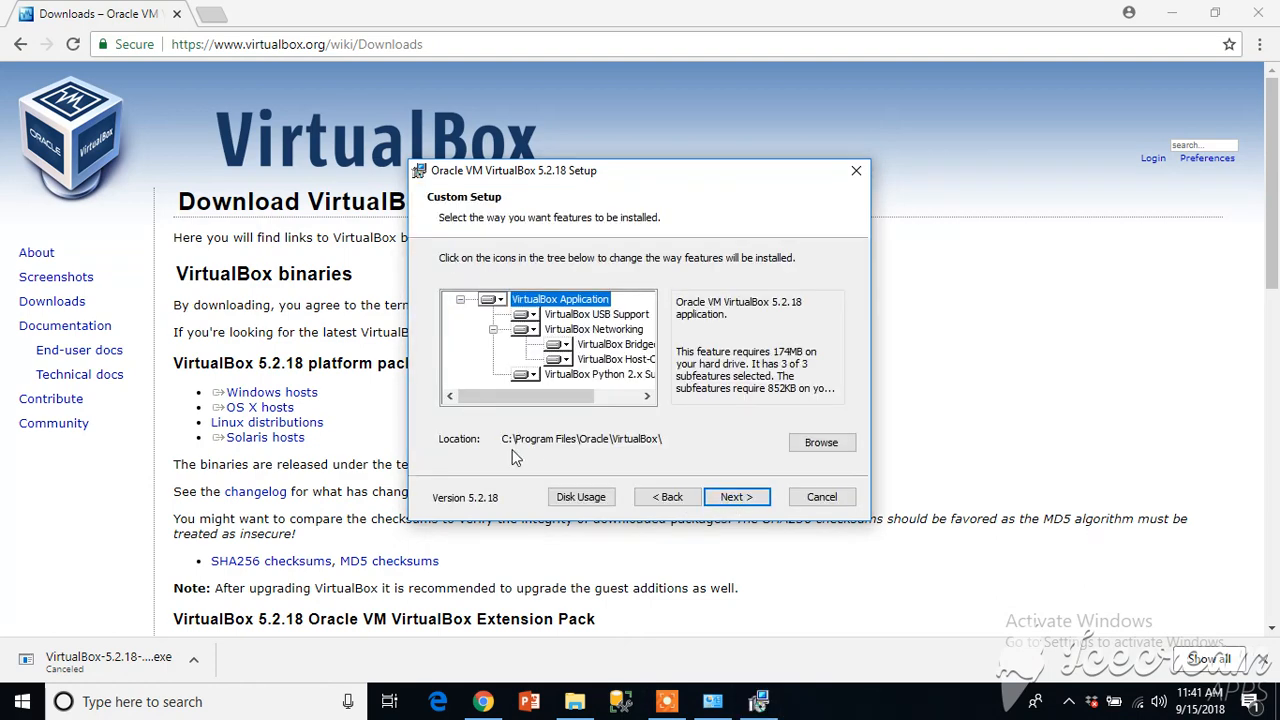
mouse_move(490, 440)
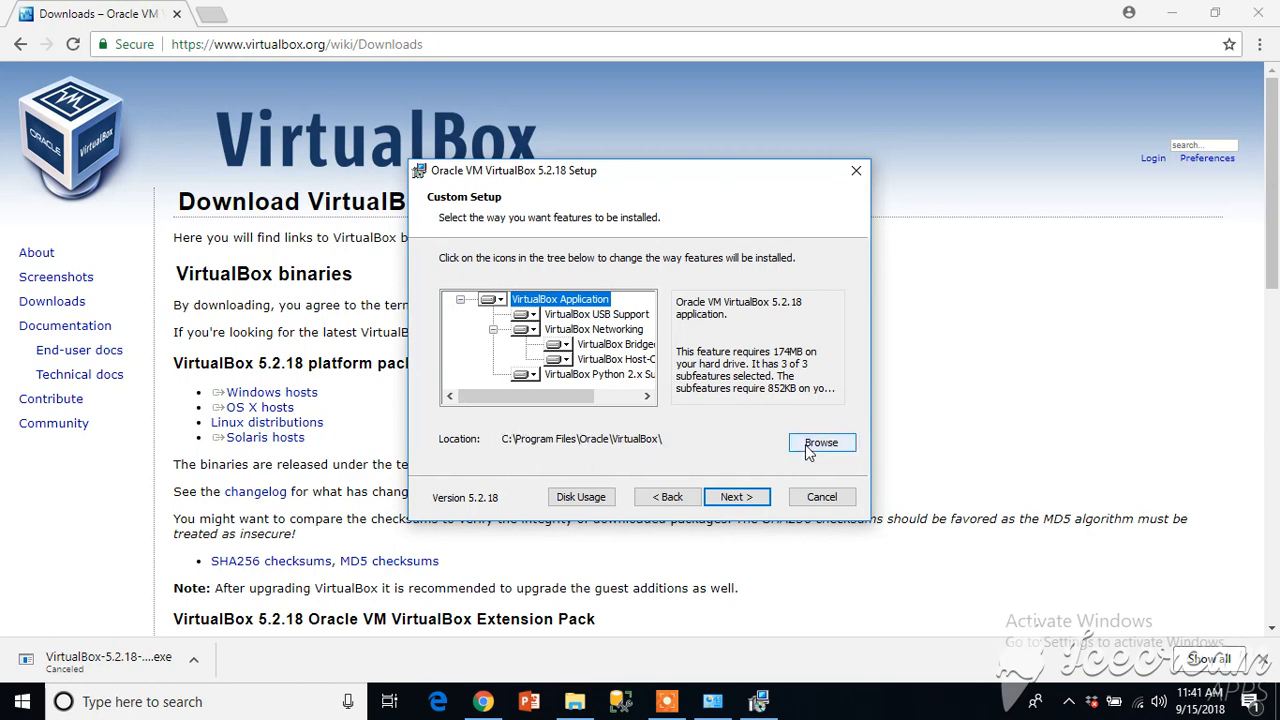
left_click(820, 442)
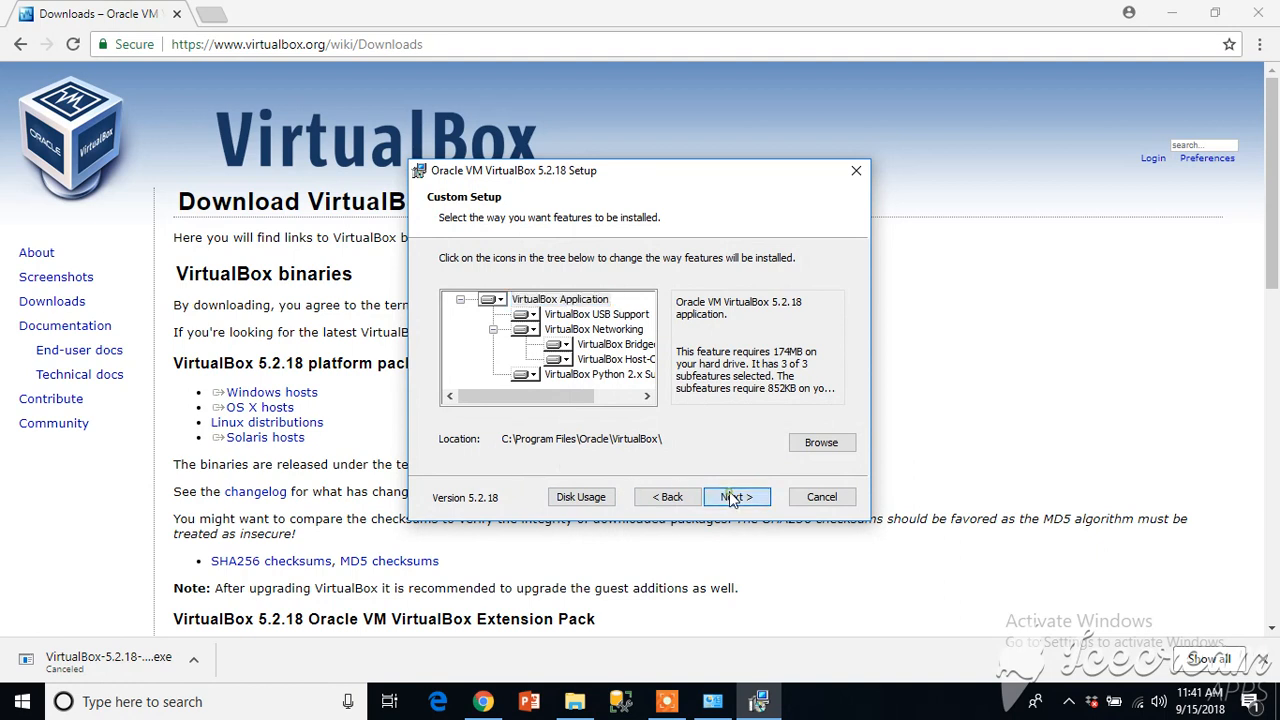
left_click(736, 496)
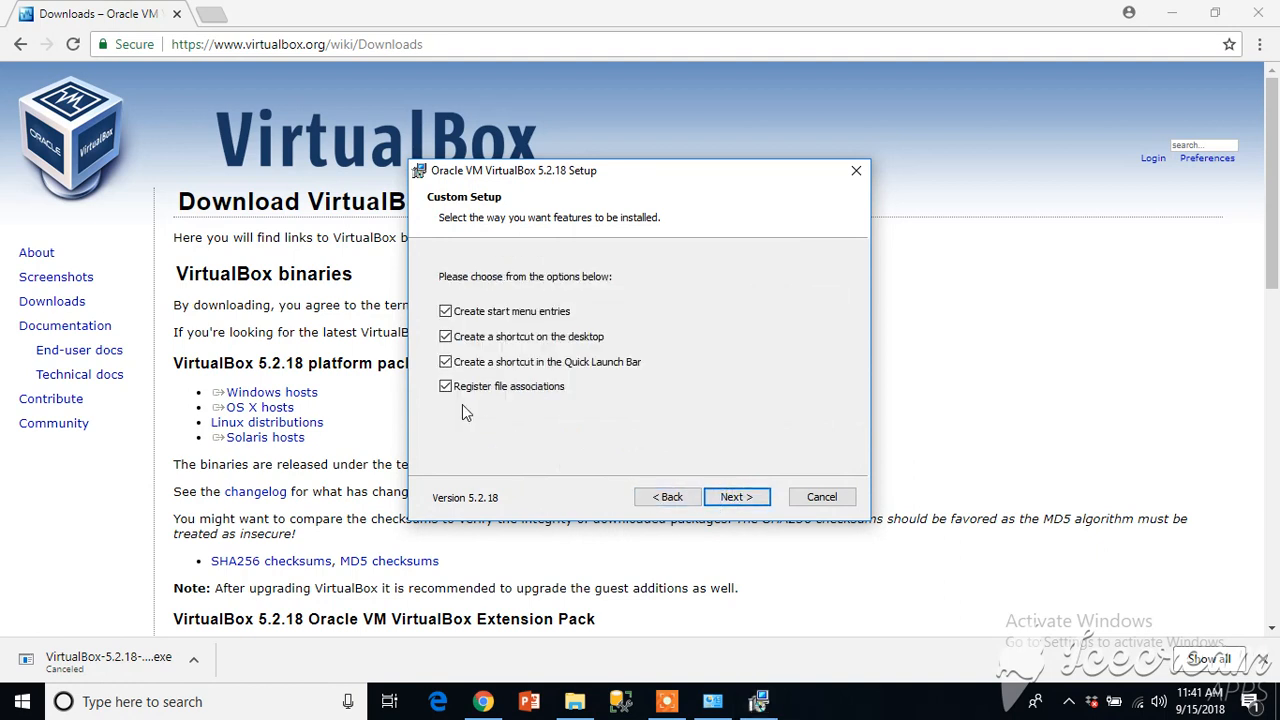
mouse_move(616, 458)
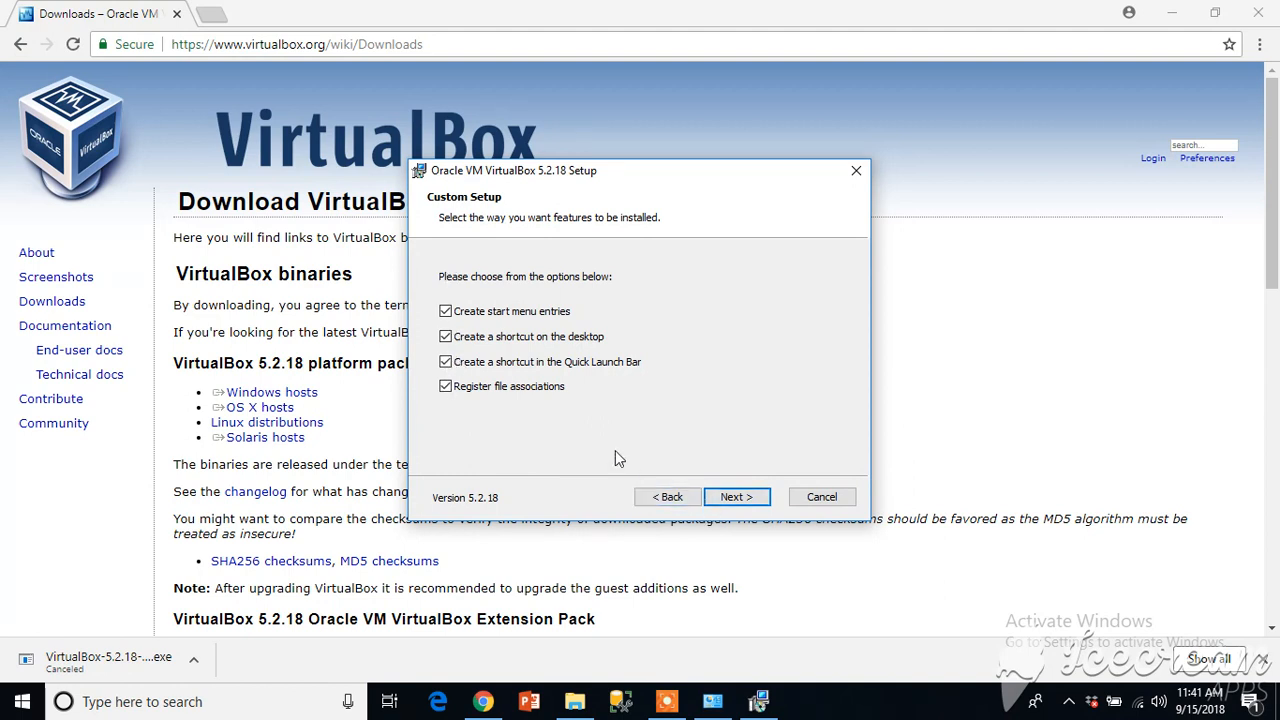
left_click(736, 496)
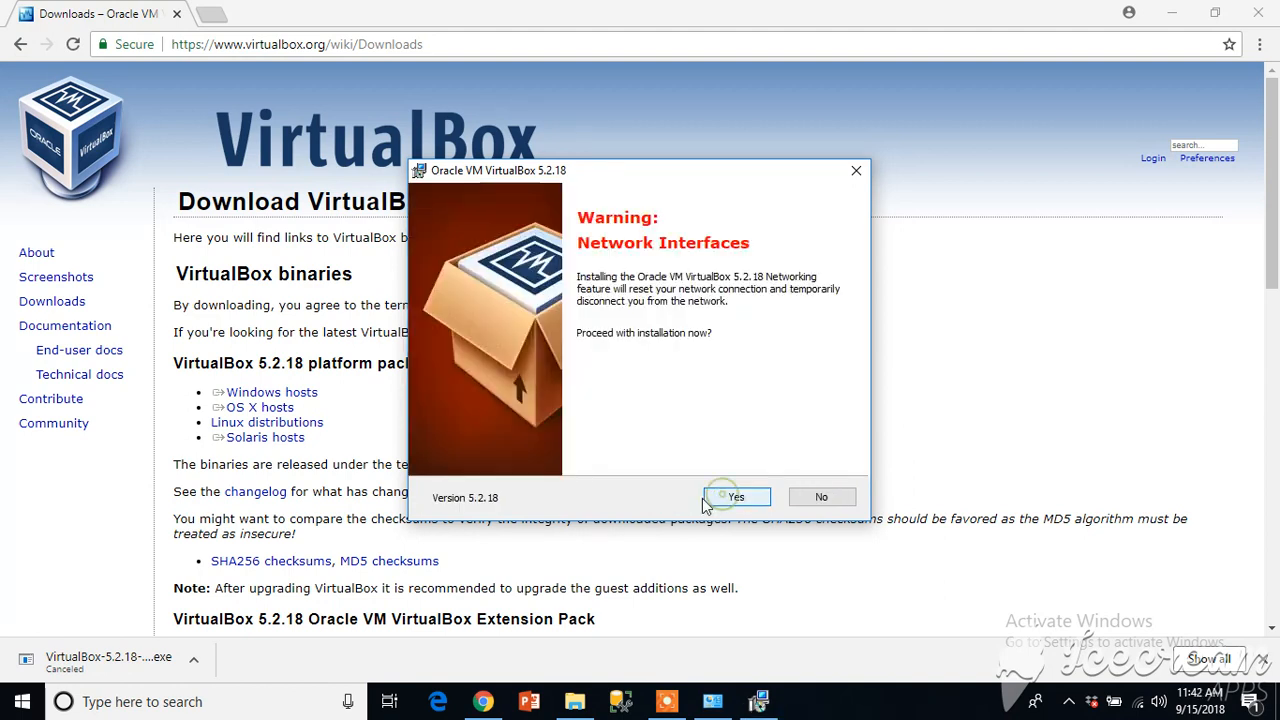
mouse_move(670, 452)
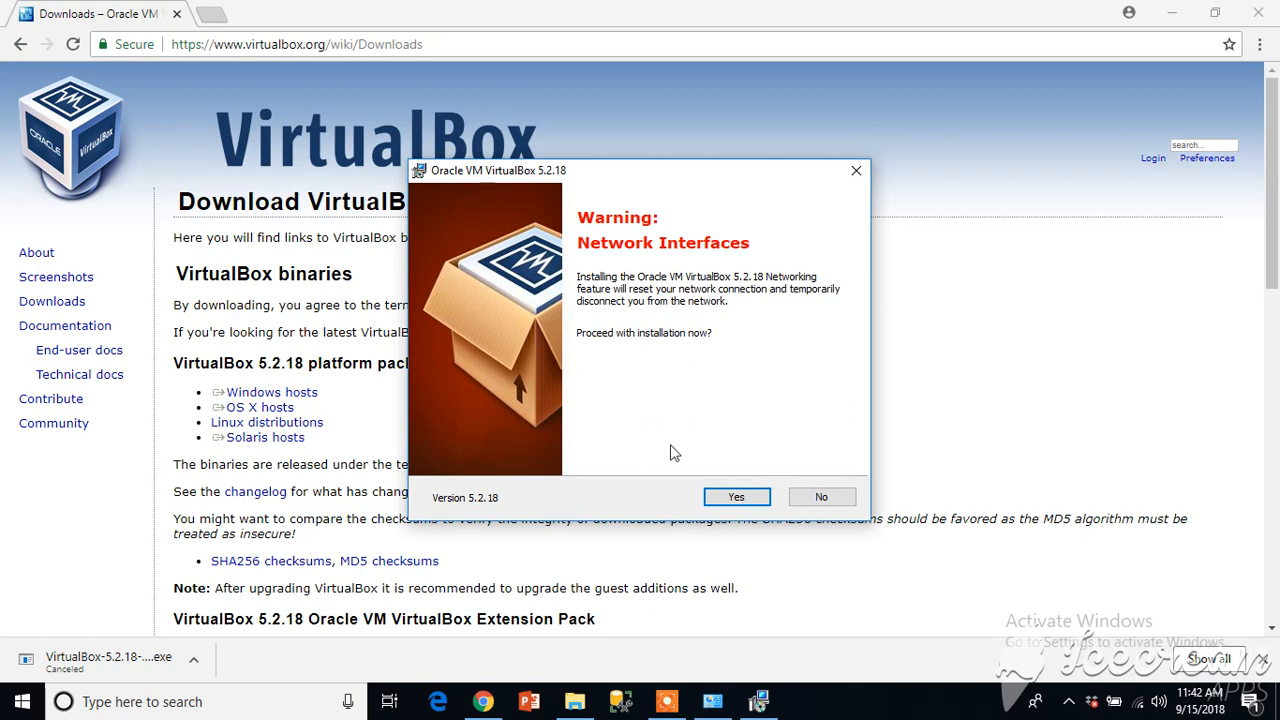
mouse_move(628, 300)
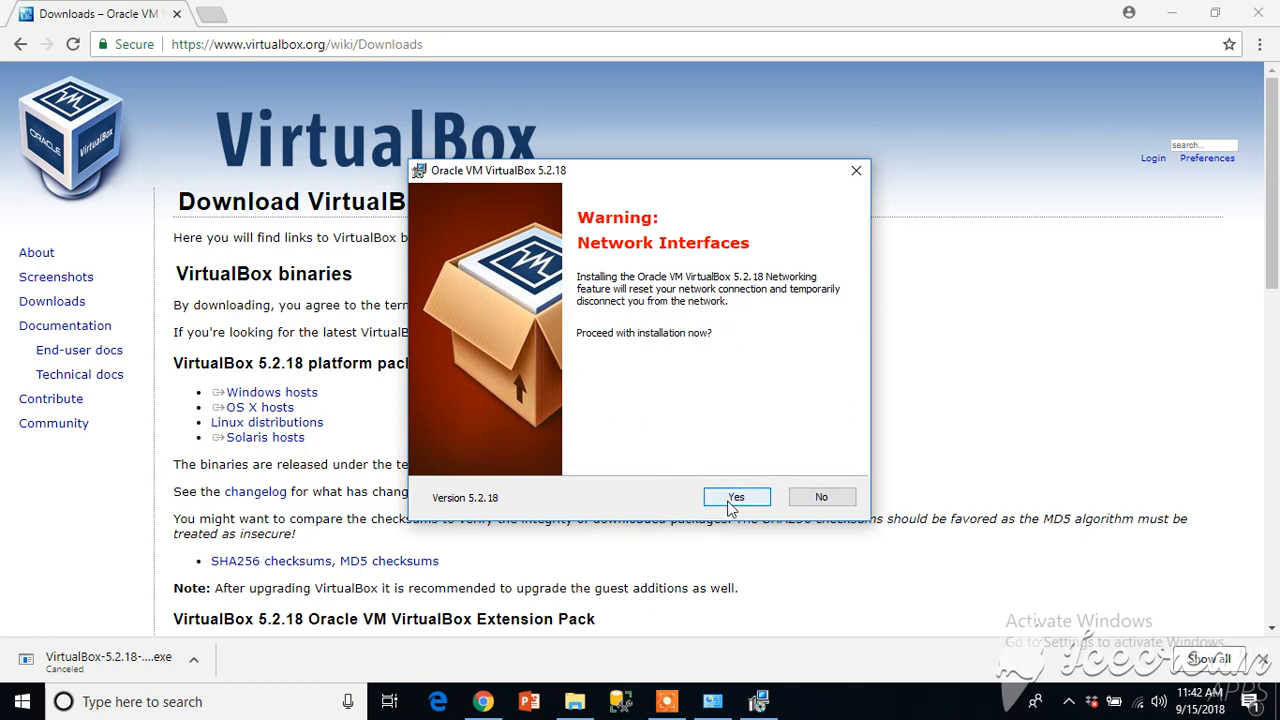
left_click(736, 496)
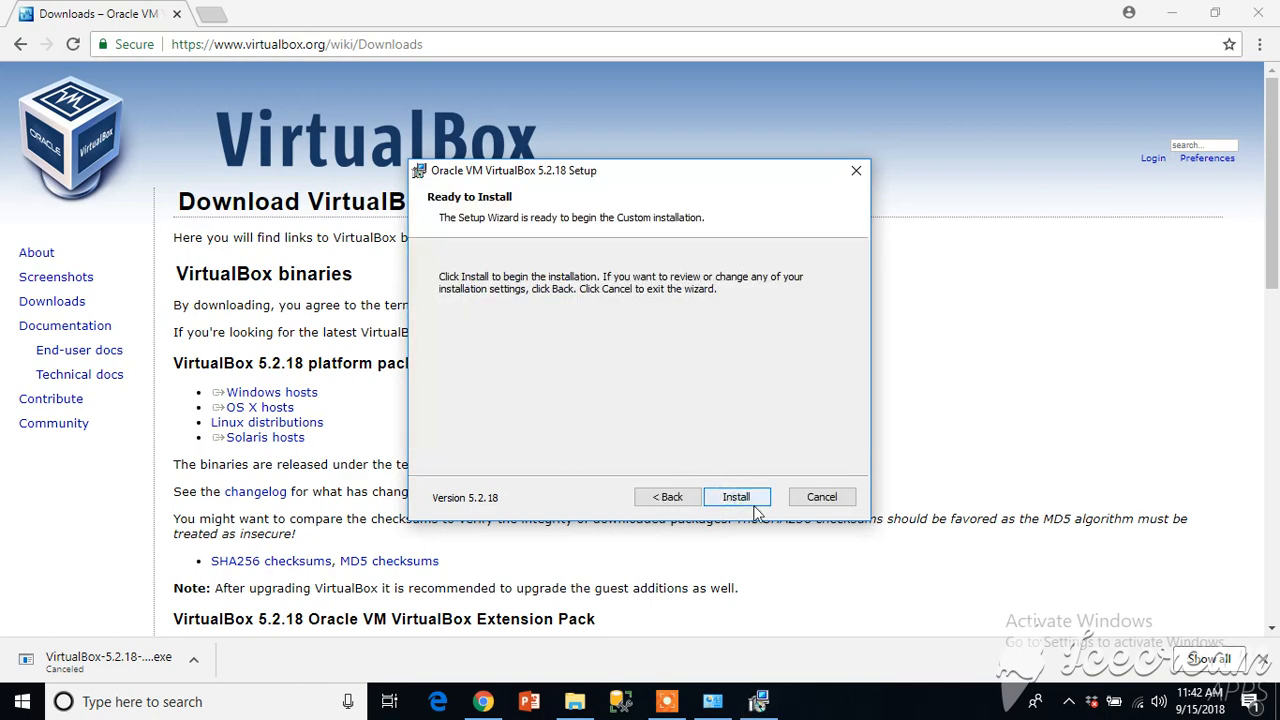
left_click(736, 496)
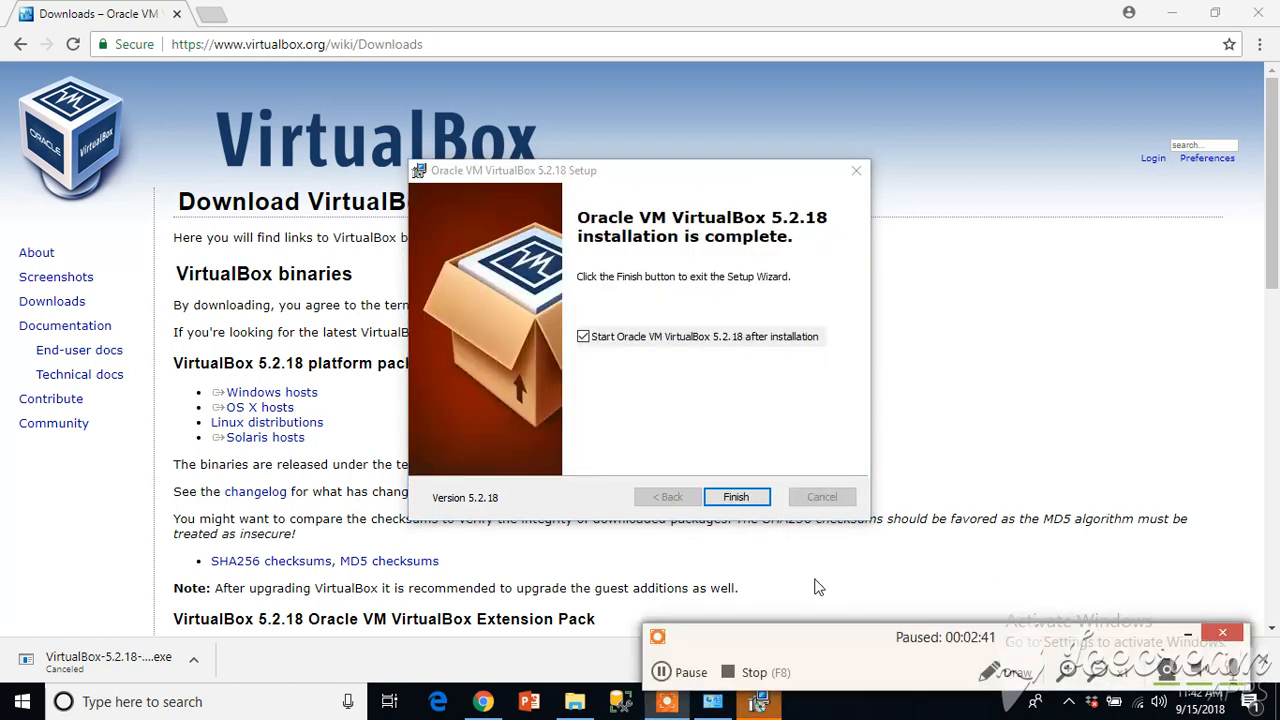
Finish the completed VirtualBox 5.2.18 setup wizard
left_click(690, 672)
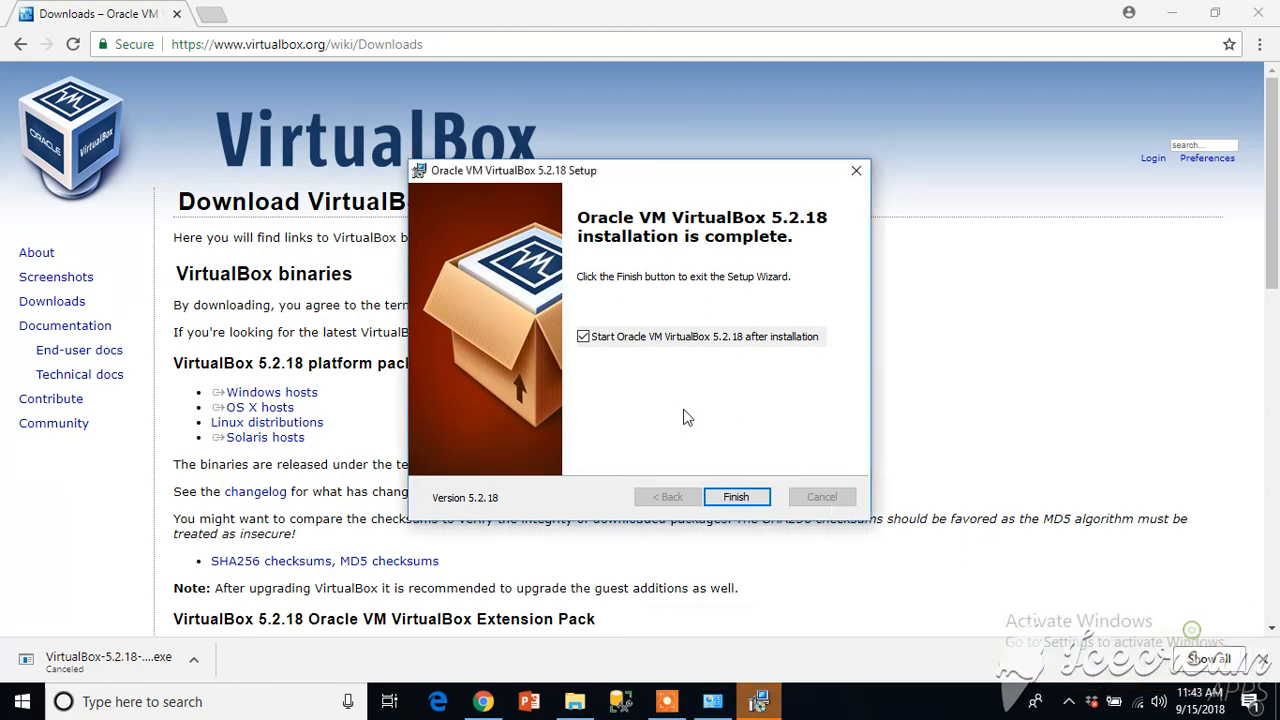
mouse_move(730, 410)
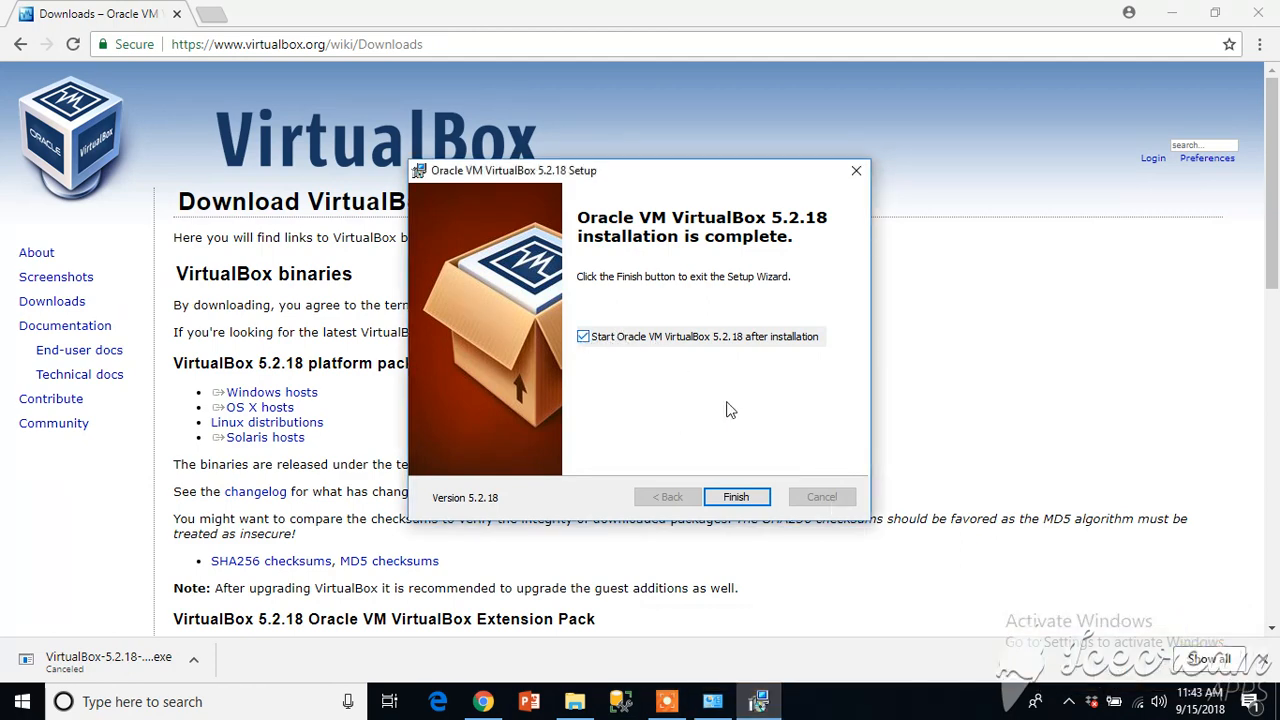
left_click(736, 496)
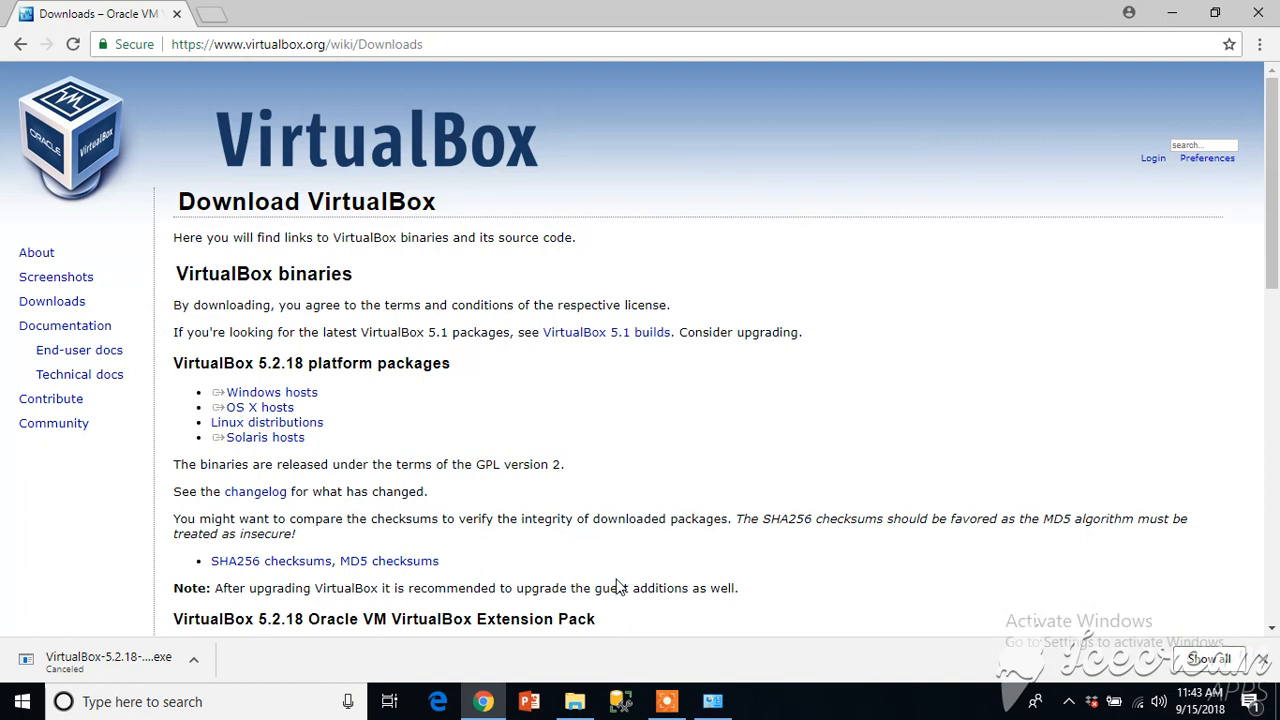
mouse_move(622, 592)
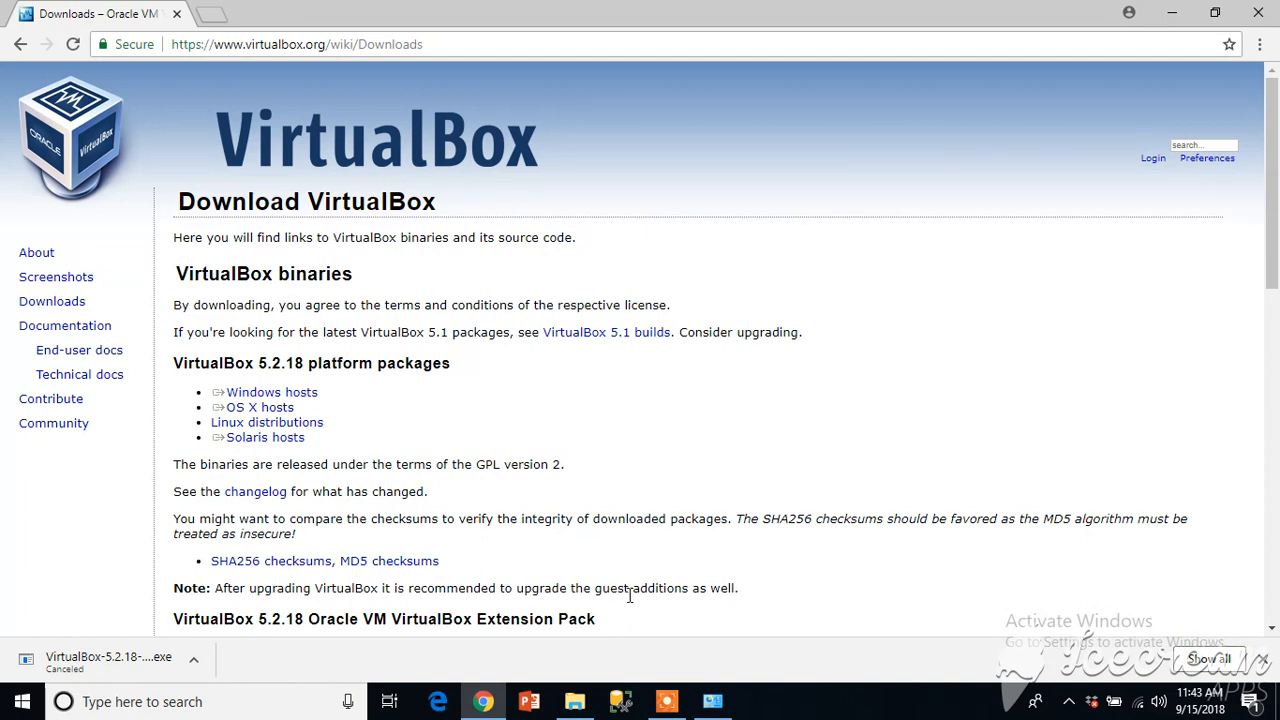
mouse_move(628, 620)
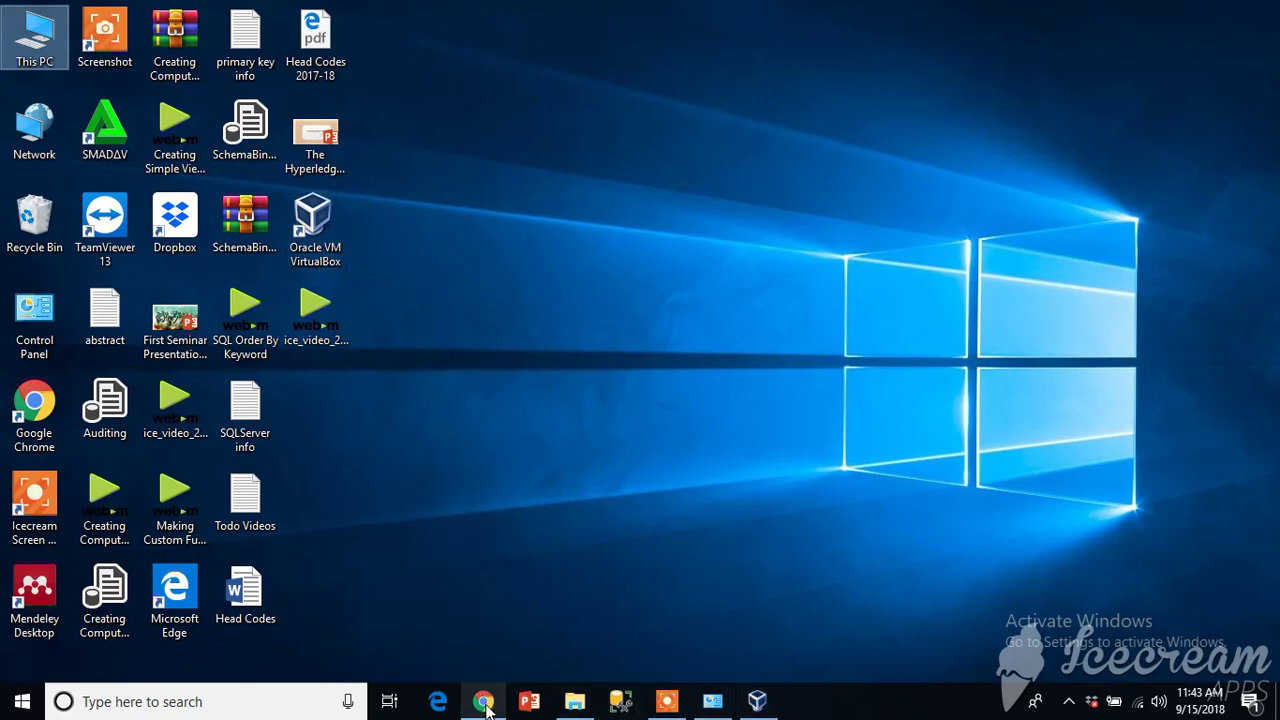
left_click(484, 700)
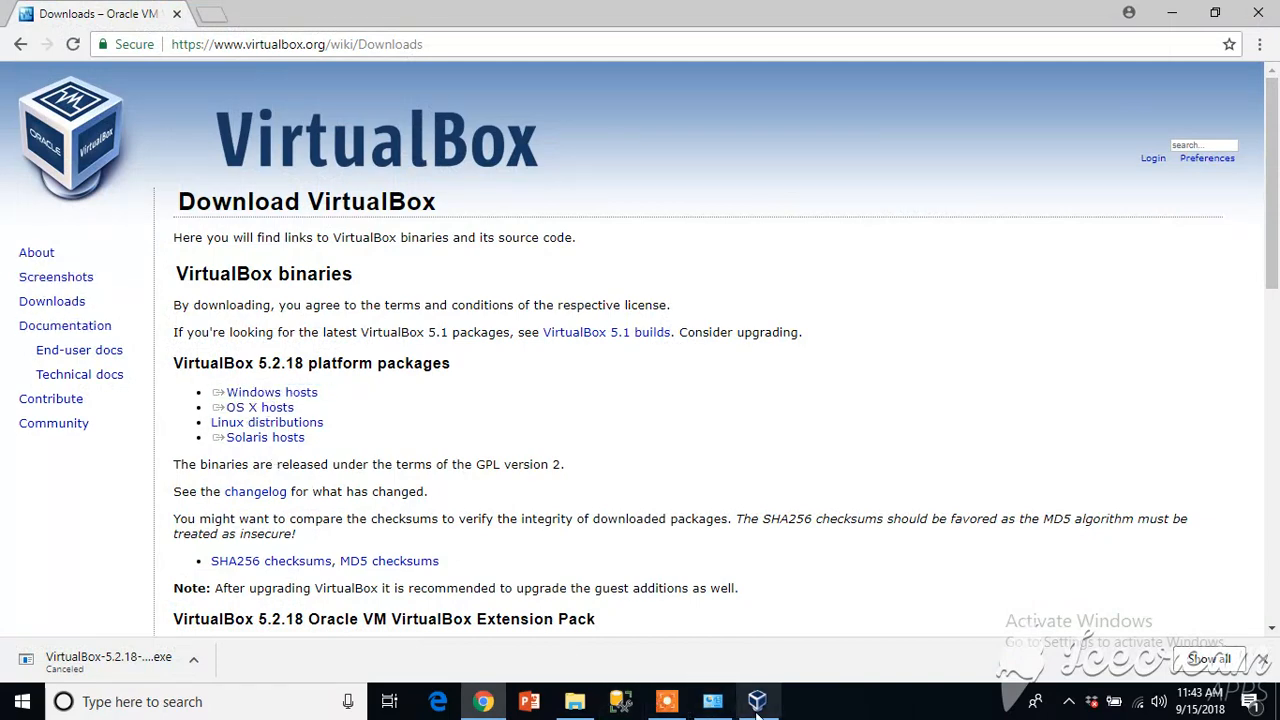
Begin a new virtual machine in VirtualBox Manager named Ubuntu
left_click(756, 700)
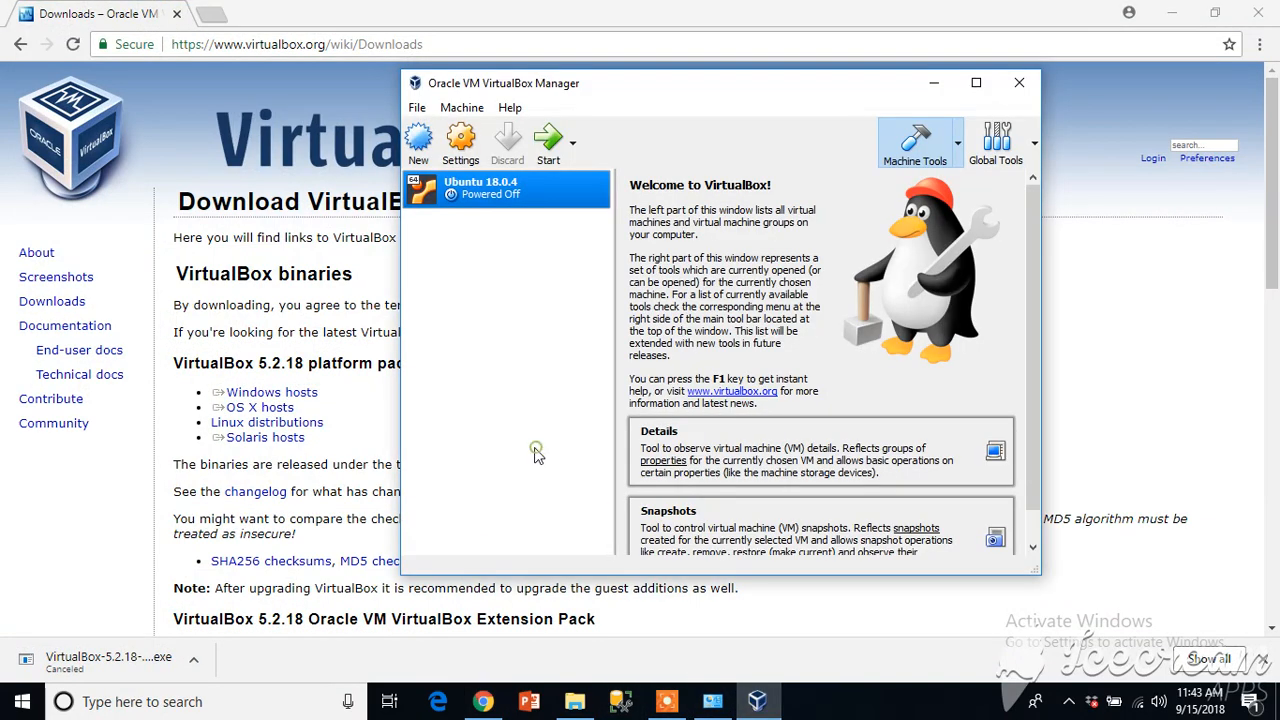
mouse_move(548, 178)
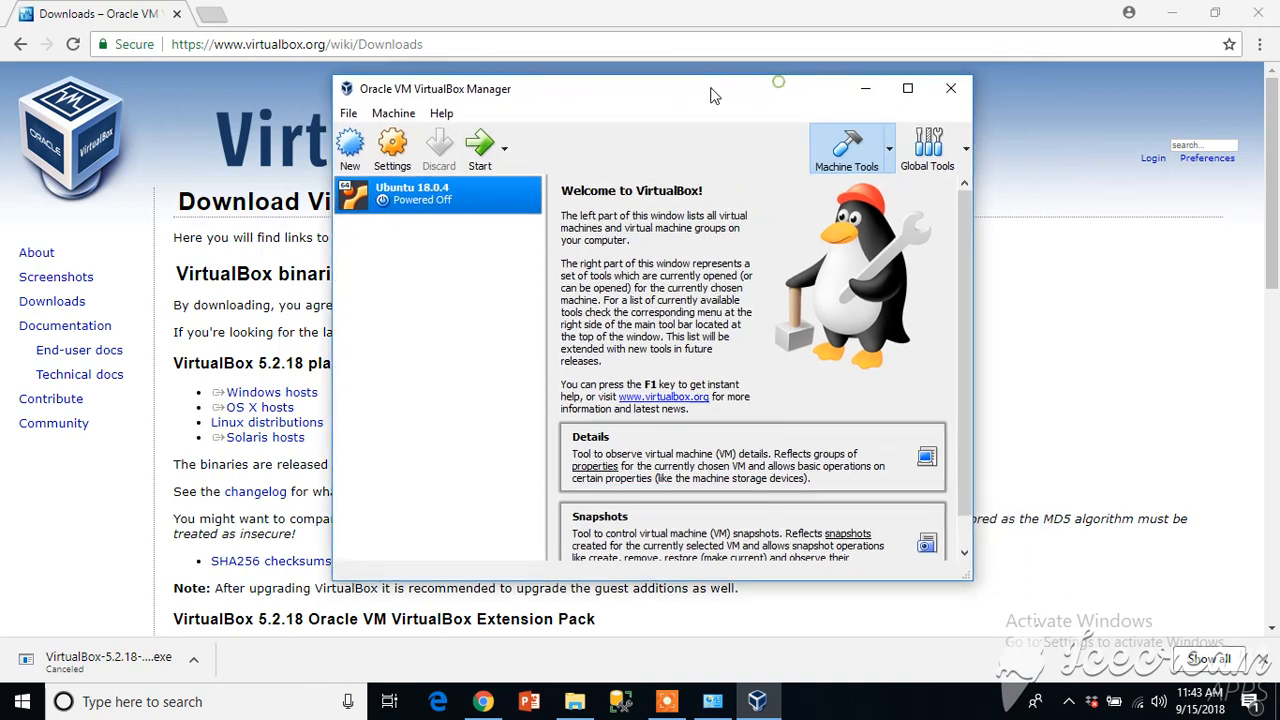
mouse_move(350, 150)
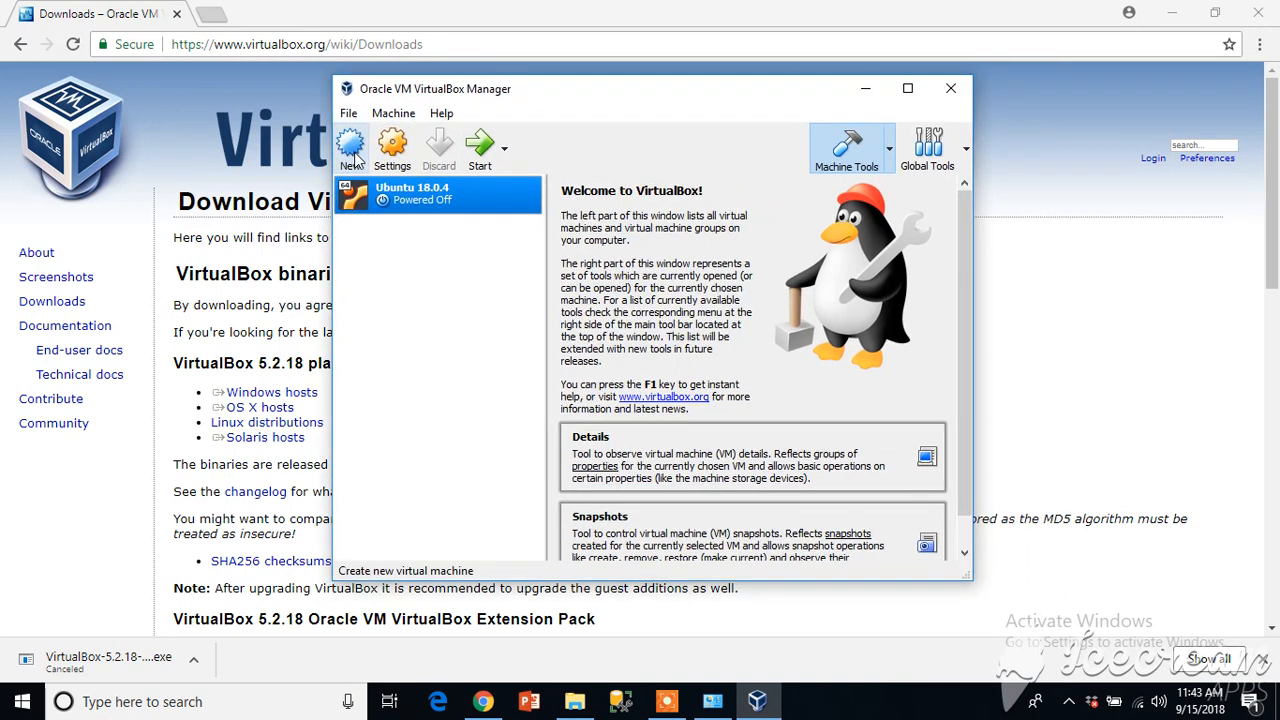
left_click(352, 150)
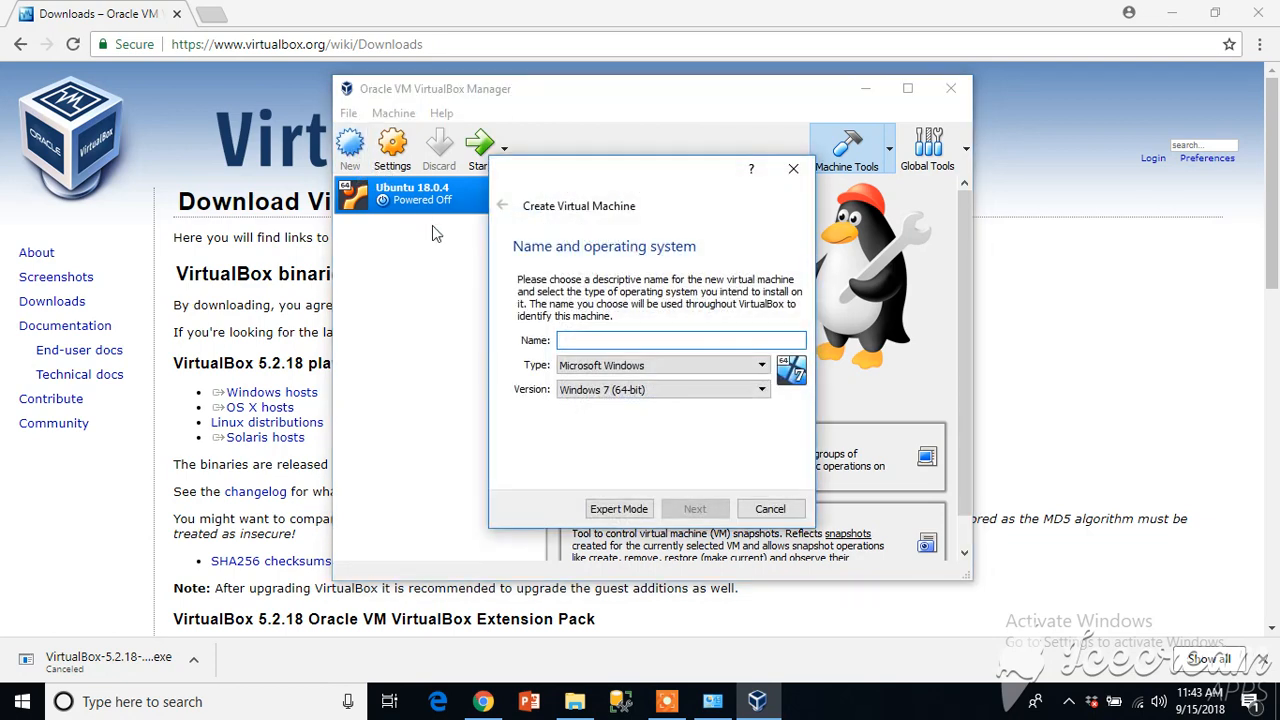
left_click(680, 340)
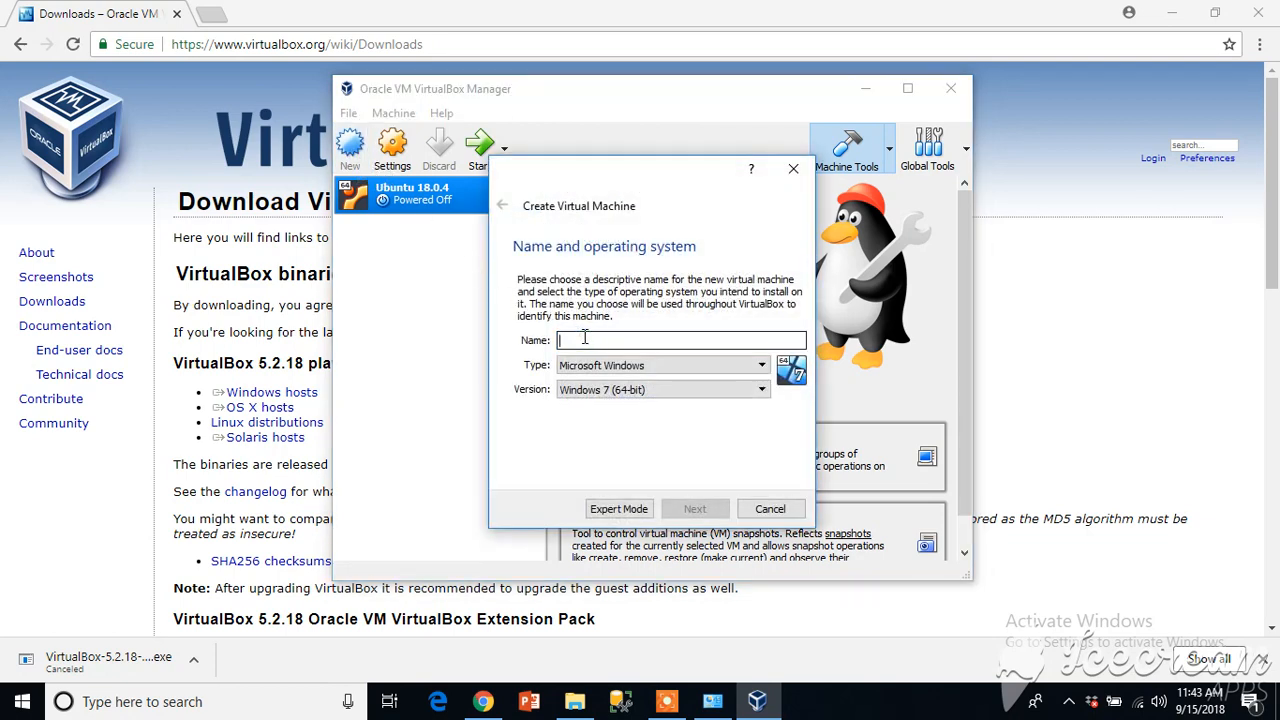
type("Ubuntu")
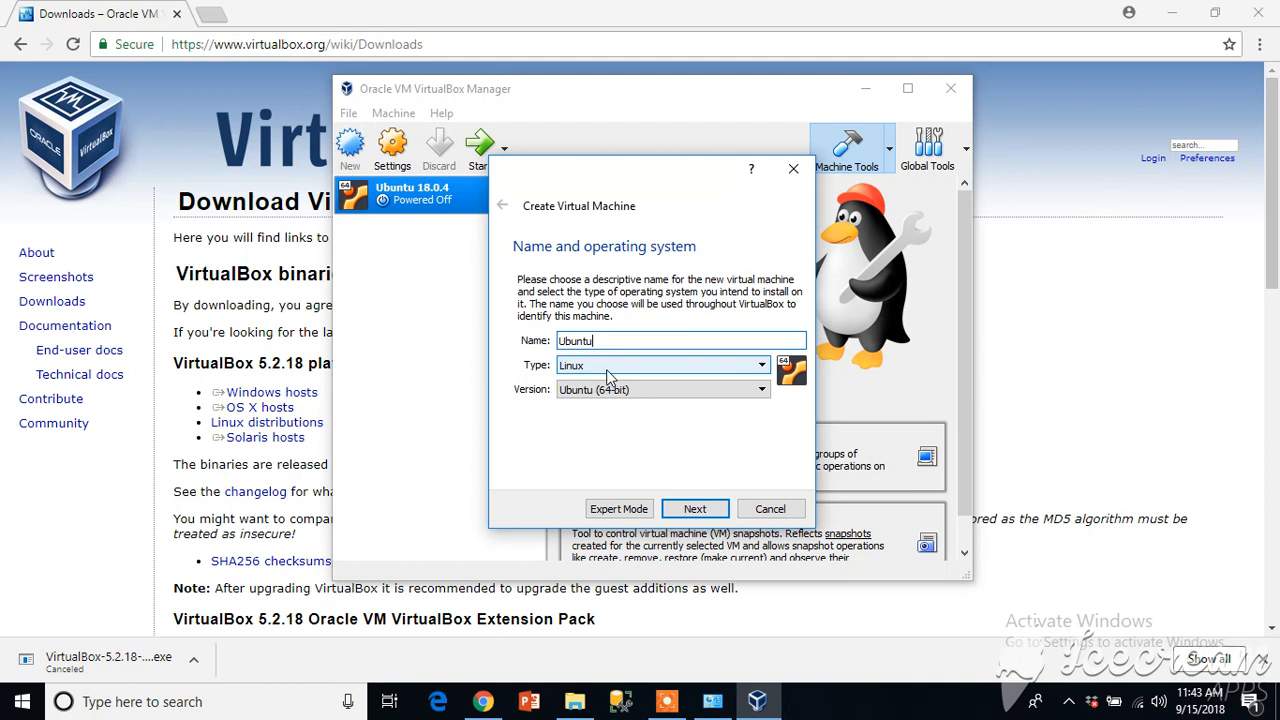
Set the machine type to Linux and version to Ubuntu (64-bit)
left_click(762, 364)
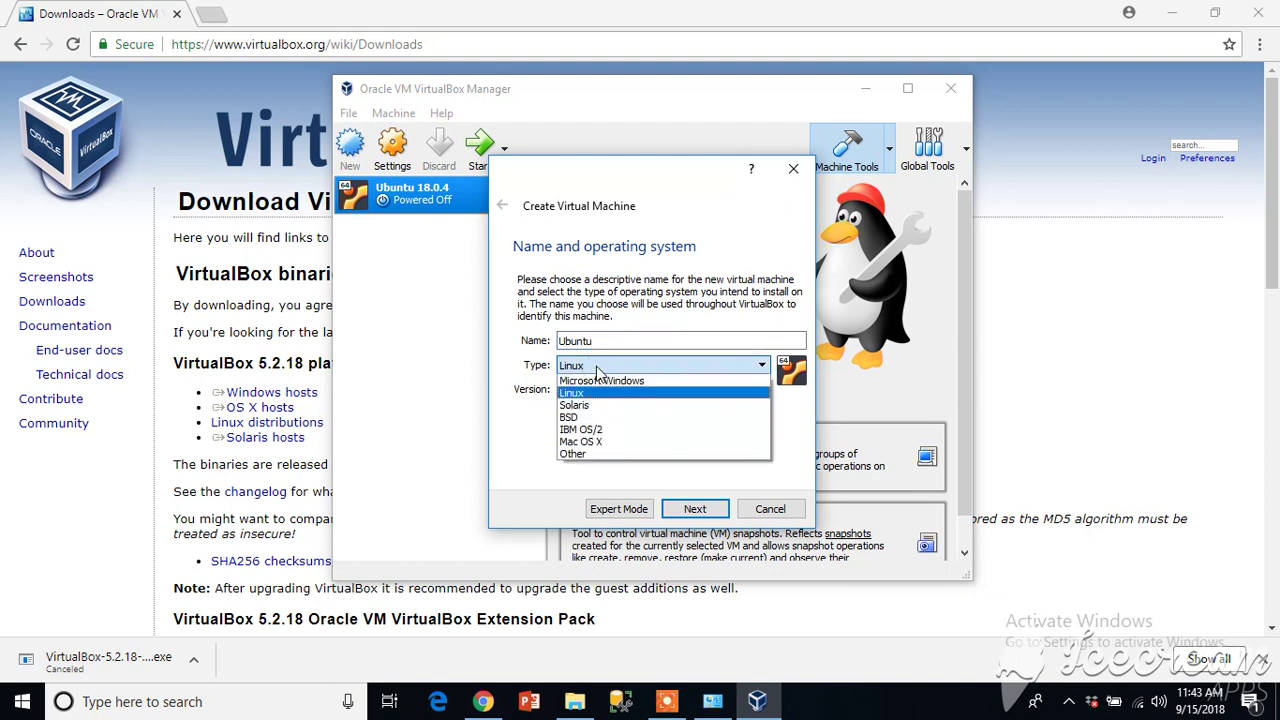
left_click(572, 392)
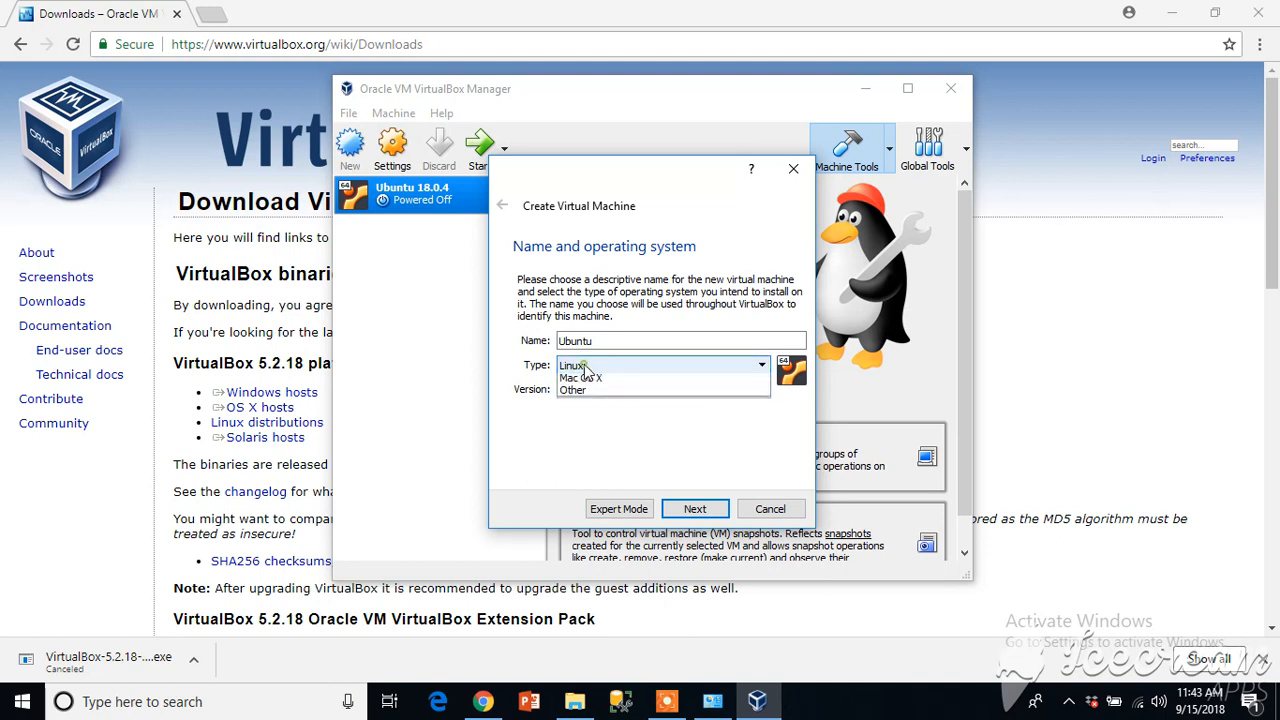
left_click(572, 364)
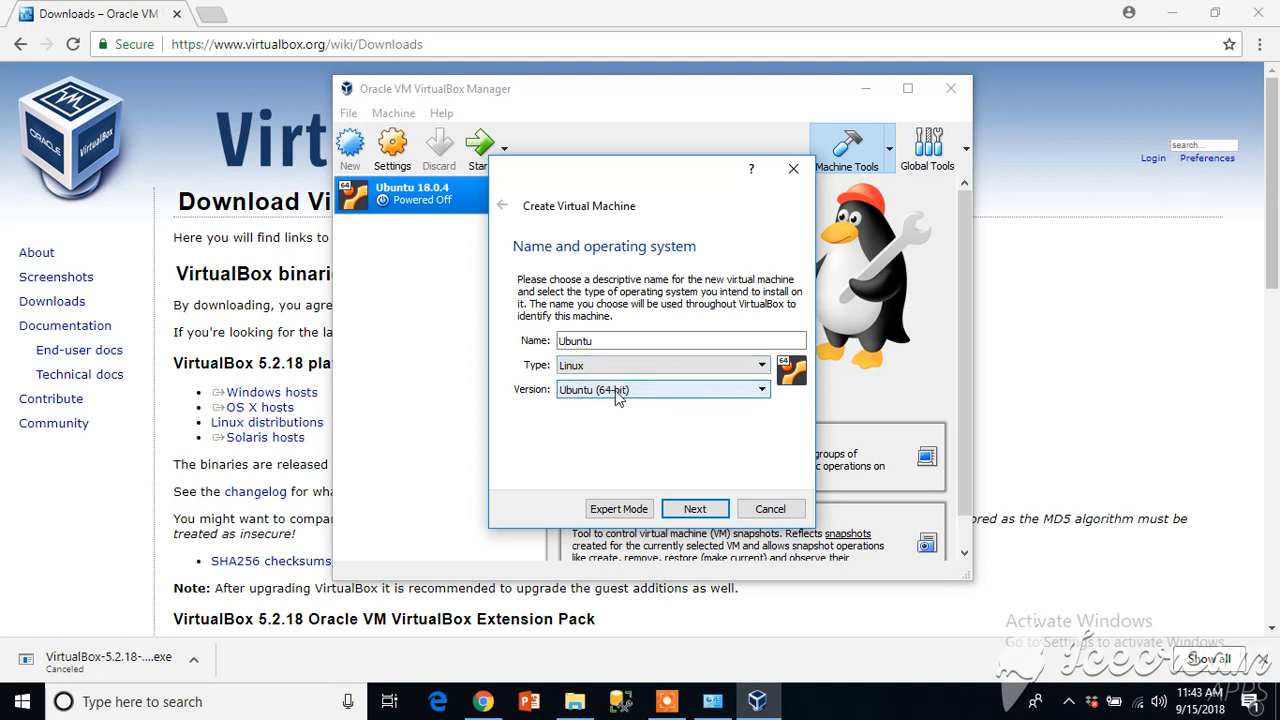
left_click(762, 388)
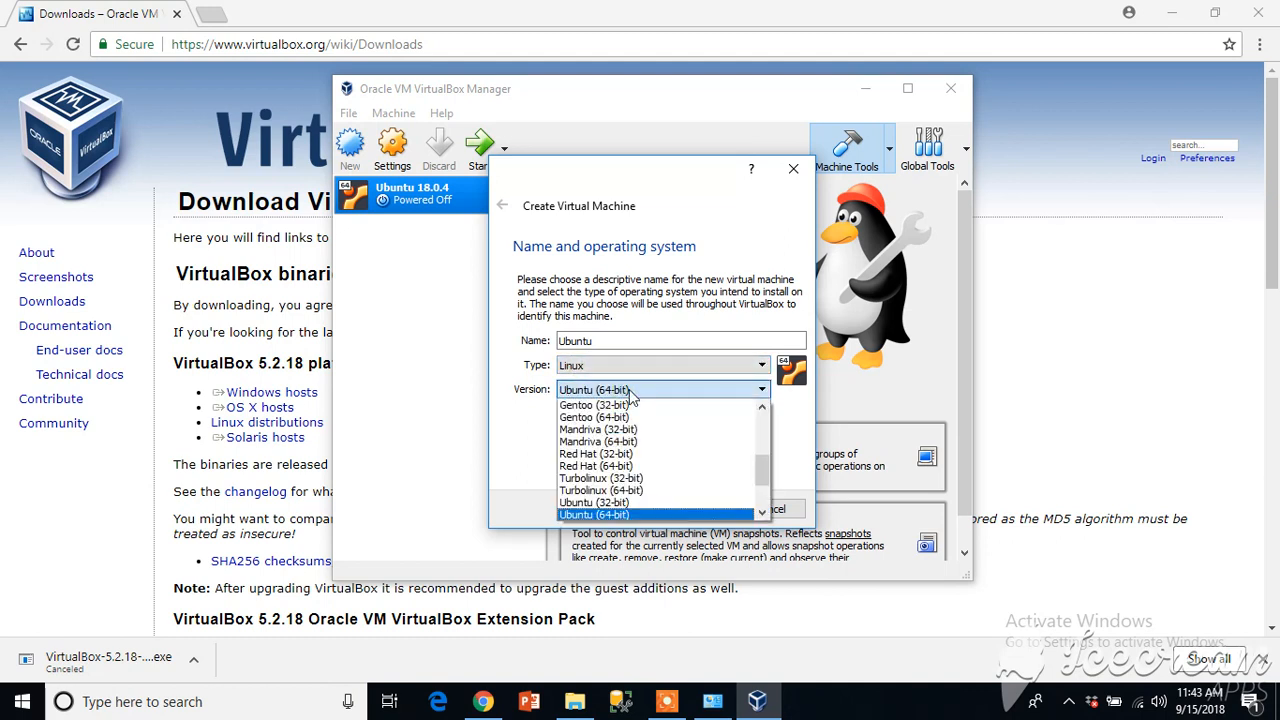
left_click(596, 514)
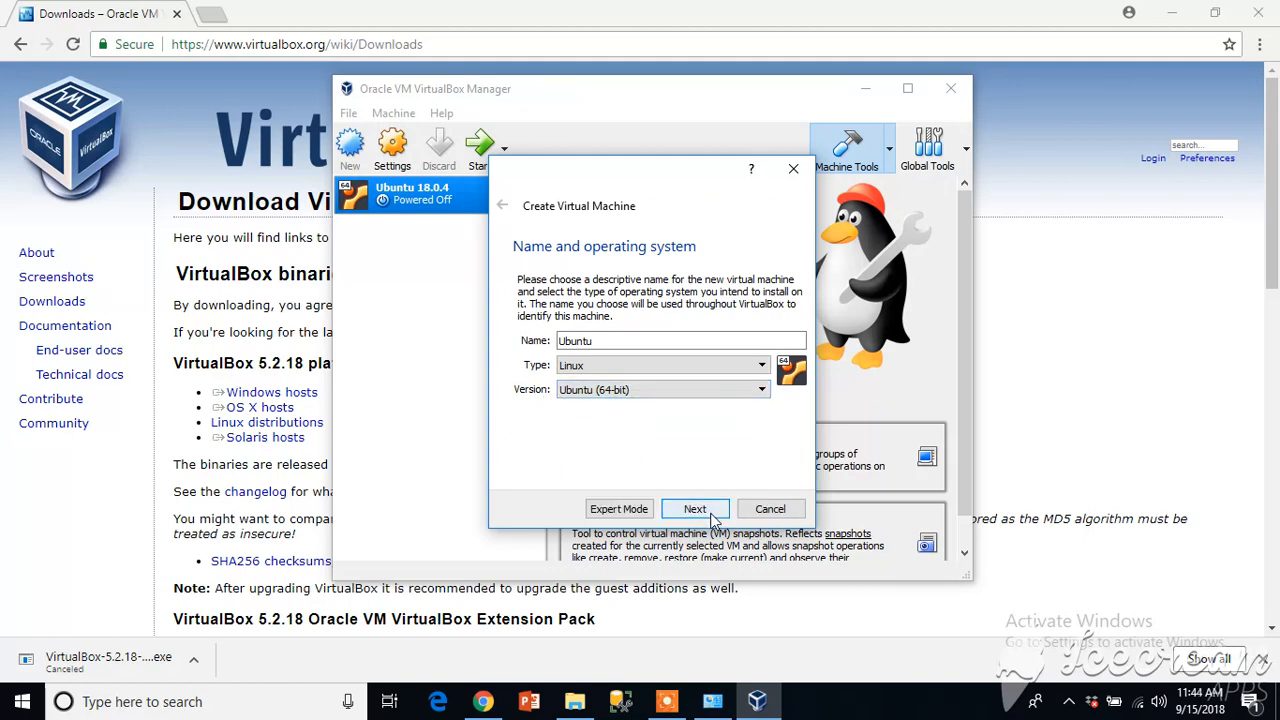
Raise the memory above the recommended 1024 MB and continue to the hard disk step
left_click(694, 508)
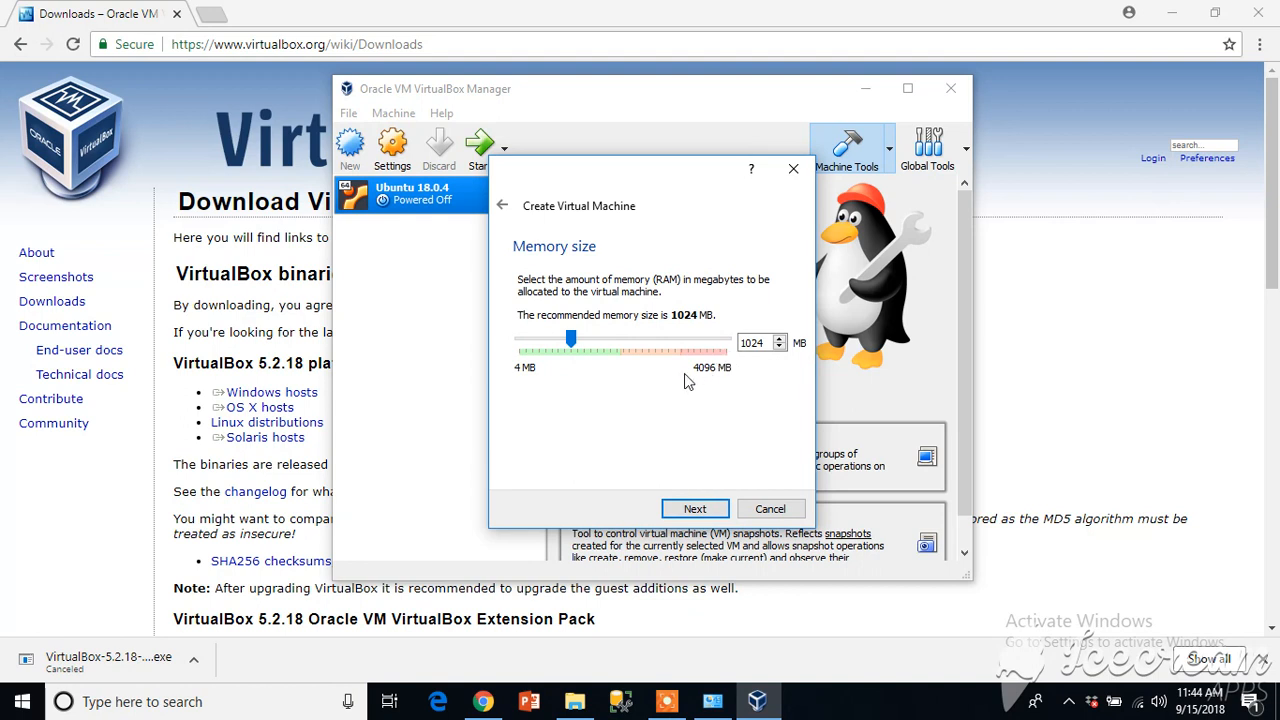
left_click_drag(572, 340, 590, 340)
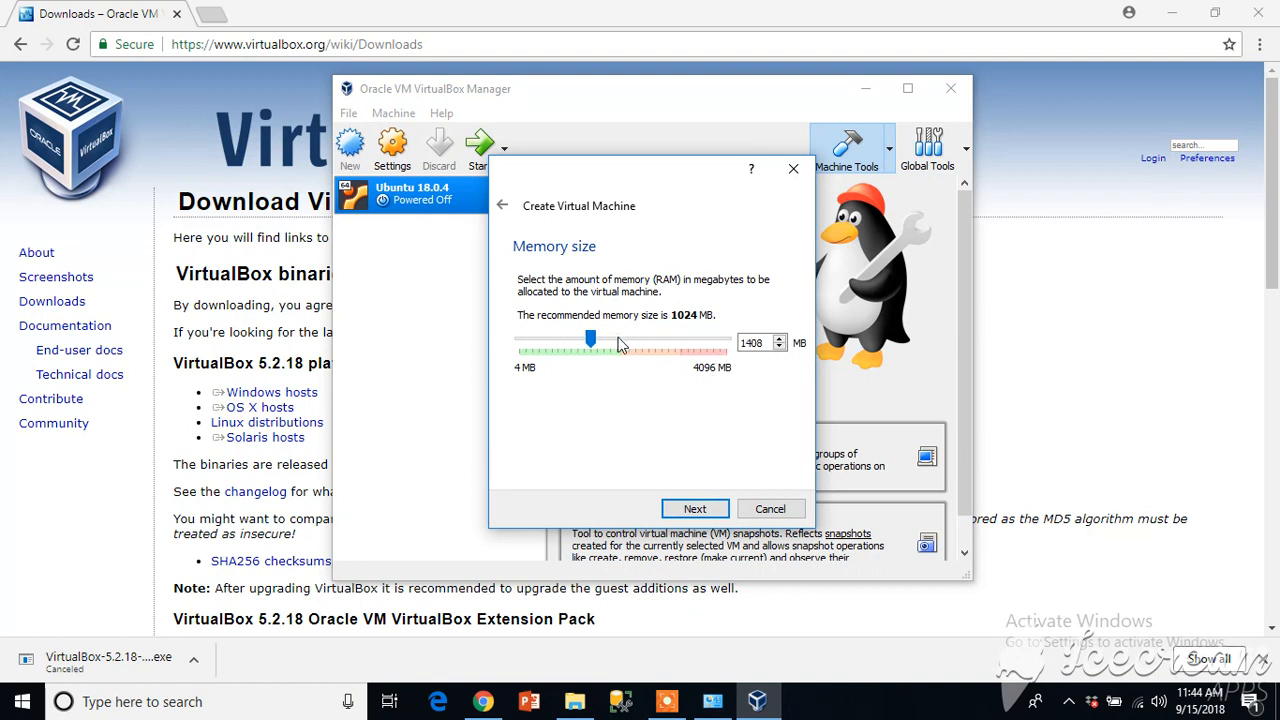
left_click_drag(590, 338, 616, 338)
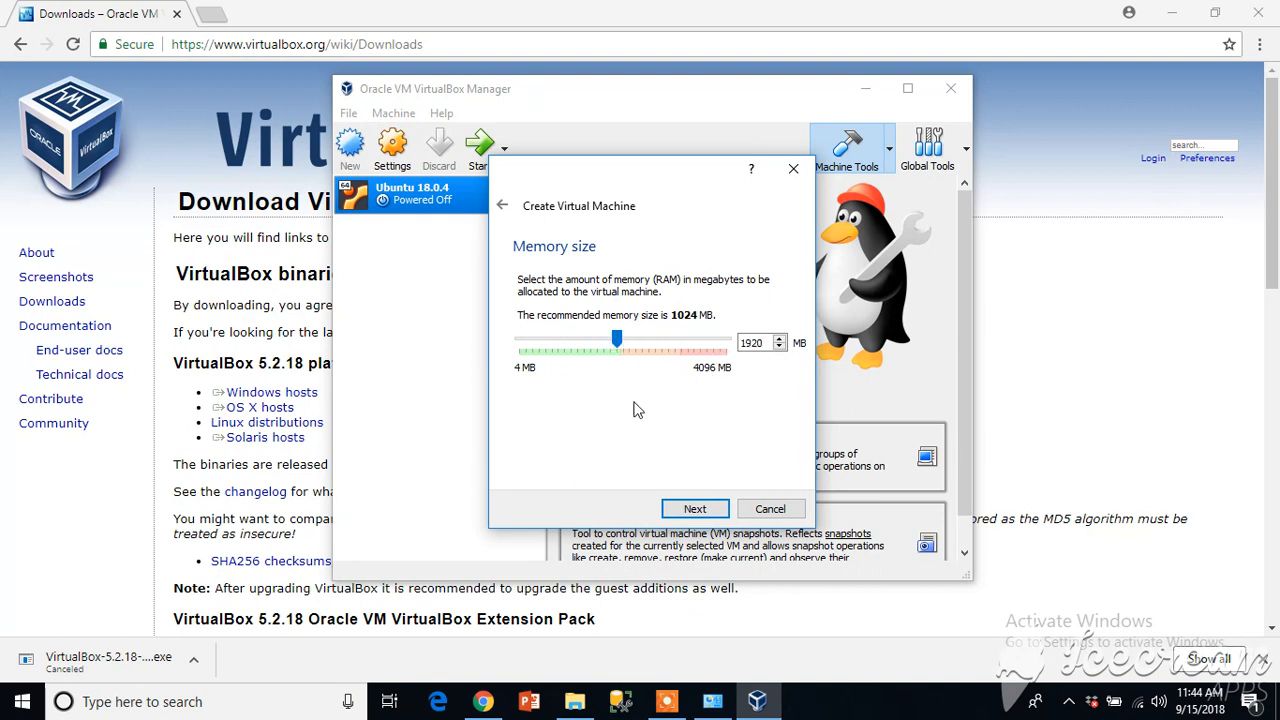
left_click(694, 508)
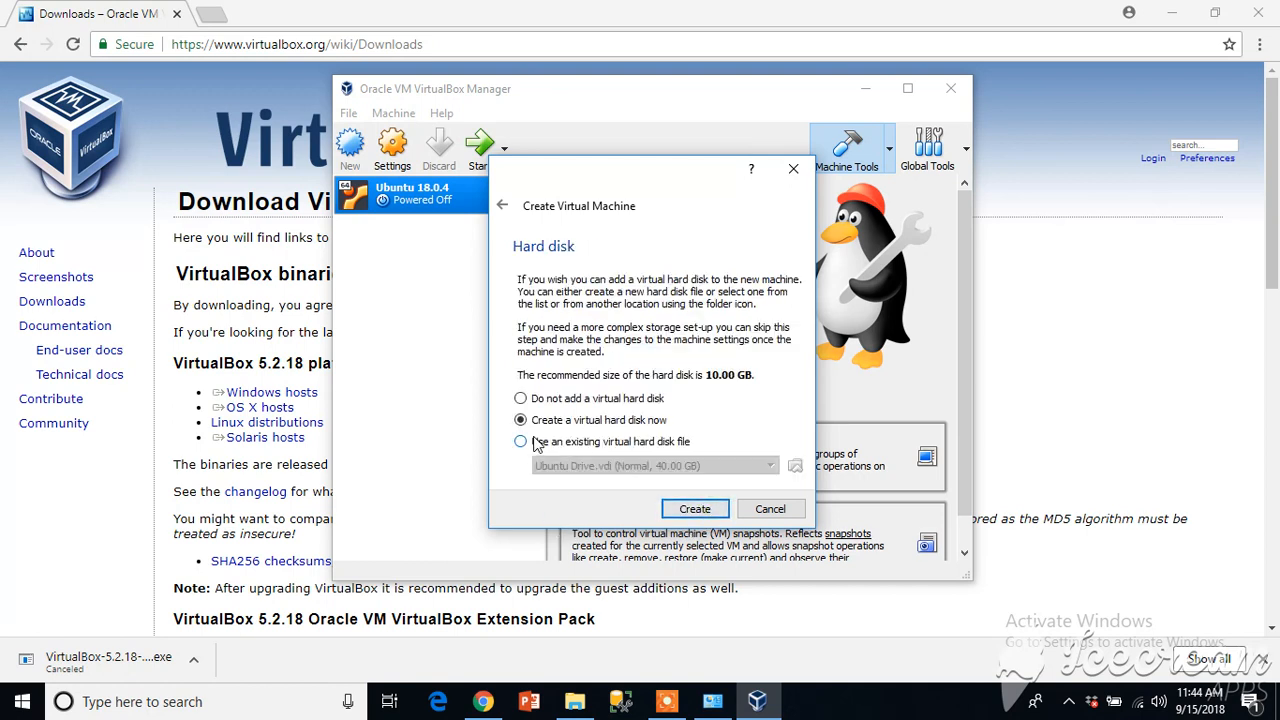
mouse_move(620, 468)
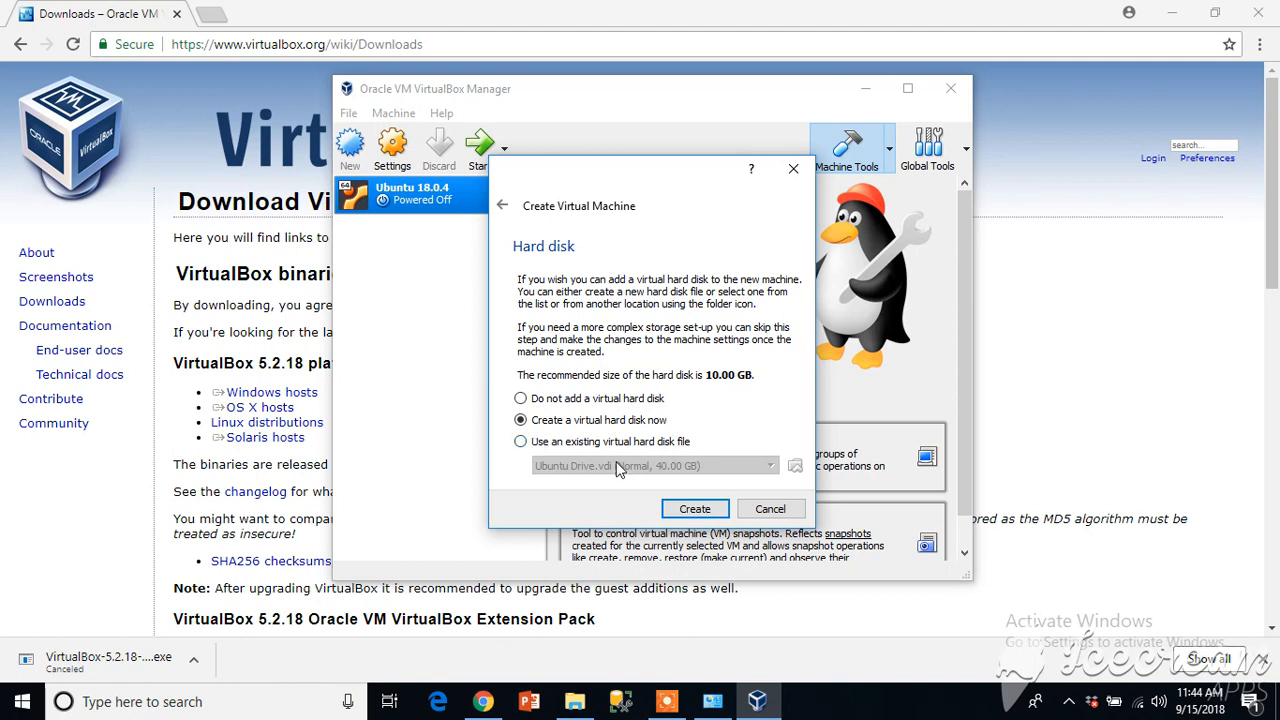
mouse_move(556, 472)
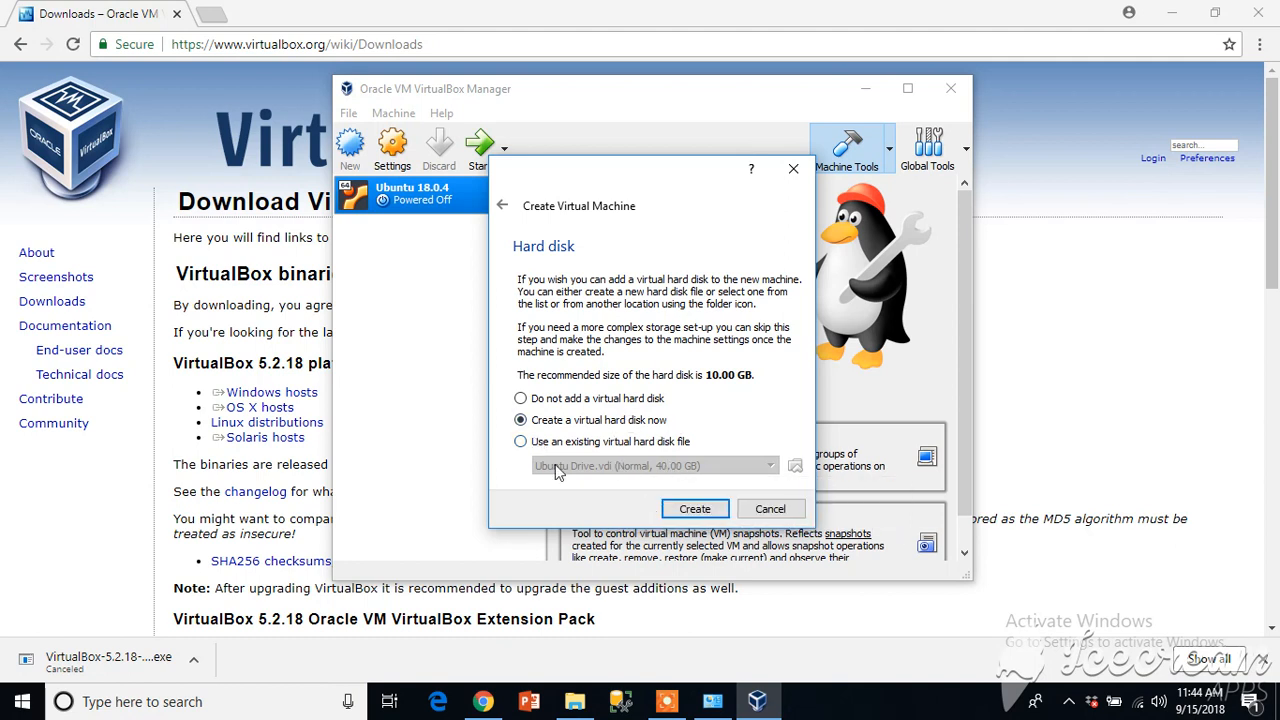
mouse_move(700, 530)
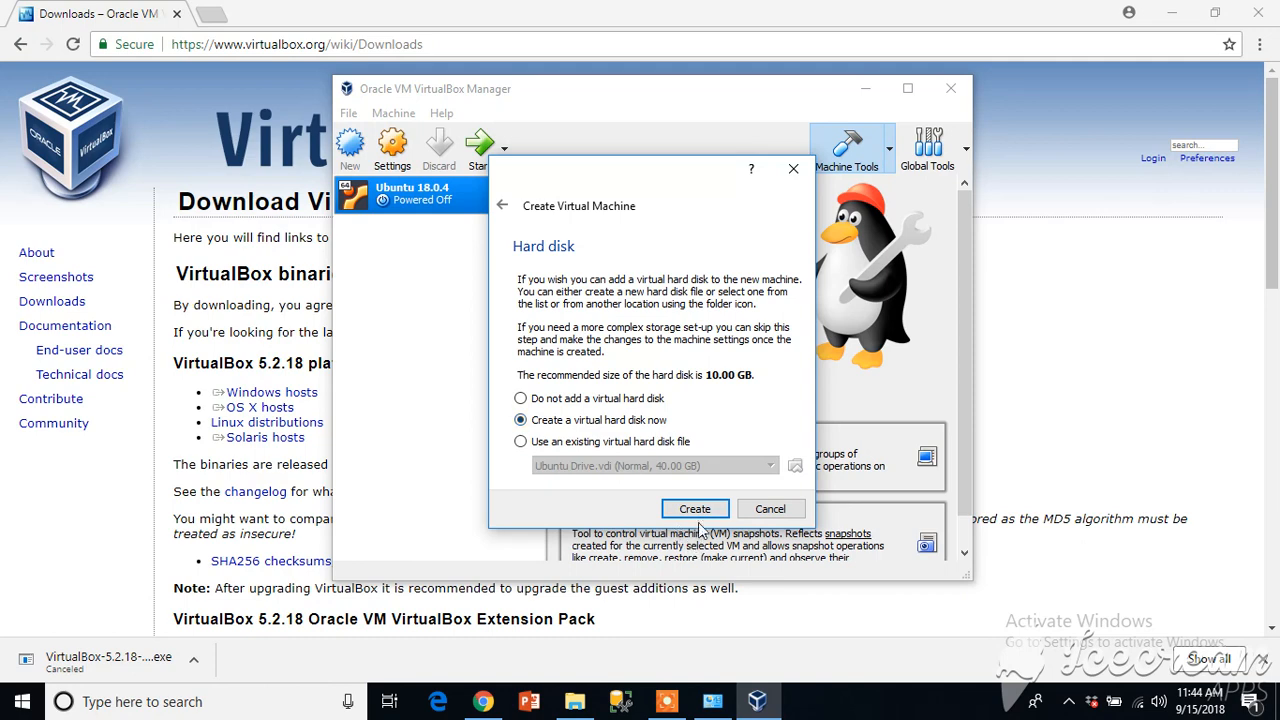
Create a dynamically allocated 40.00 GB VDI disk, finishing the Ubuntu machine
left_click(696, 508)
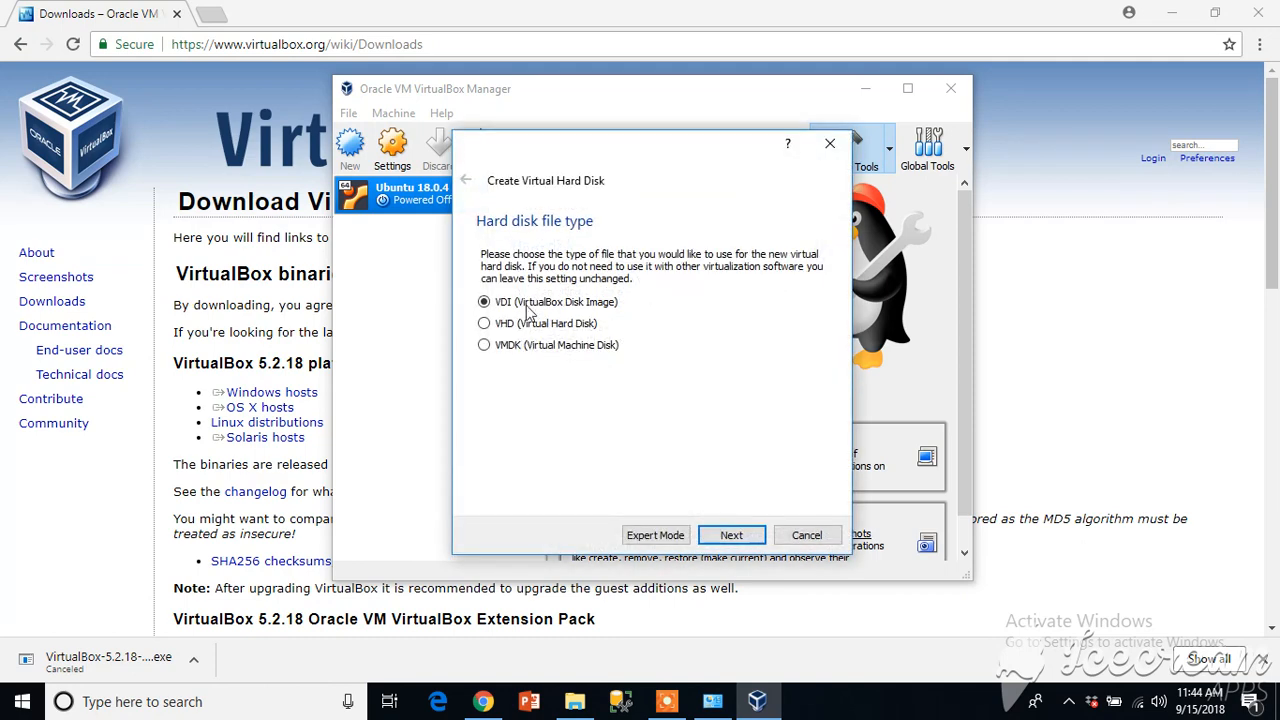
mouse_move(628, 308)
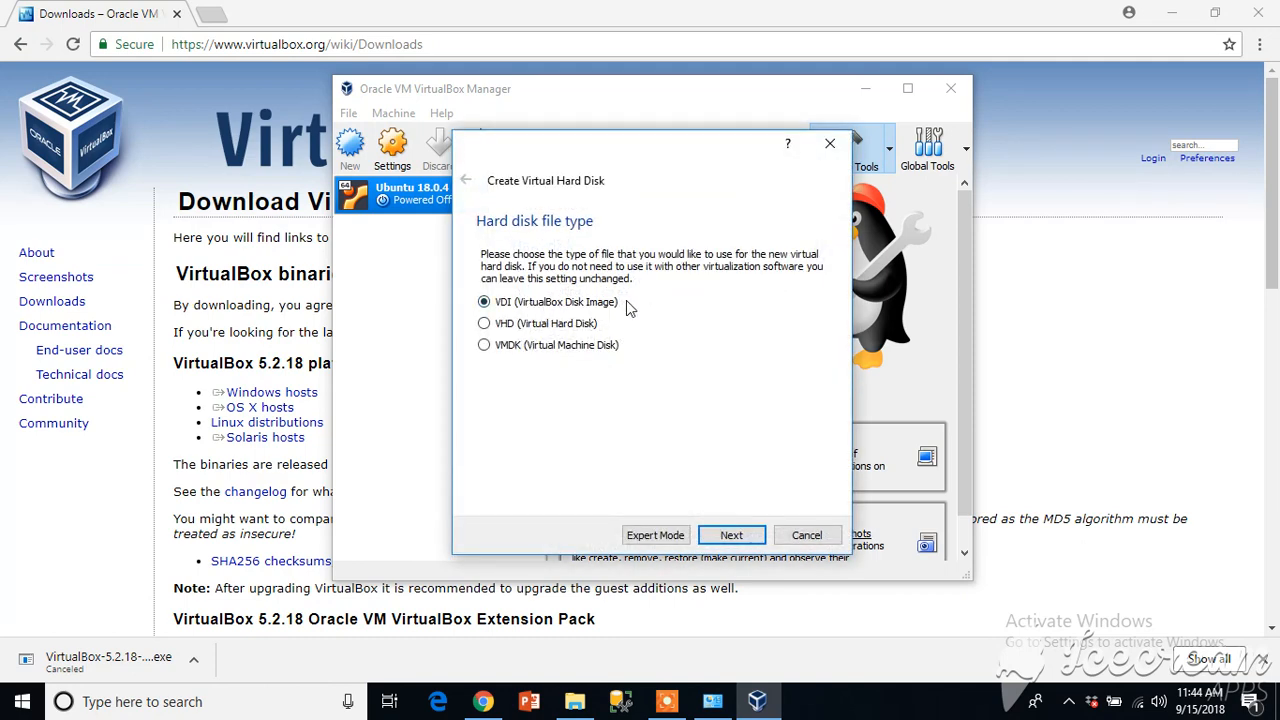
mouse_move(578, 312)
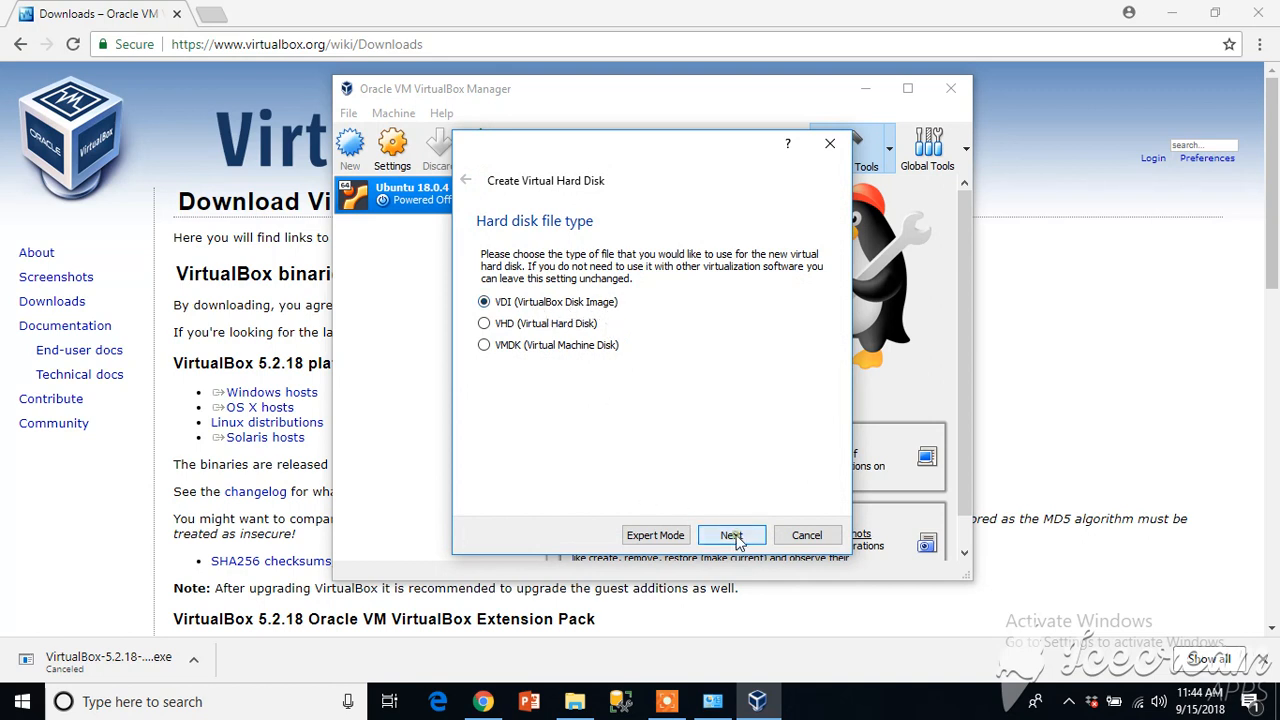
left_click(732, 534)
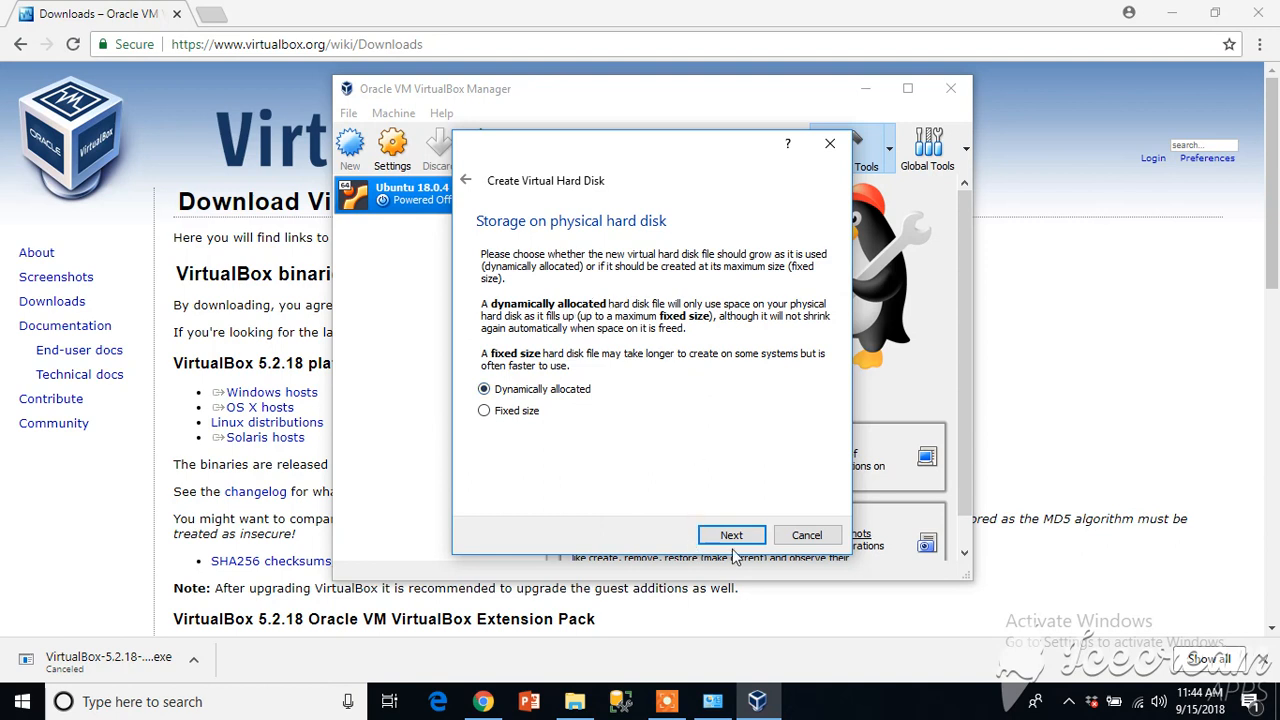
left_click(732, 534)
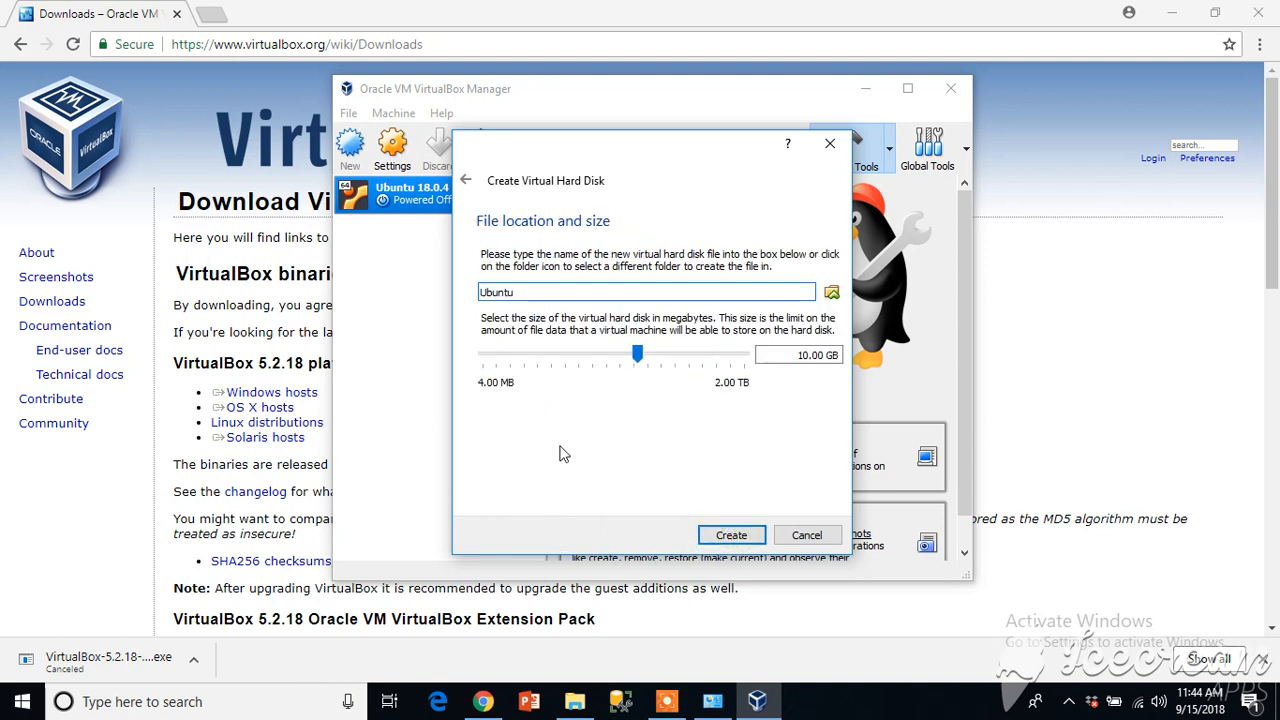
left_click(798, 356)
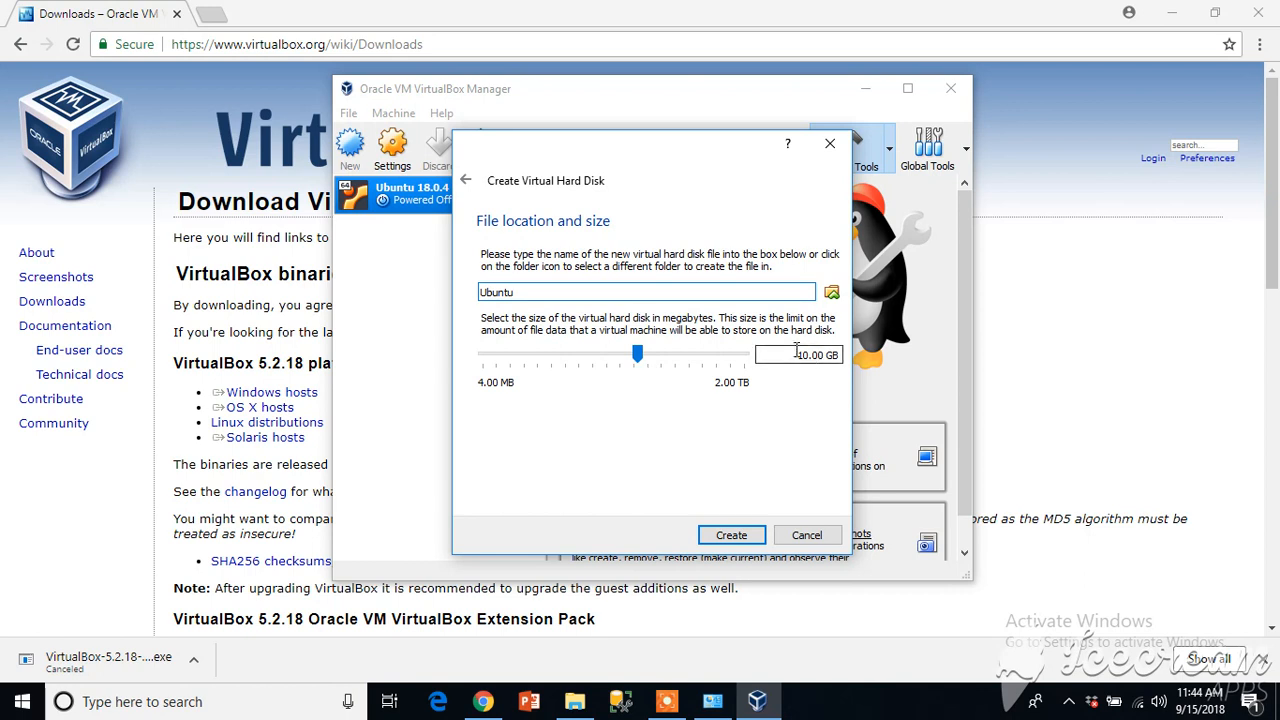
left_click_drag(636, 352, 664, 352)
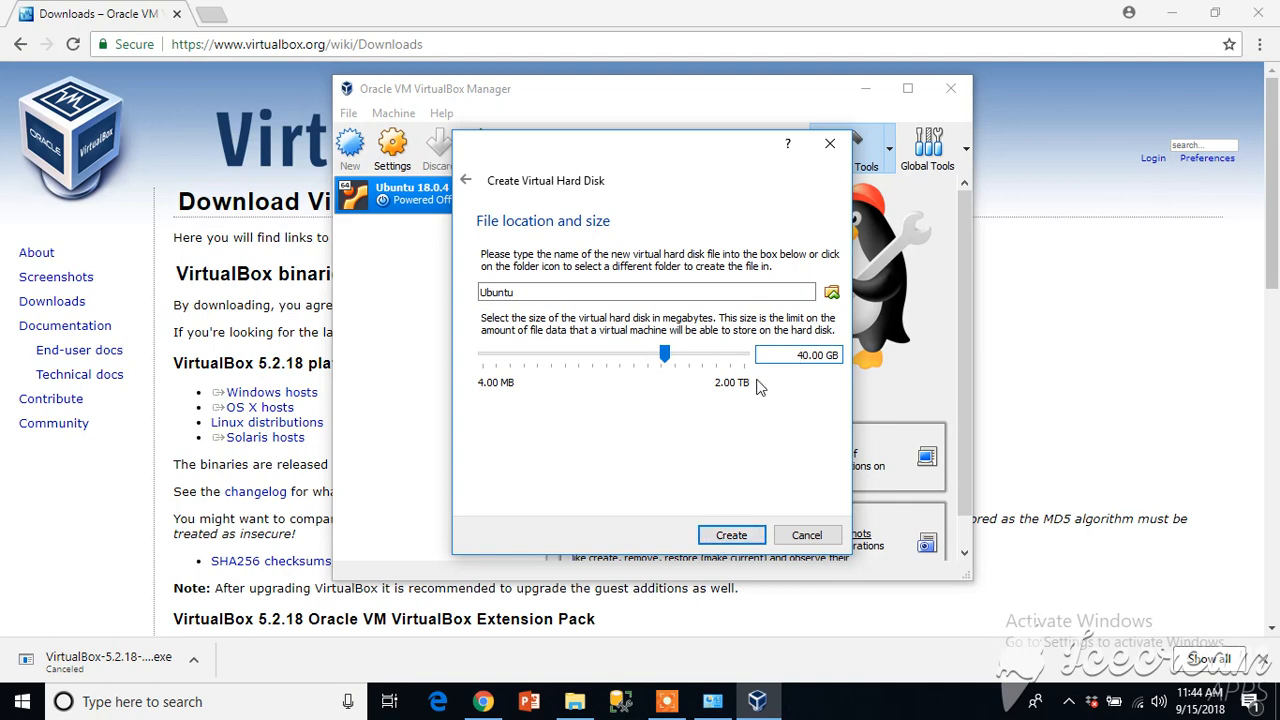
mouse_move(728, 508)
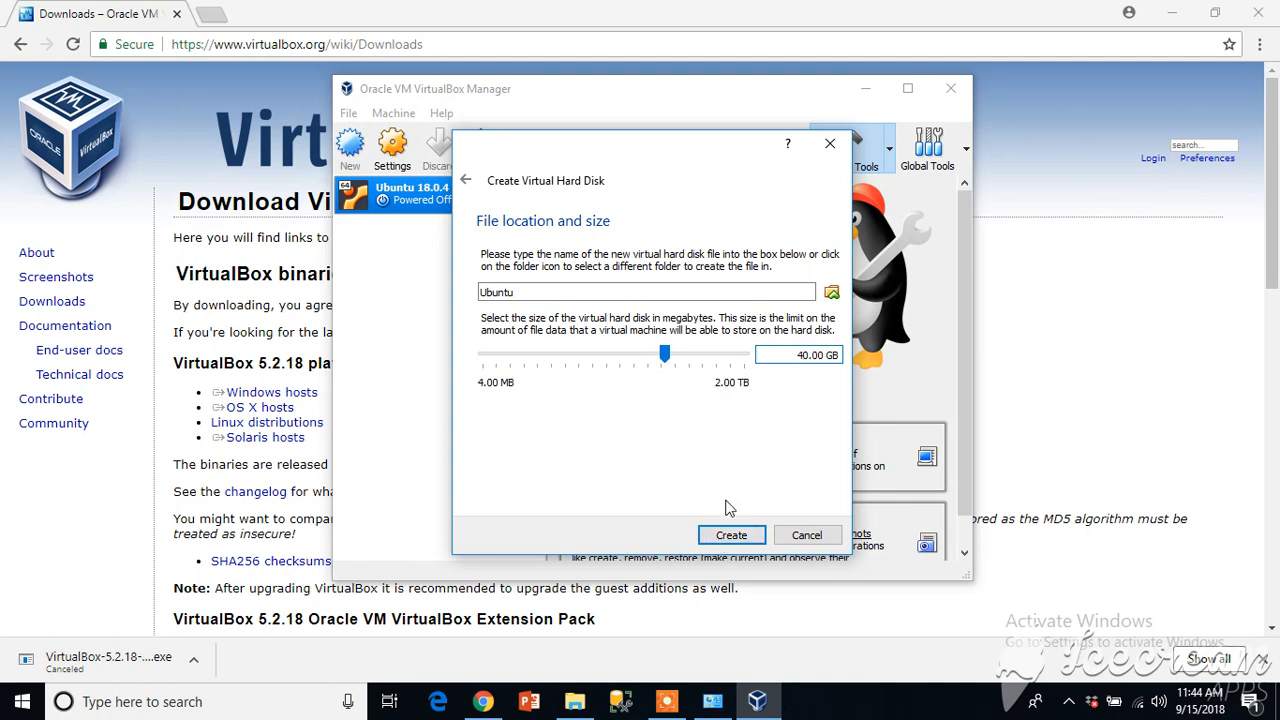
left_click(732, 534)
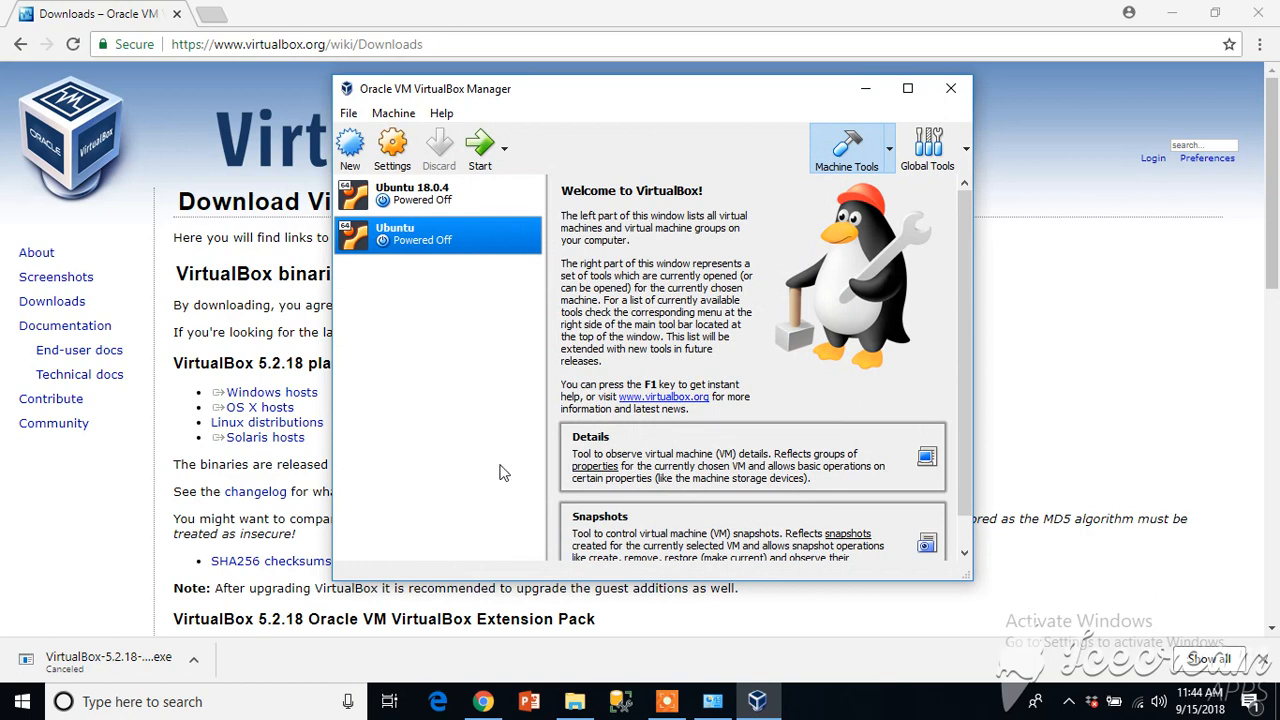
Rename the machine to 'Ubuntu New Machine' in Settings and reopen its settings
right_click(436, 232)
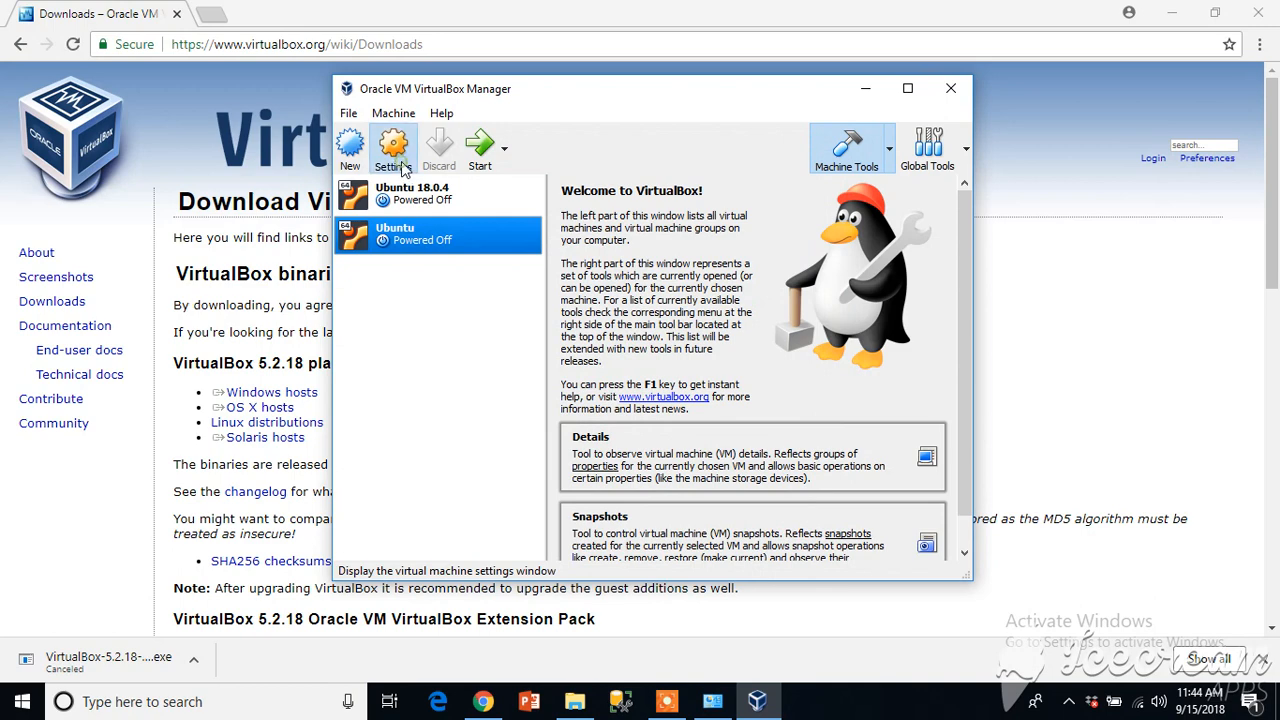
left_click(392, 150)
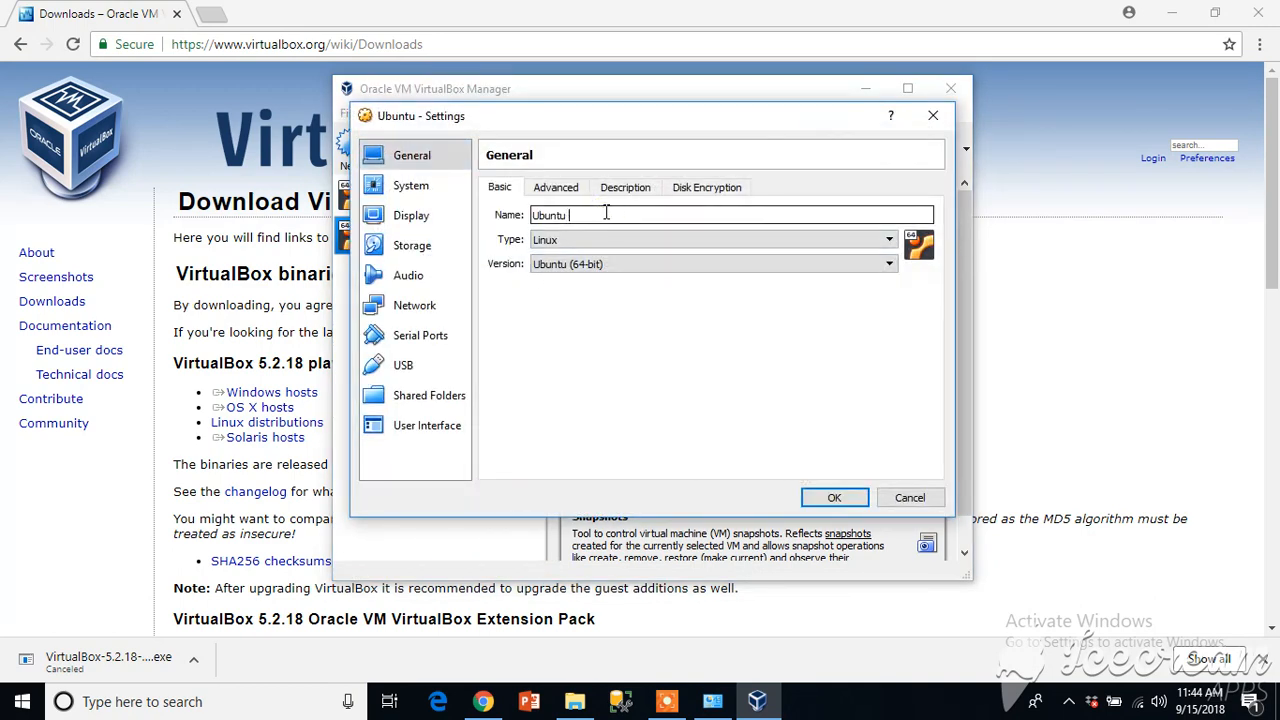
type("New Machine")
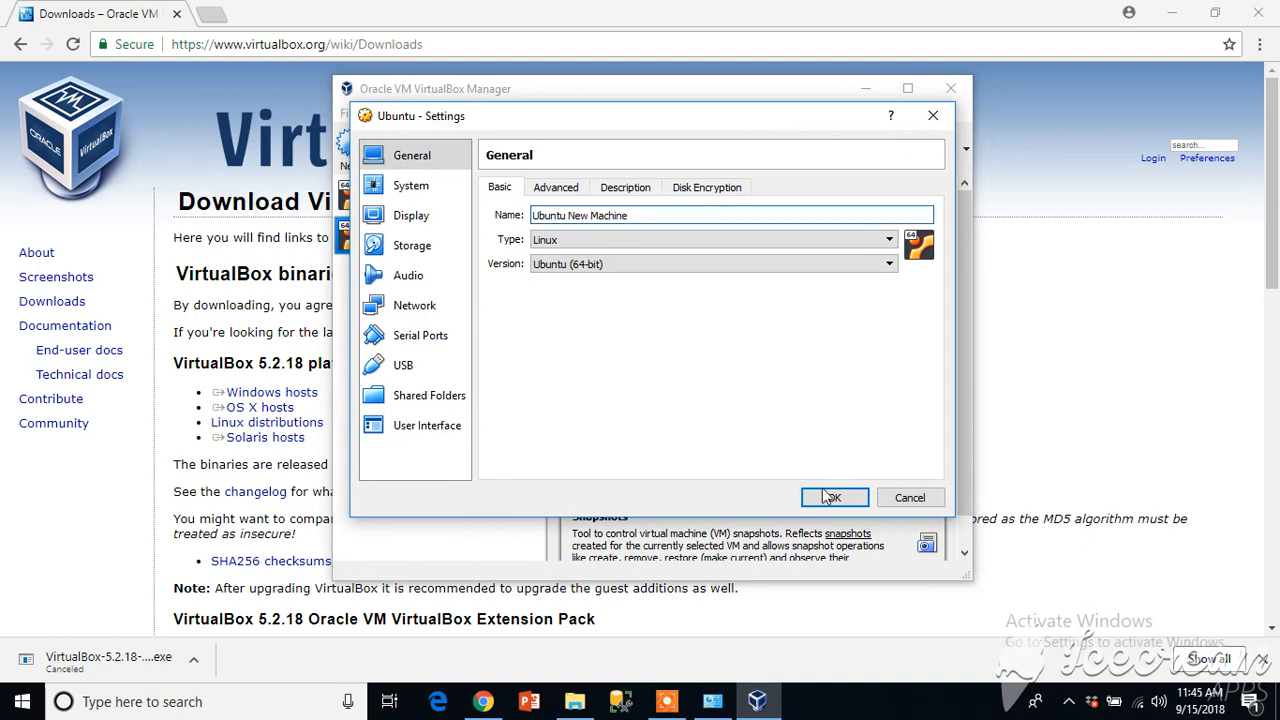
left_click(834, 496)
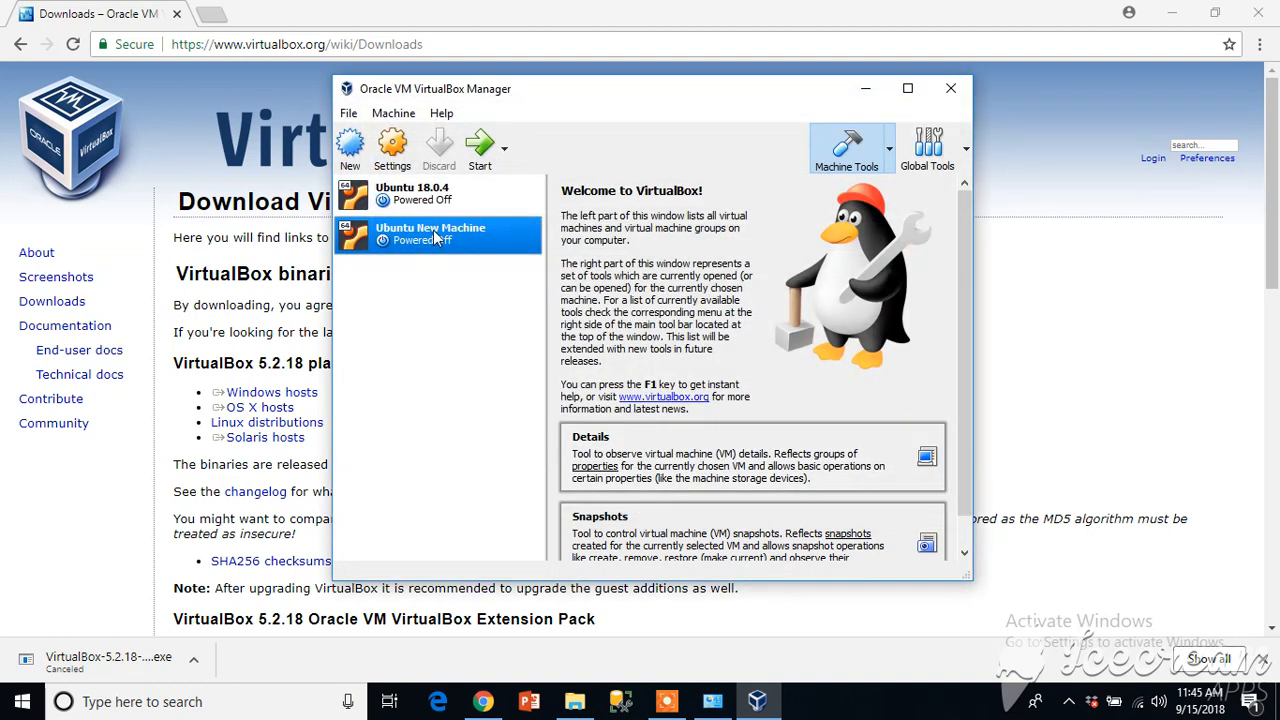
left_click(392, 148)
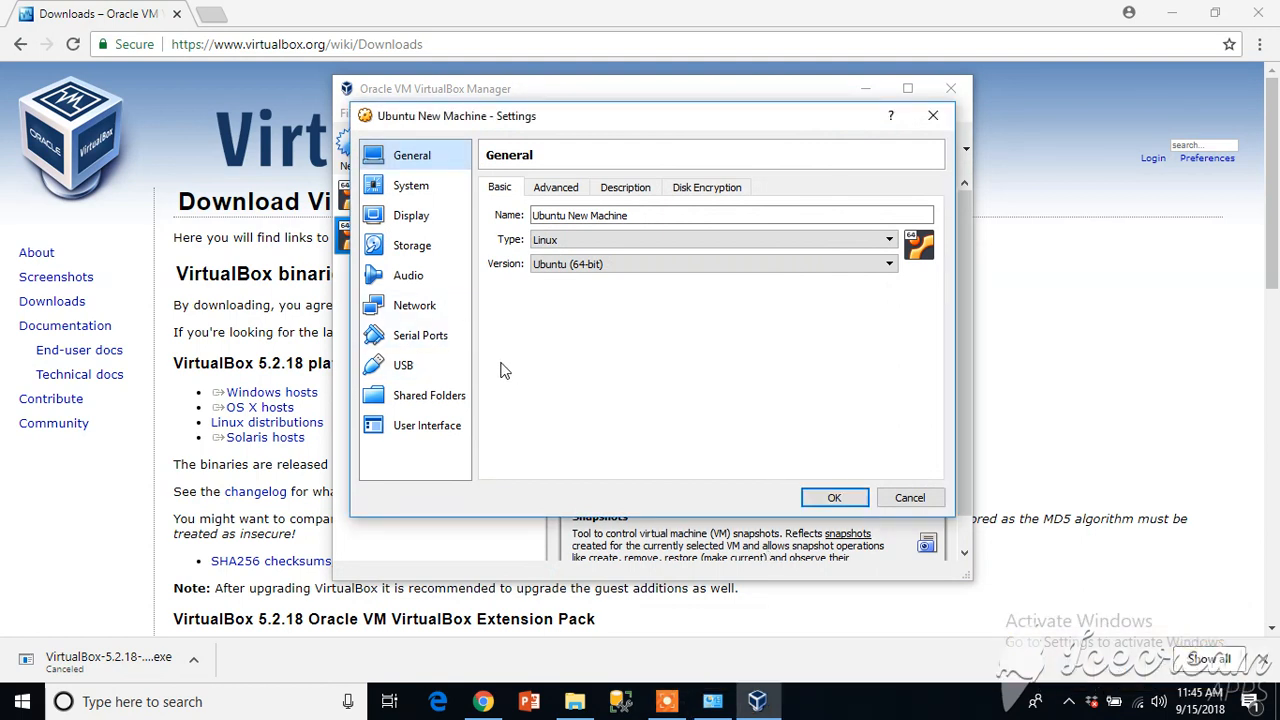
mouse_move(726, 460)
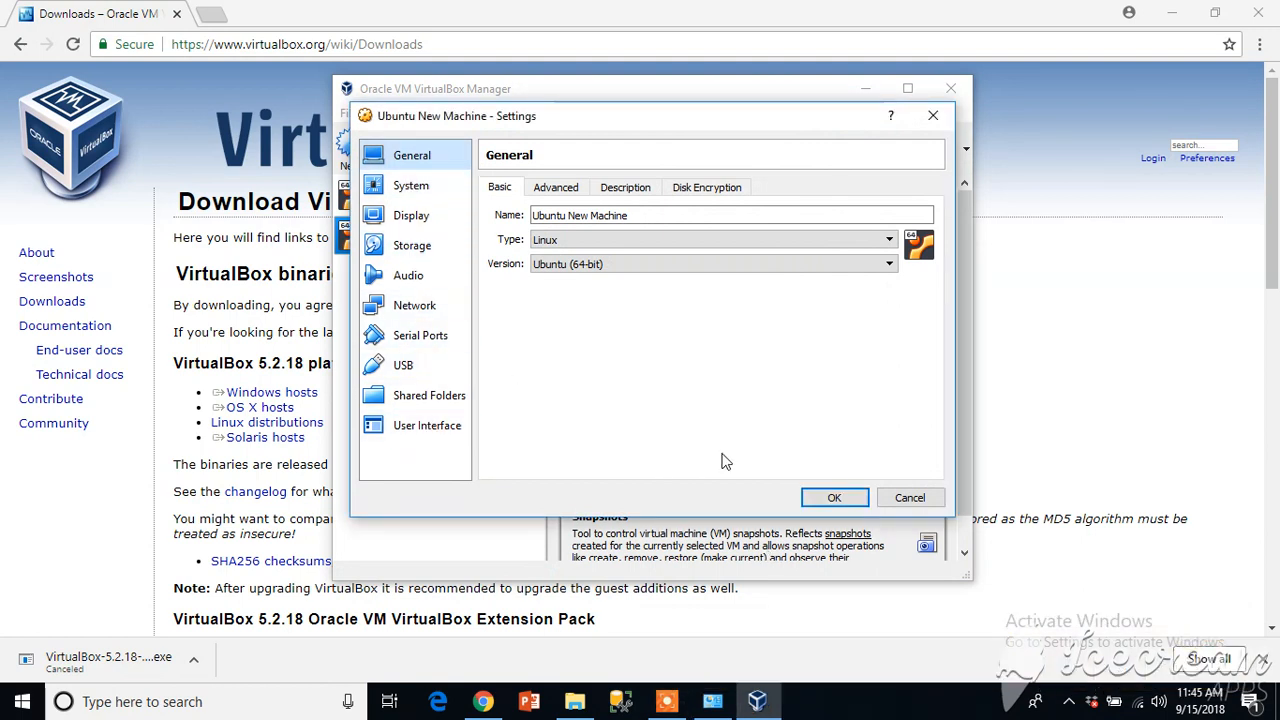